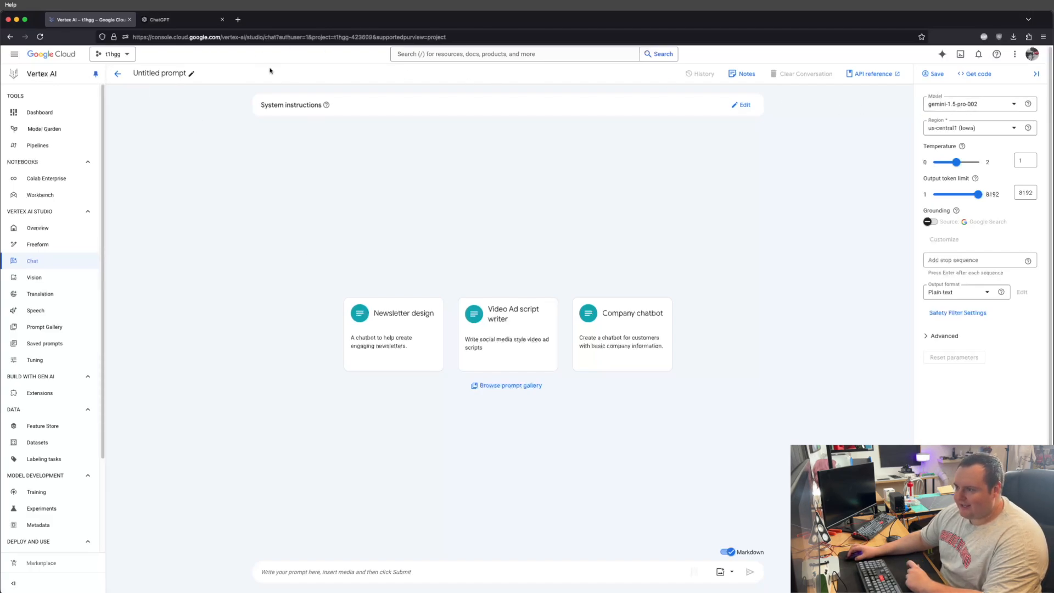
mouse_move(327, 127)
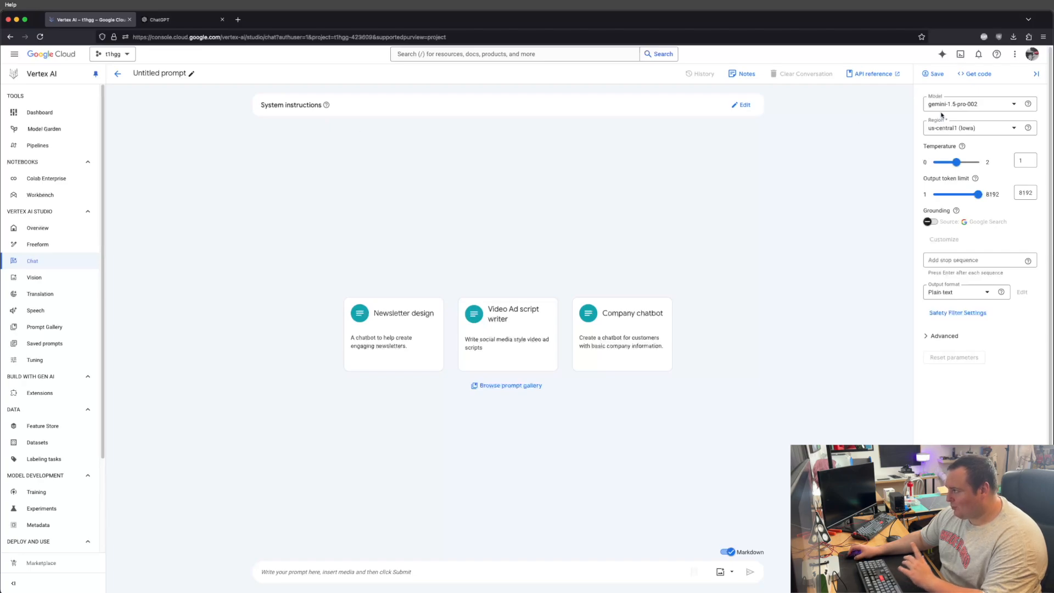
mouse_move(799, 140)
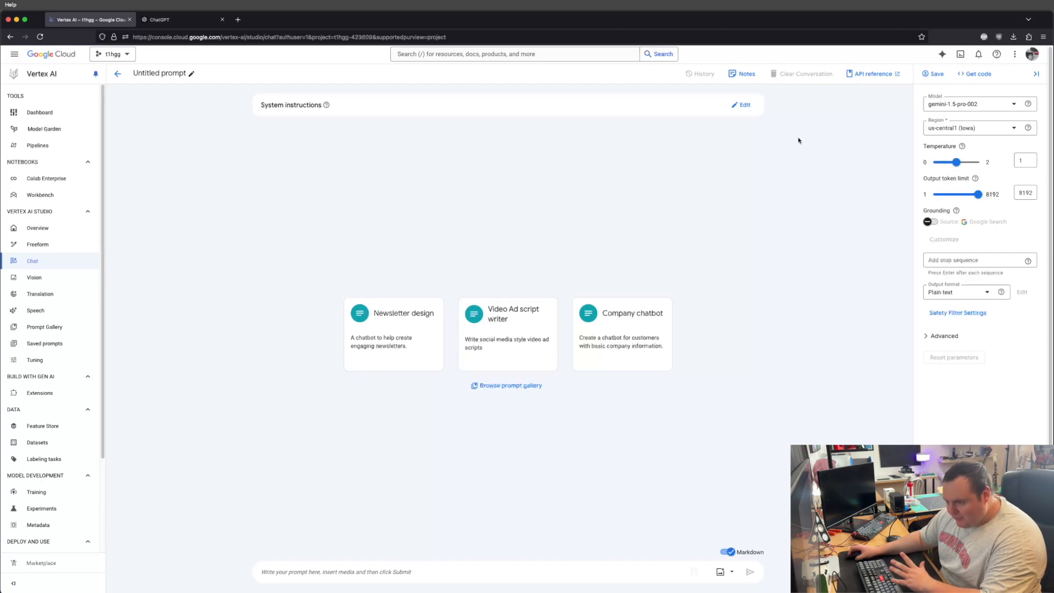
mouse_move(416, 240)
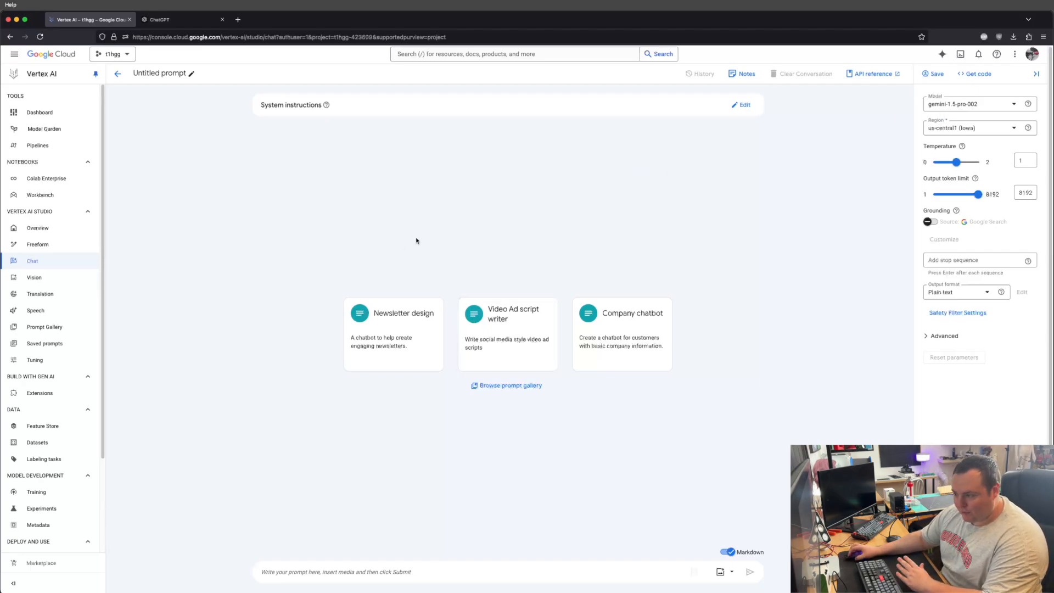
mouse_move(320, 231)
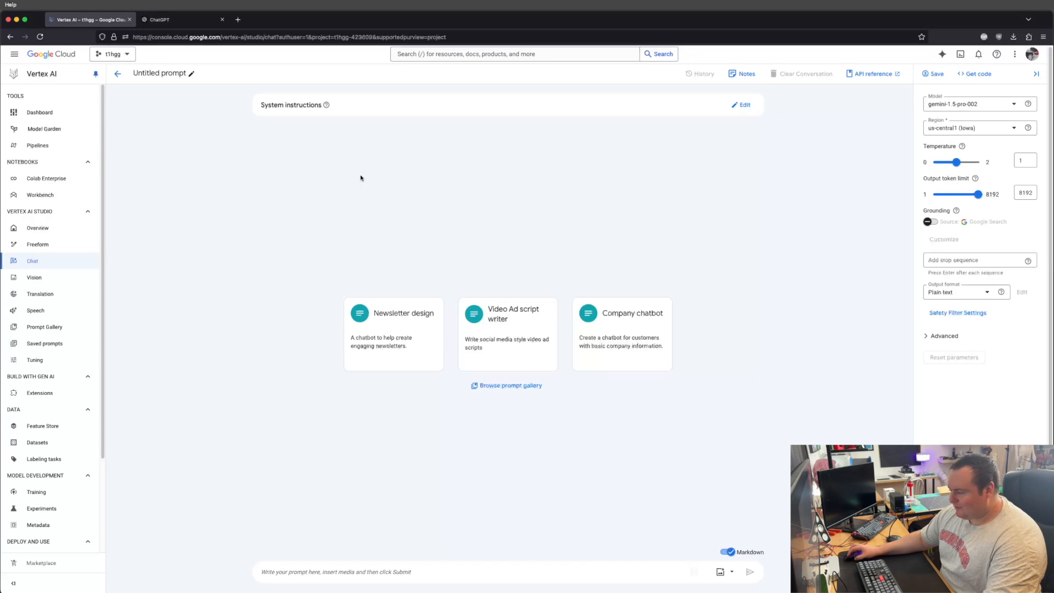
mouse_move(234, 222)
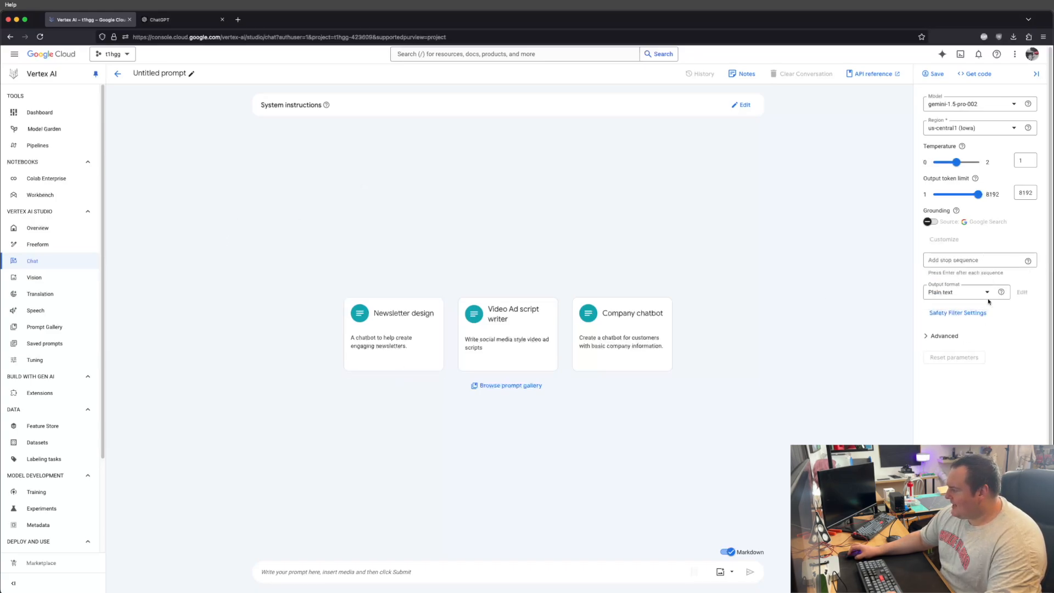
Copy the full 25-key piano GUI script request from TextEdit into the Vertex AI prompt box.
left_click(958, 291)
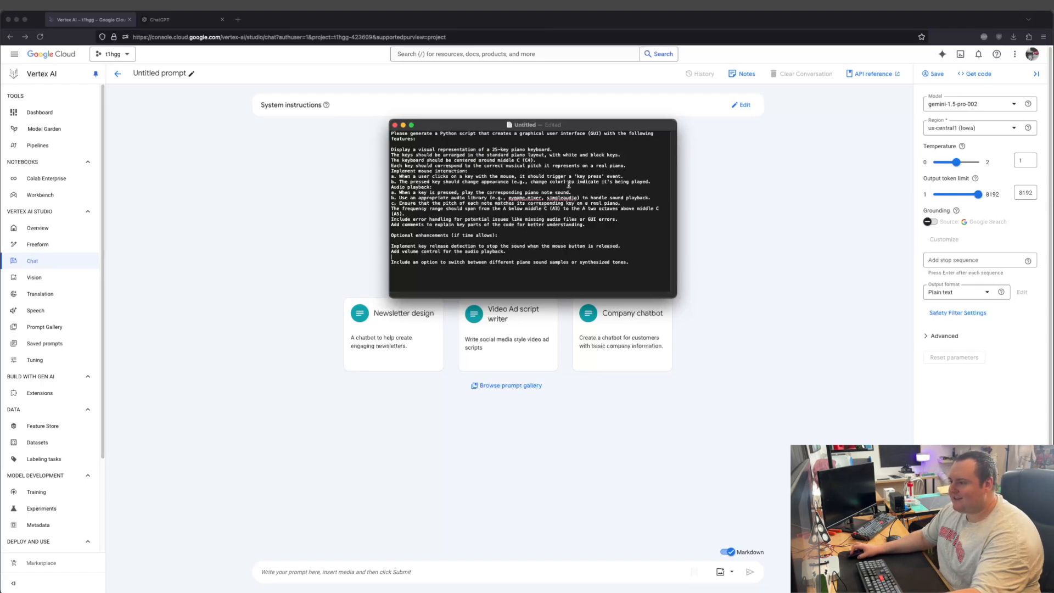
left_click_drag(392, 148, 629, 262)
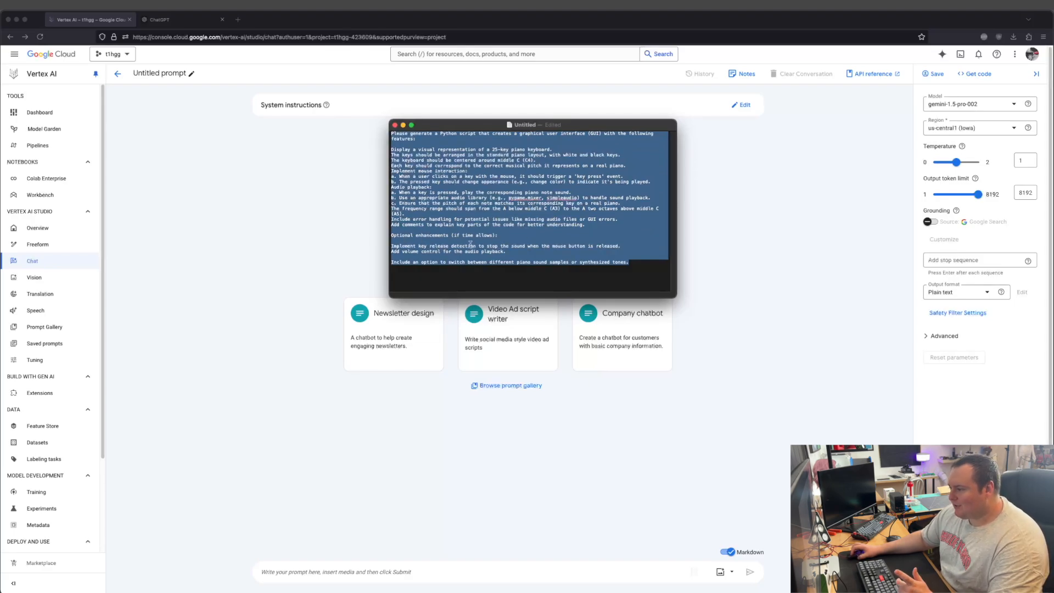
left_click(632, 246)
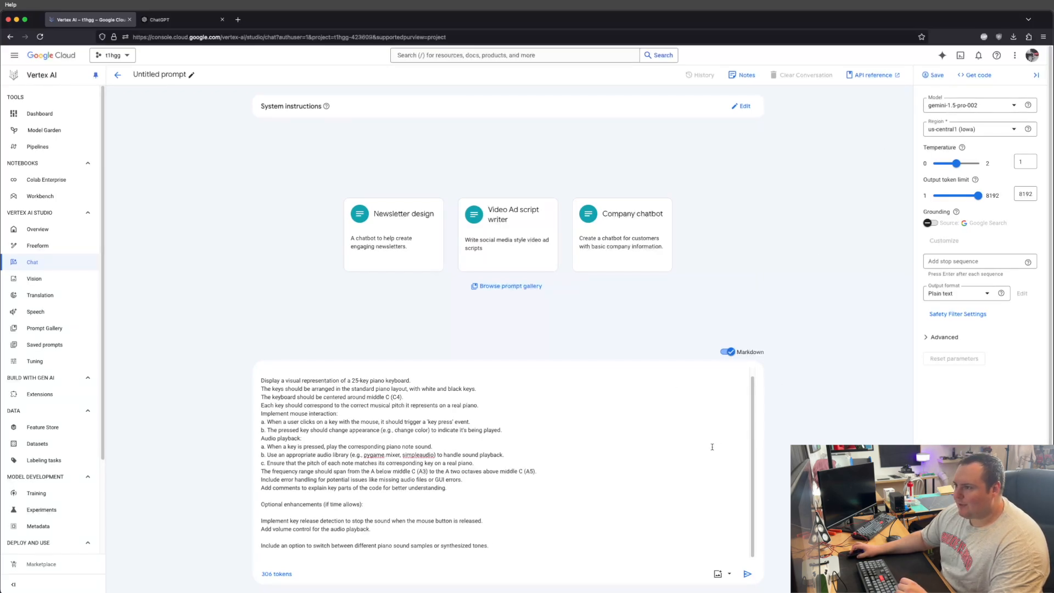
Submit the piano request and scroll through Gemini's pygame 25-Key Piano script and explanations.
left_click(746, 574)
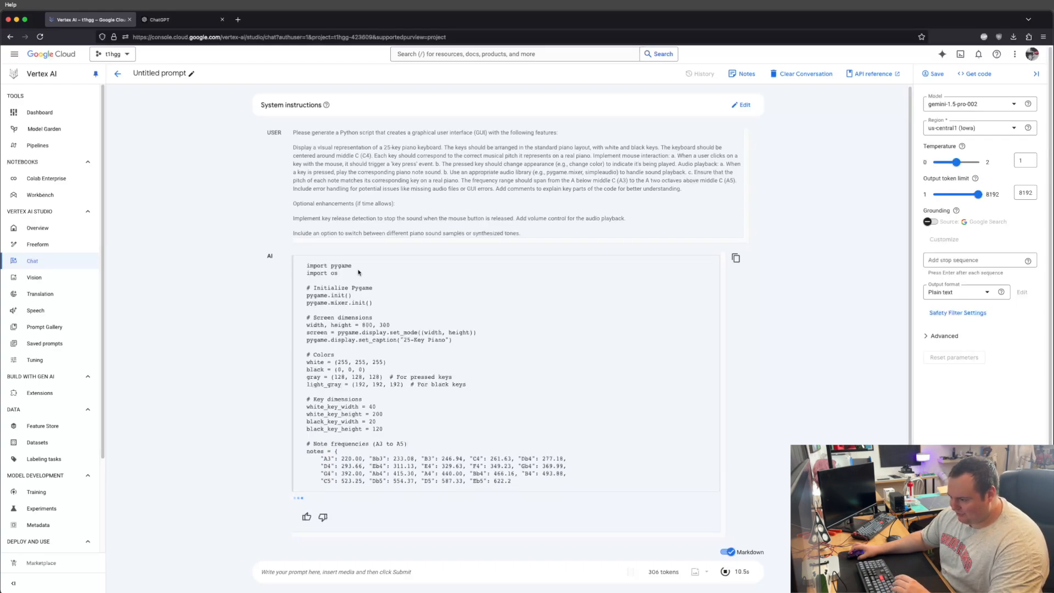
scroll("down", 3)
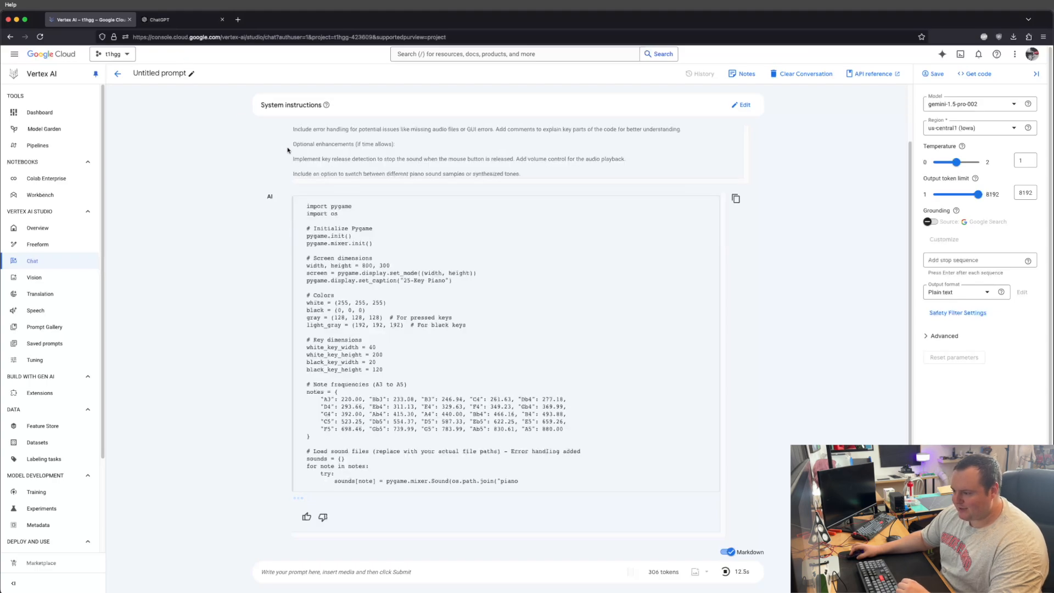
scroll("down", 3)
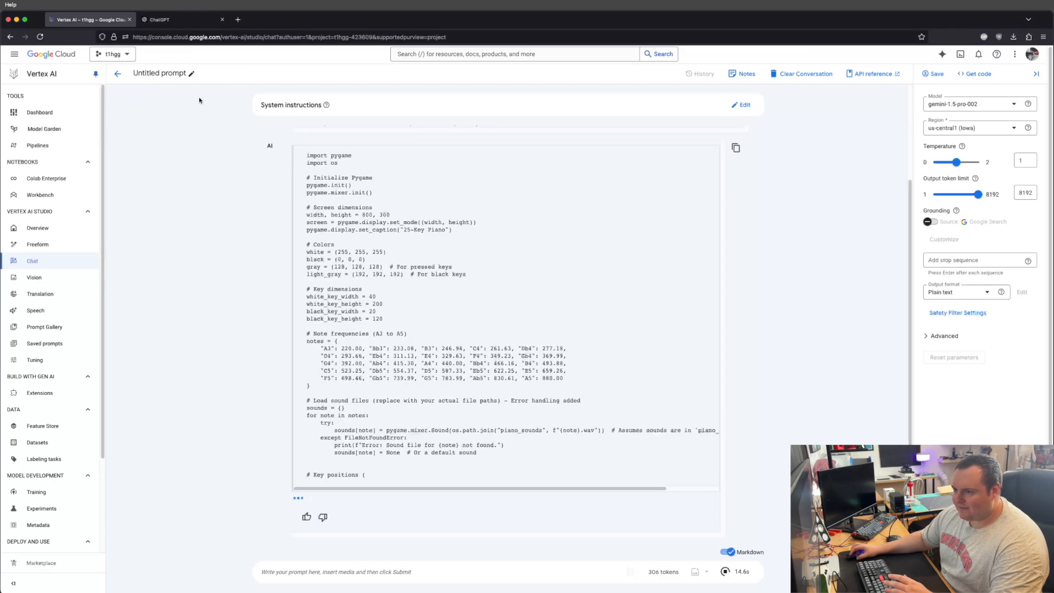
scroll("down", 3)
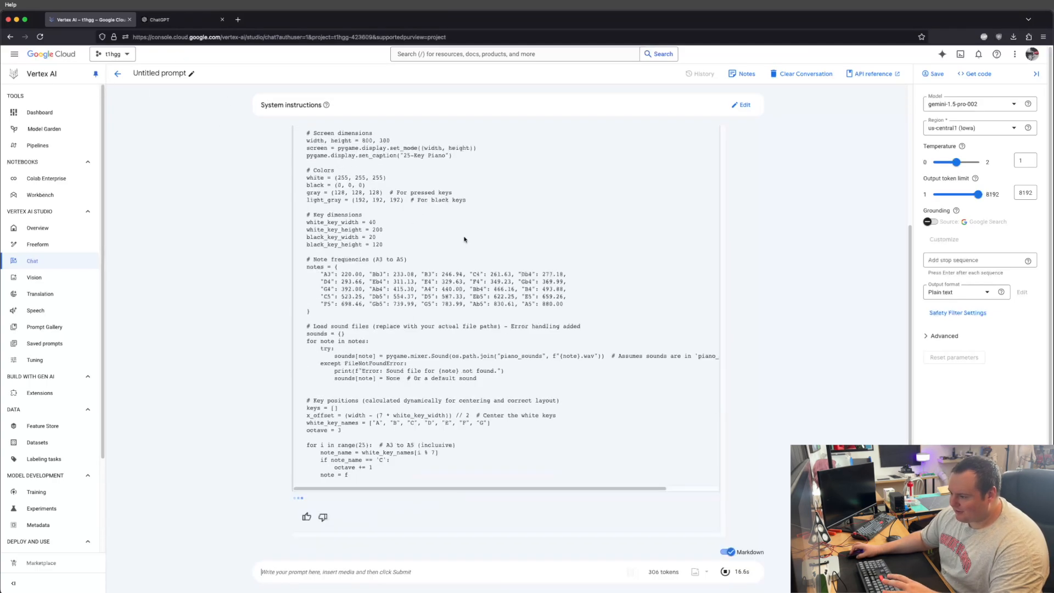
scroll("down", 3)
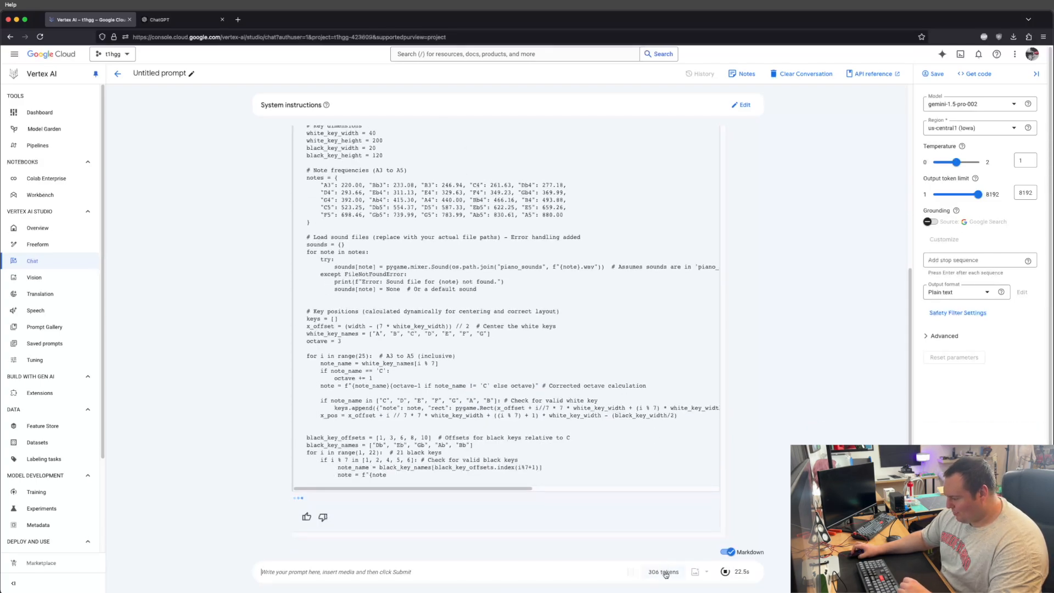
scroll("down", 3)
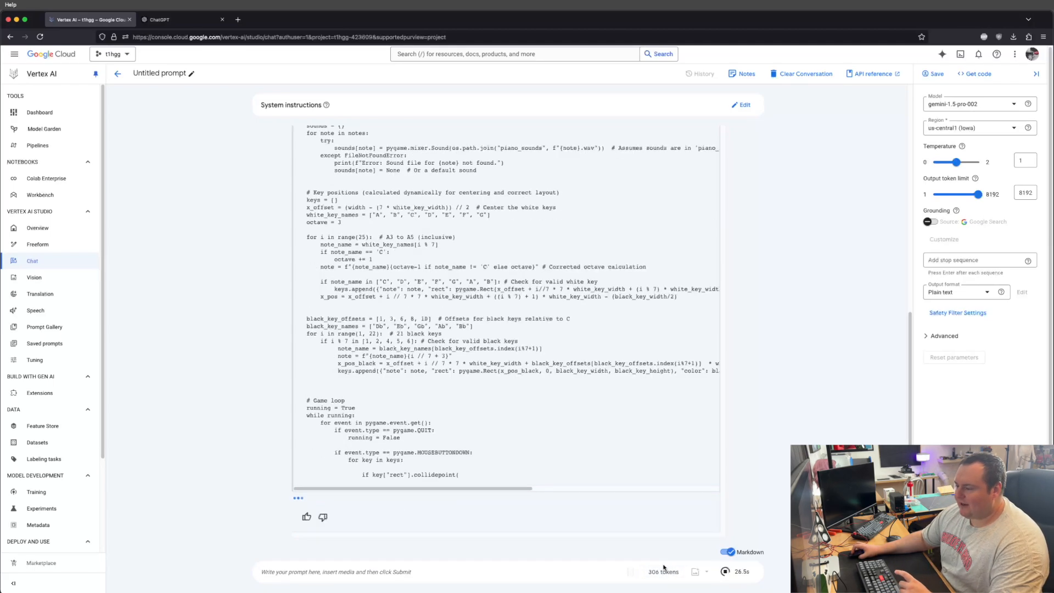
scroll("down", 3)
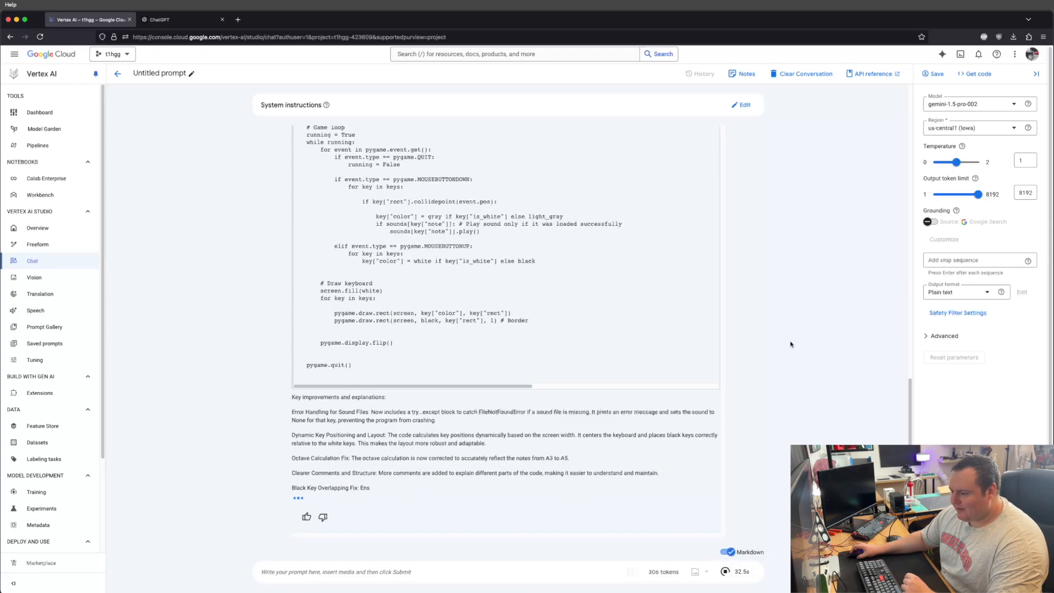
scroll("down", 3)
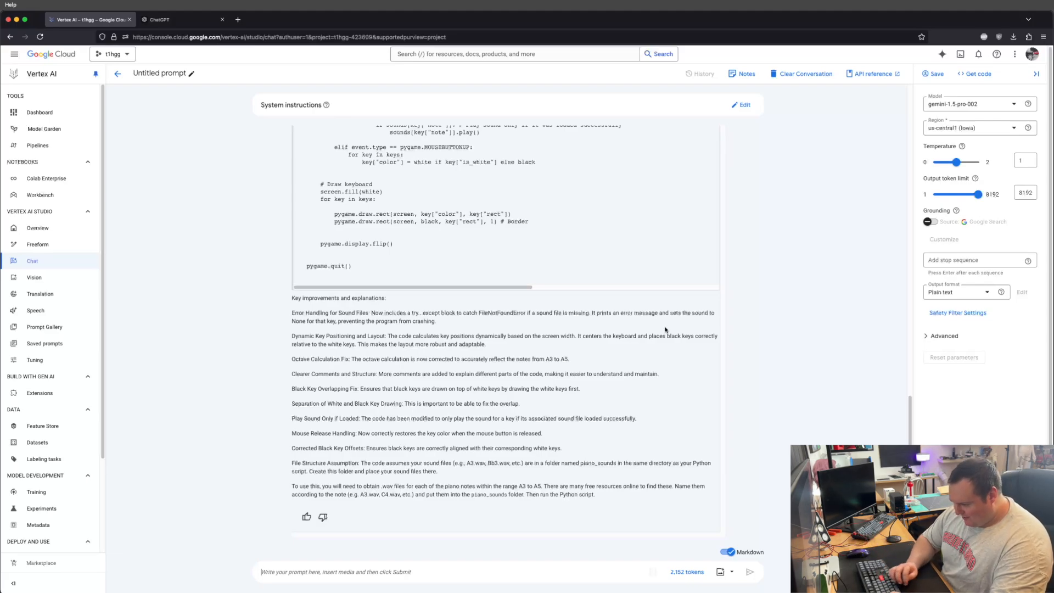
Ask Gemini to map keys to correct generated pitches instead of wav files, and review the sine-wave reply.
type("Instead of using wav files for the notes, could you please")
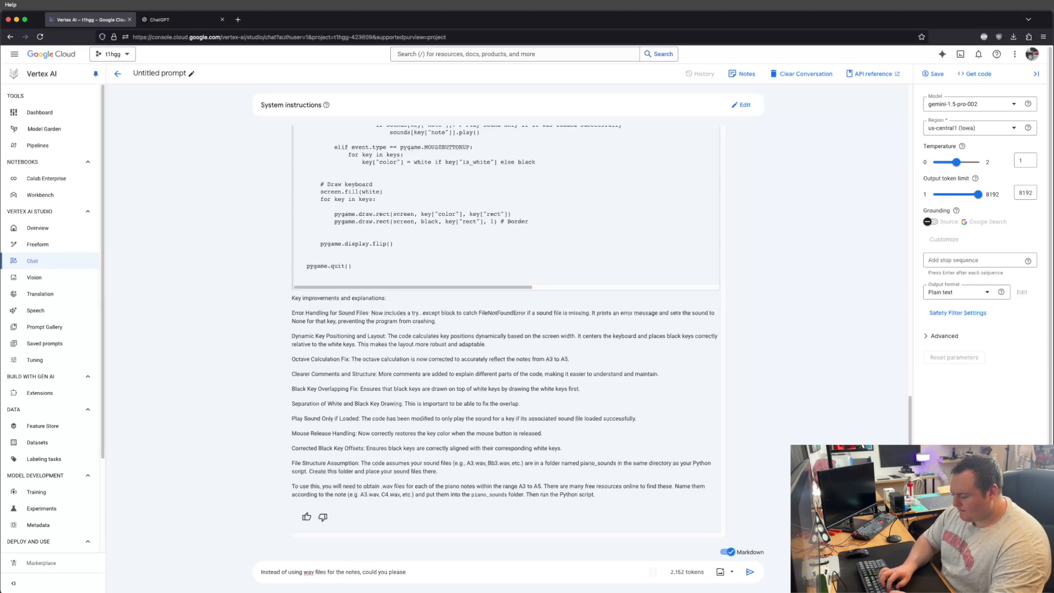
type("just map them to")
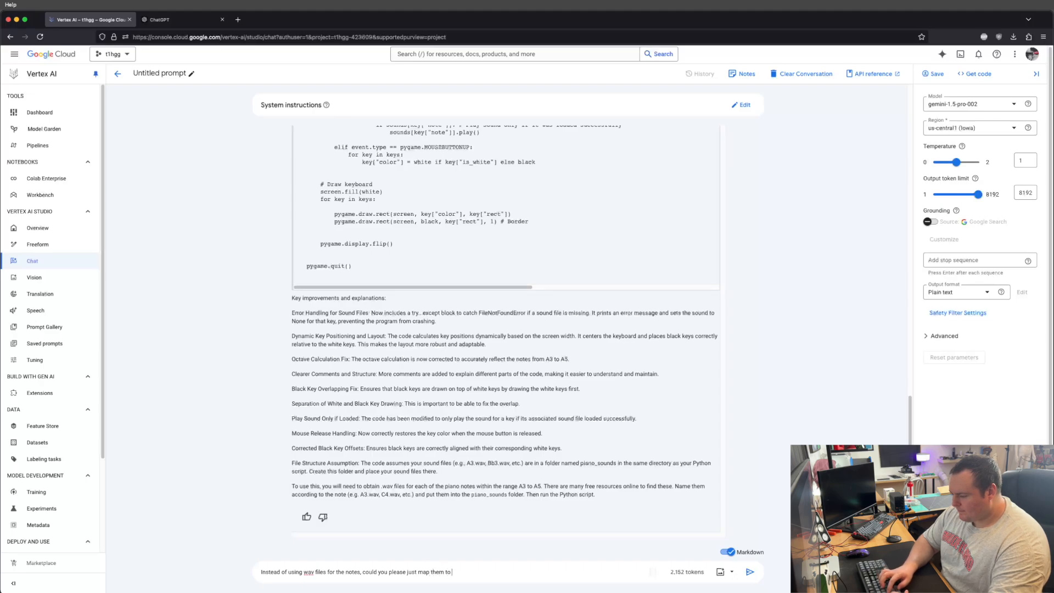
type("the correct pitc")
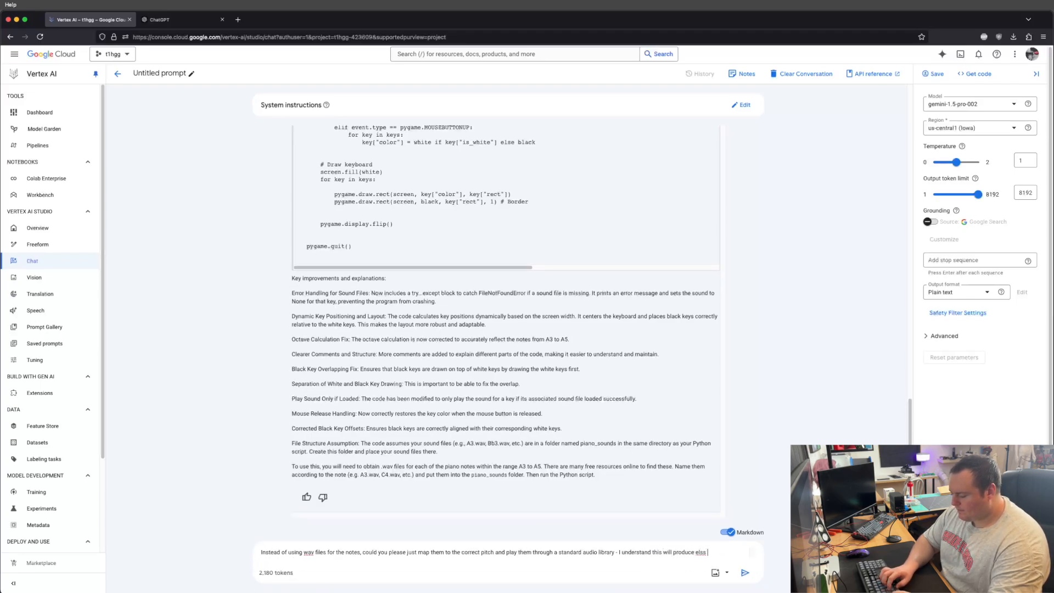
type("detailed results.")
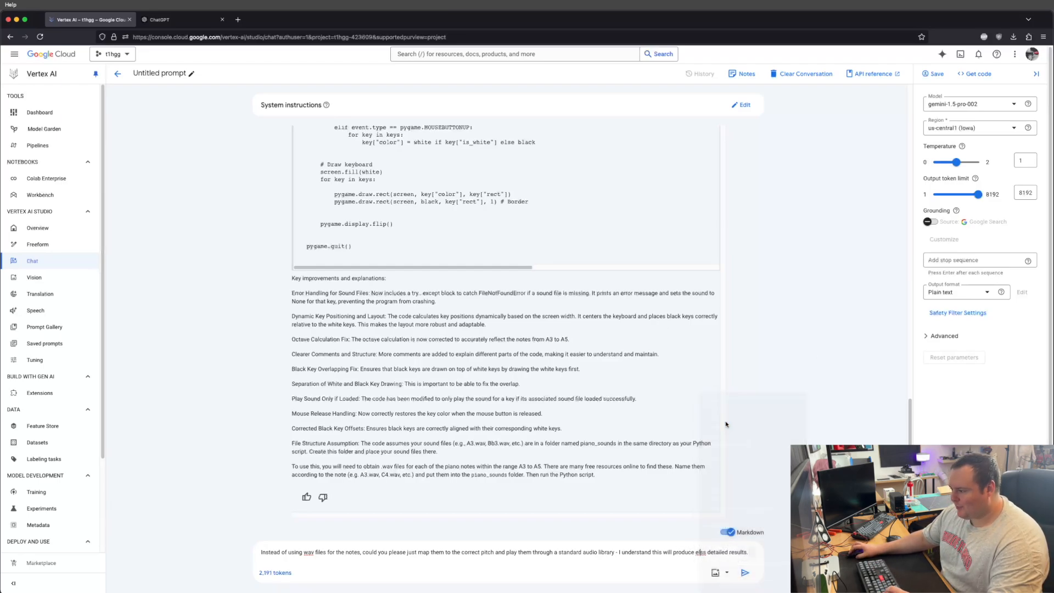
left_click(744, 572)
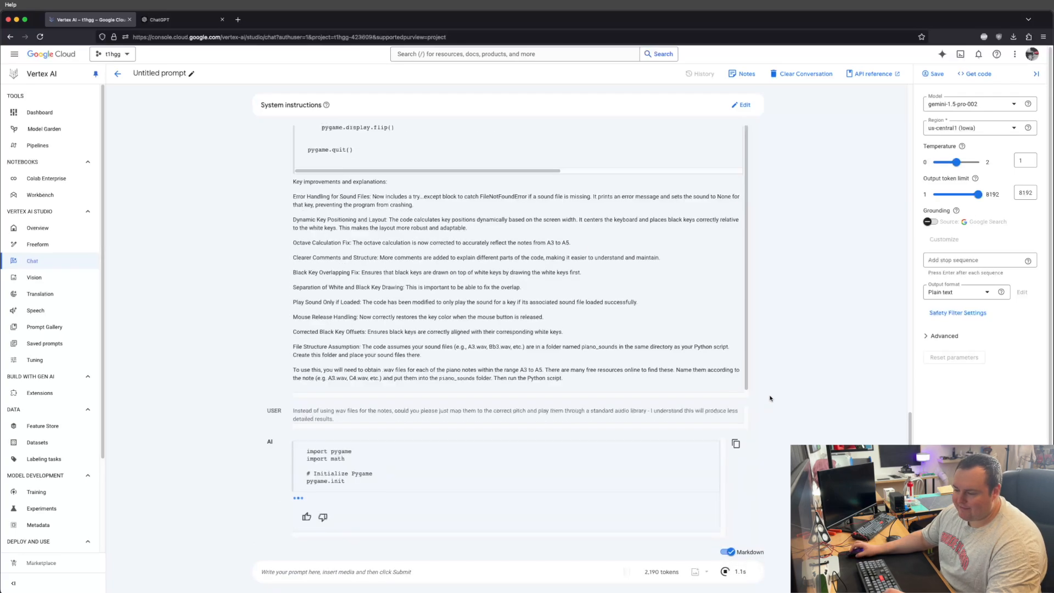
scroll("down", 3)
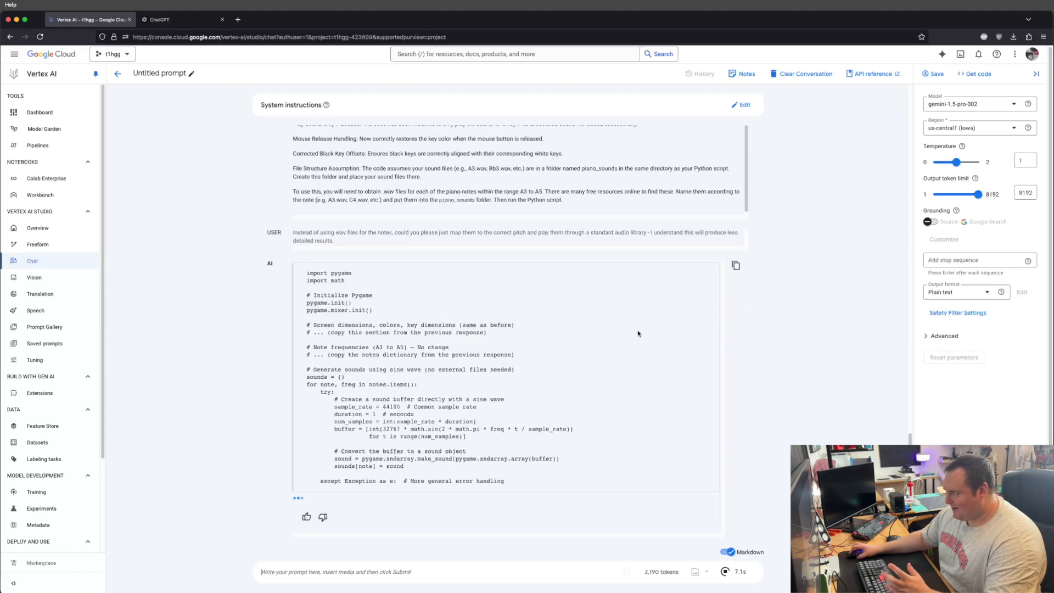
scroll("down", 3)
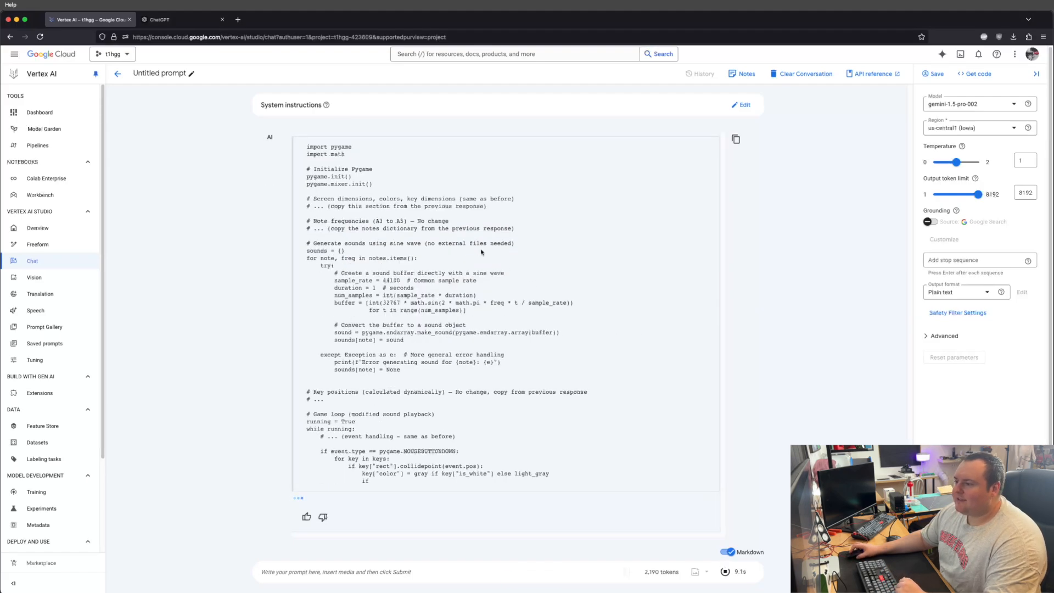
scroll("down", 3)
type("Please g")
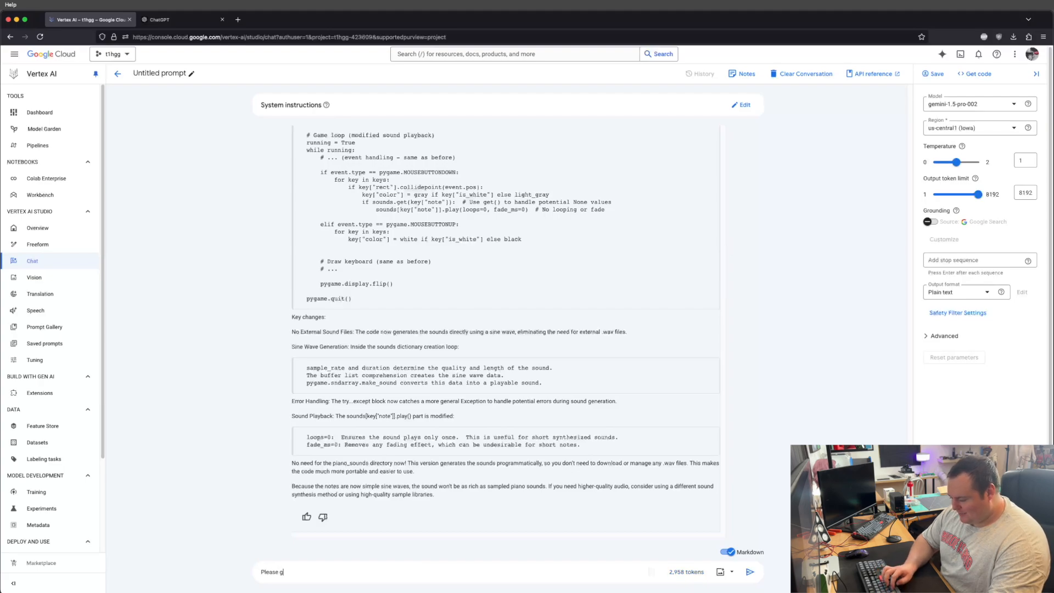
Send Gemini 'Please generate the entire updated script'.
type("enerate the entire updaterd s")
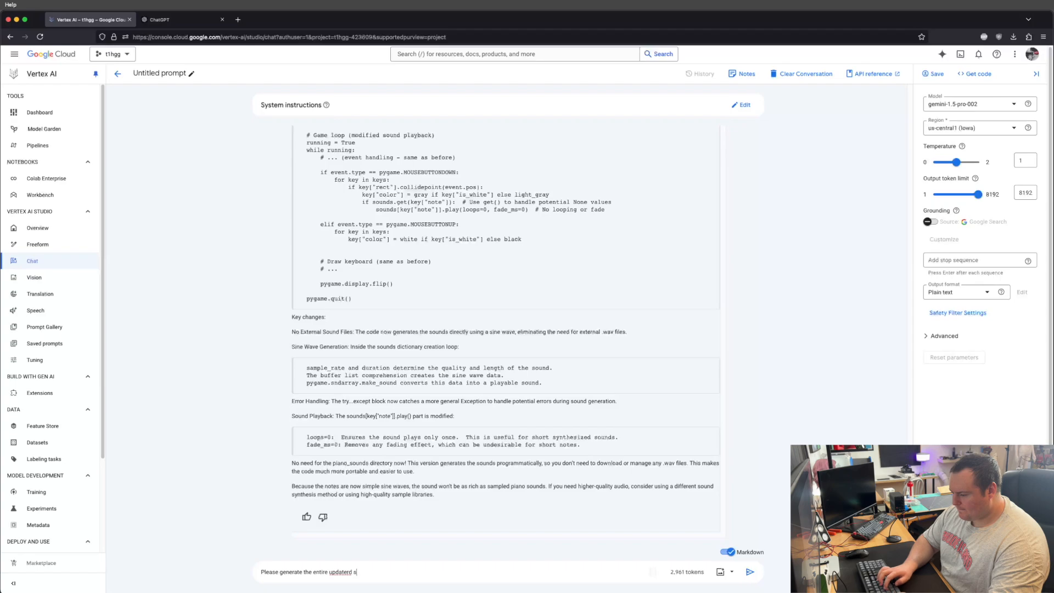
left_click(750, 572)
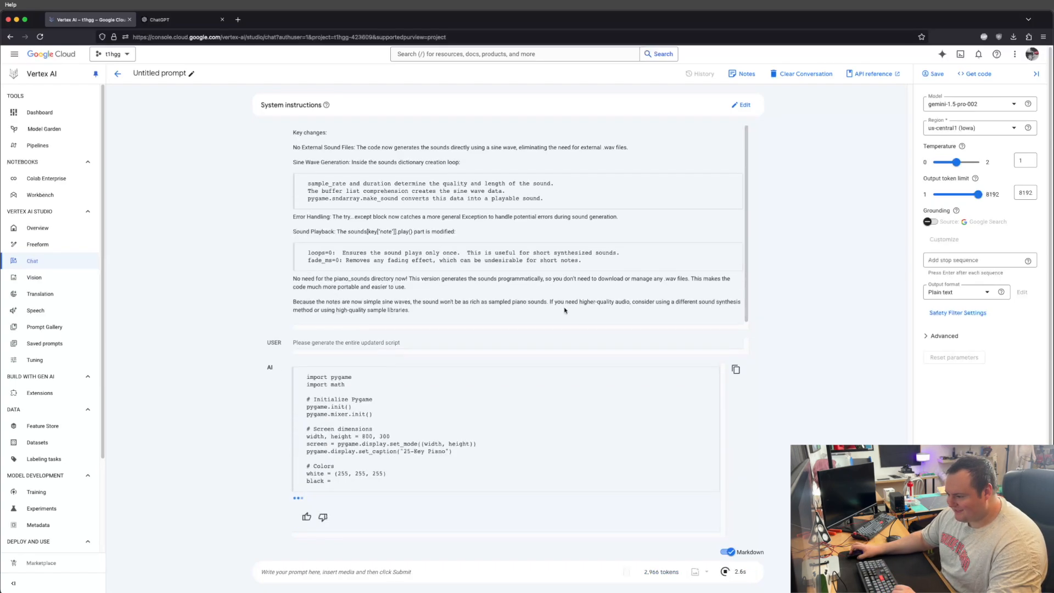
scroll("down", 3)
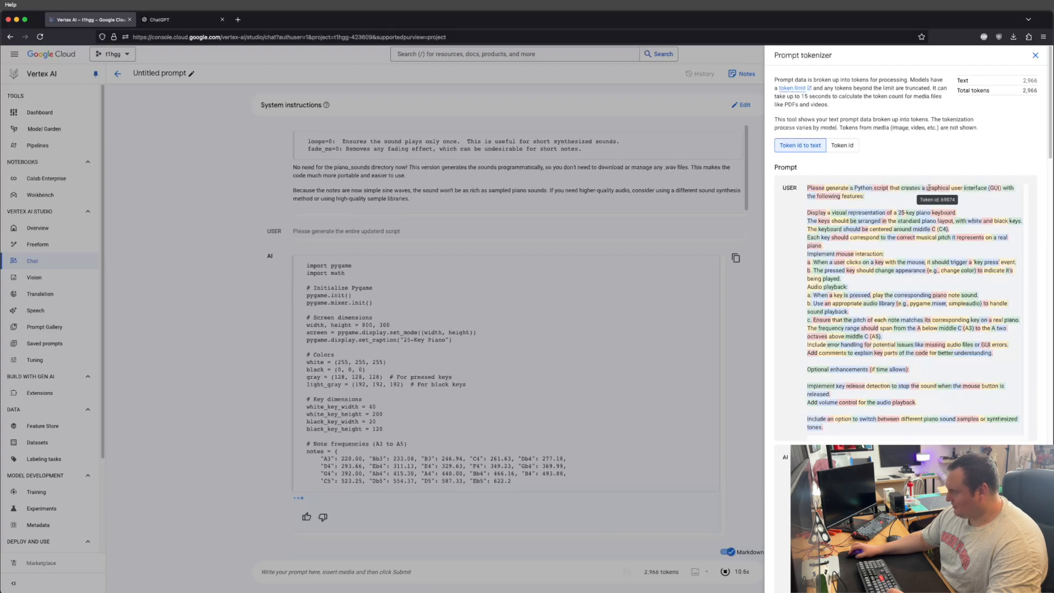
Scroll through Gemini's full updated script: sine-wave sound generation, key layout and game loop.
scroll("down", 3)
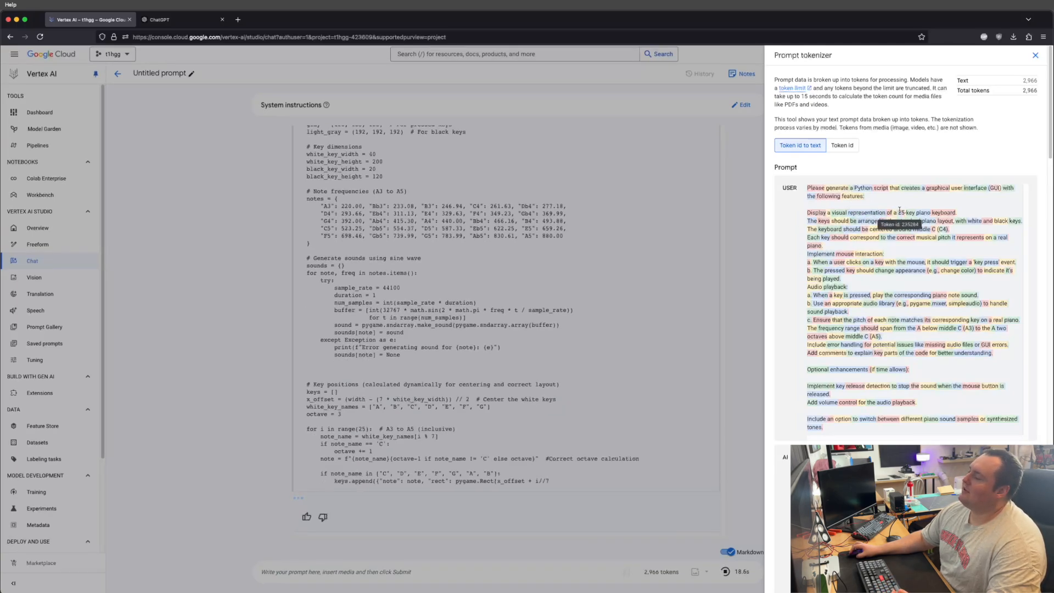
scroll("down", 3)
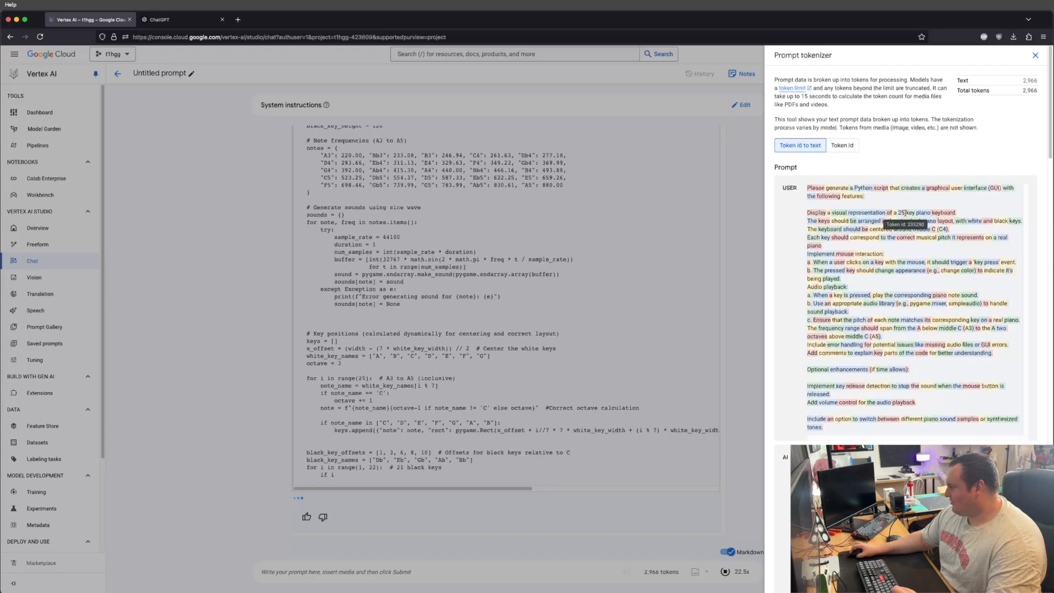
scroll("down", 3)
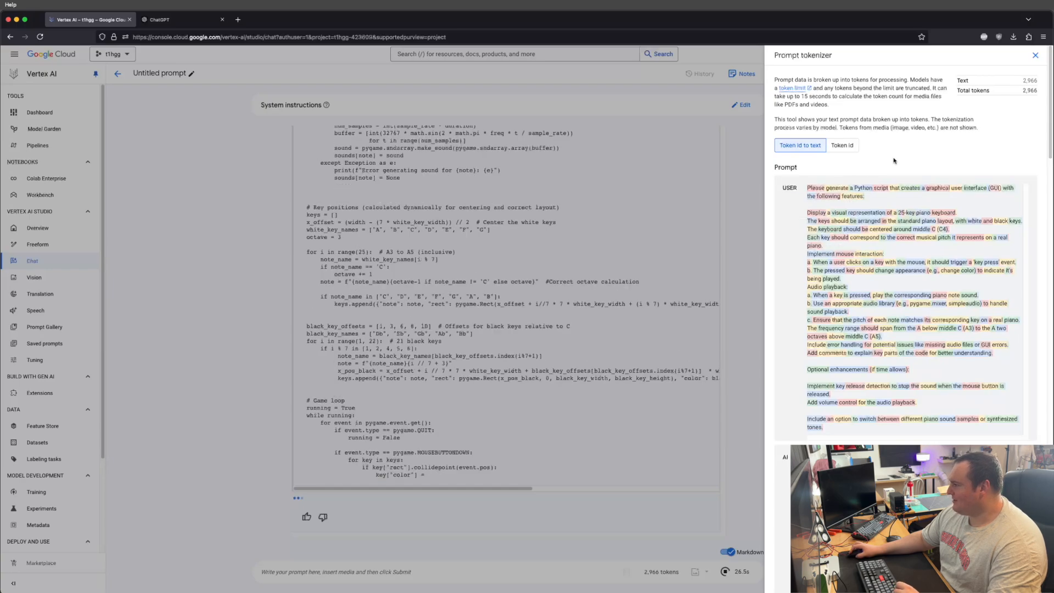
left_click(842, 145)
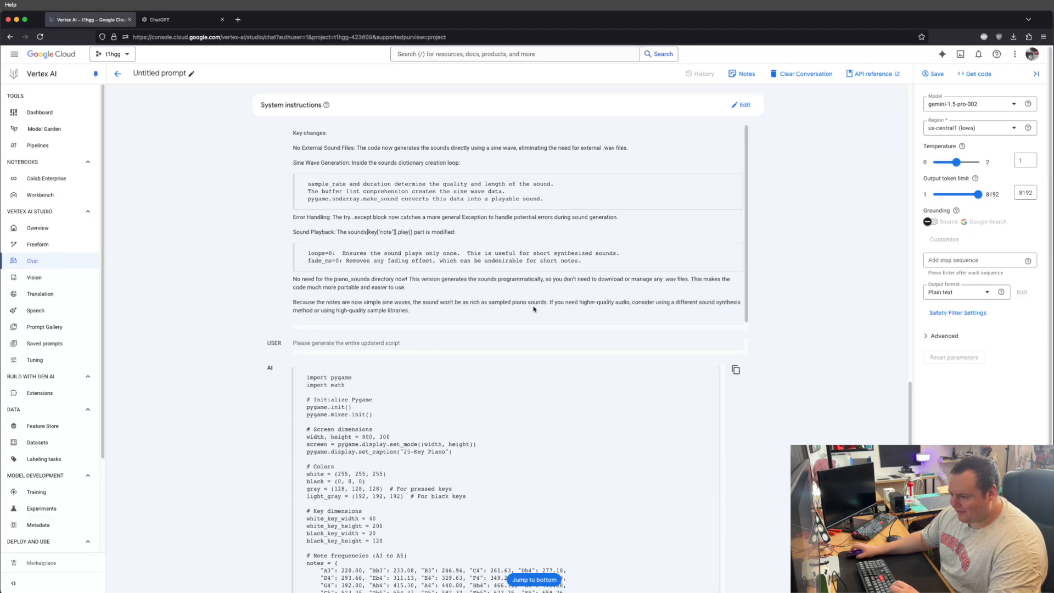
Copy the code of Gemini's finished piano script from the response.
scroll("down", 3)
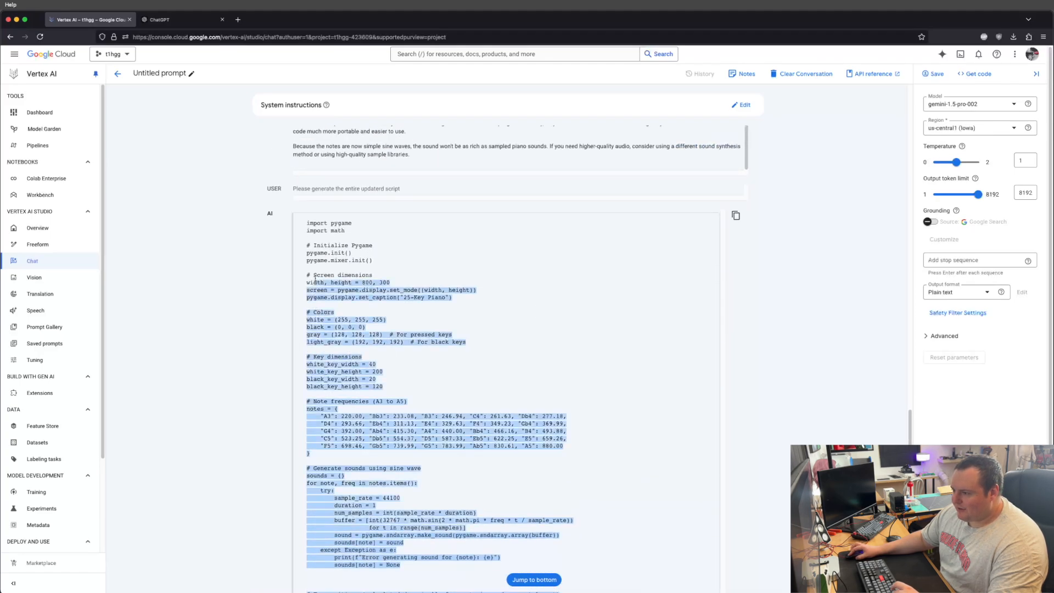
right_click(333, 230)
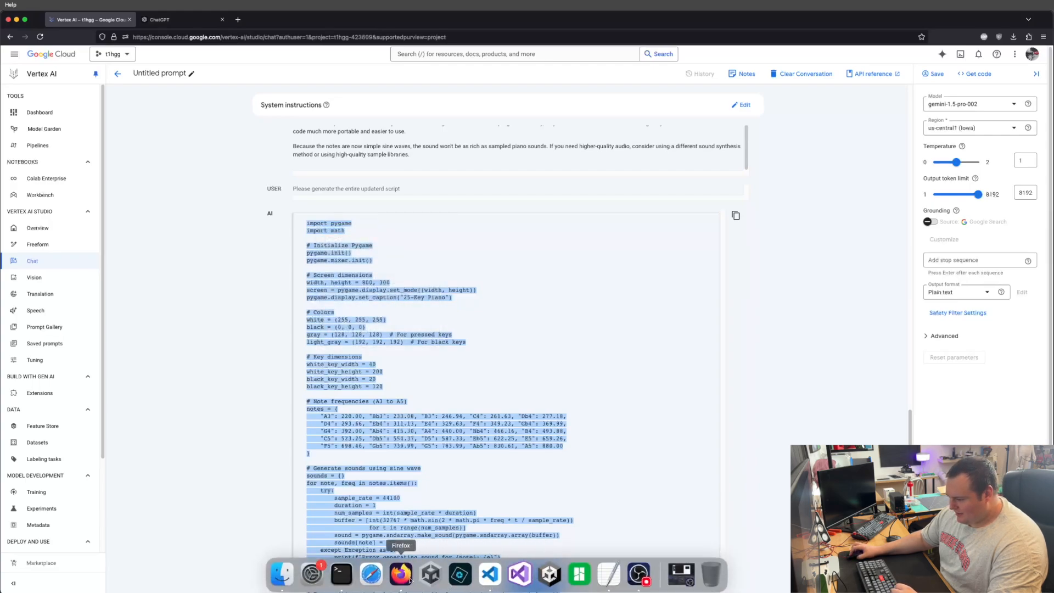
mouse_move(489, 574)
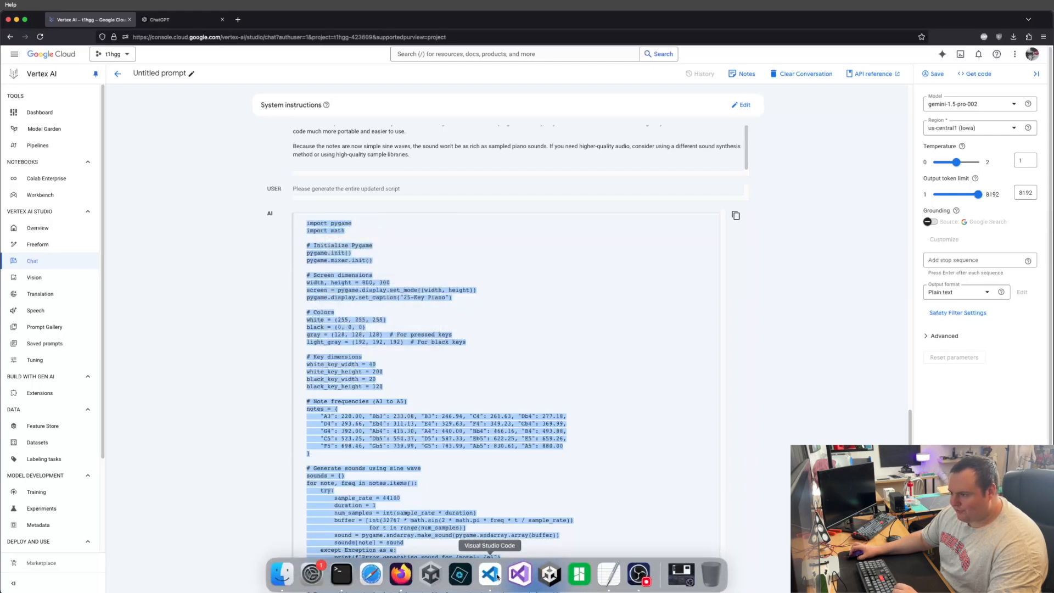
Paste the script into a new VS Code file, save as geminipiano1.py, and run it with Python Debugger.
left_click(519, 575)
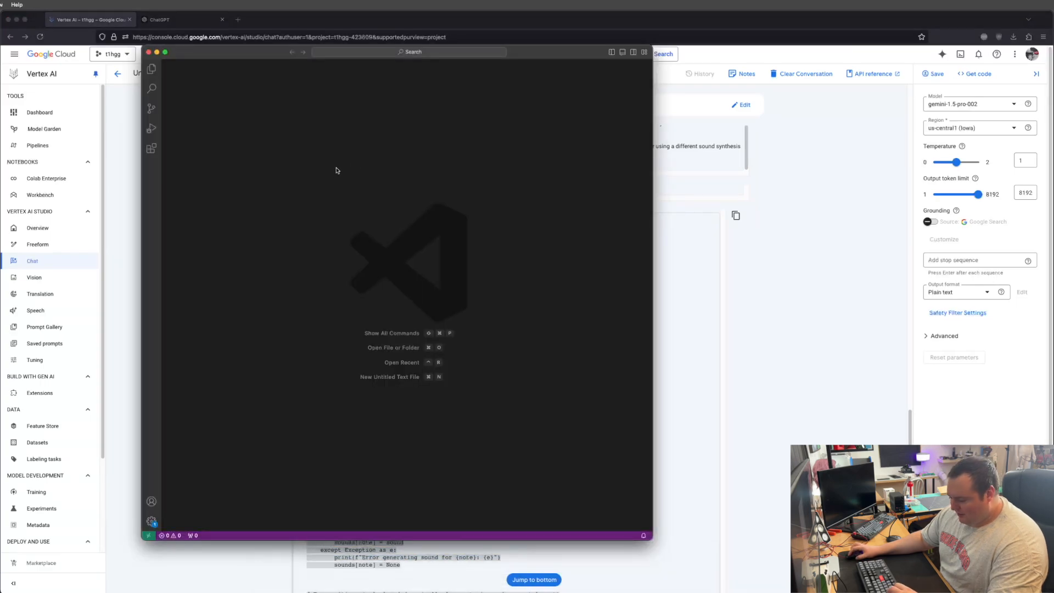
key("cmd+n")
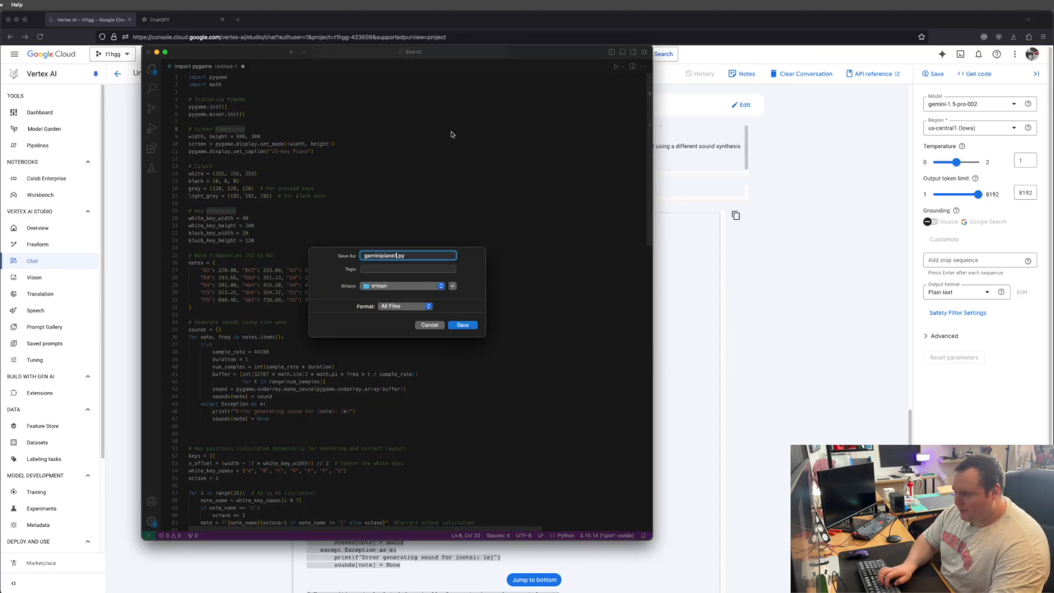
left_click(462, 324)
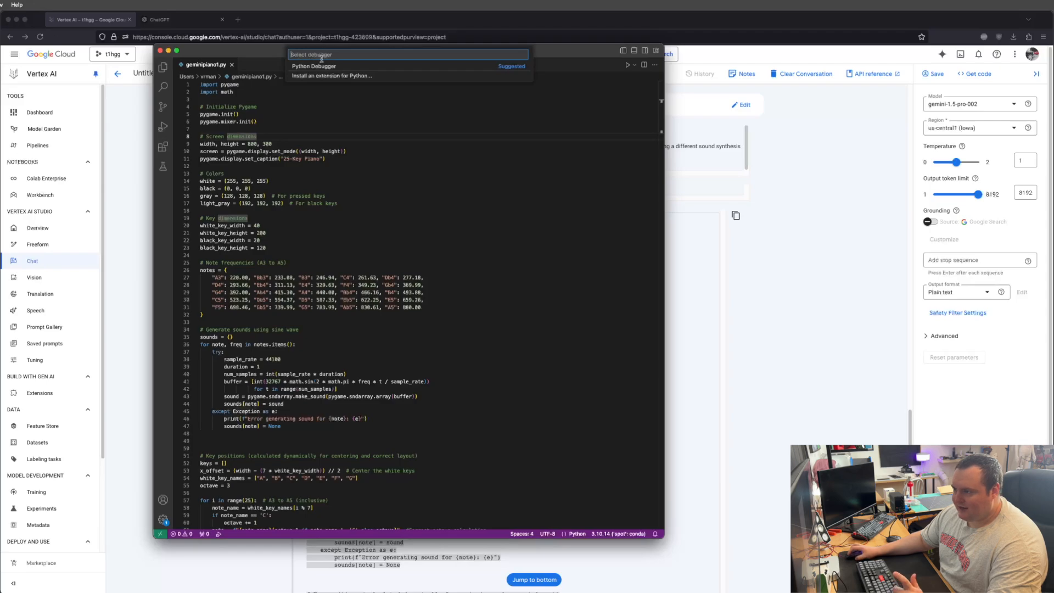
left_click(314, 66)
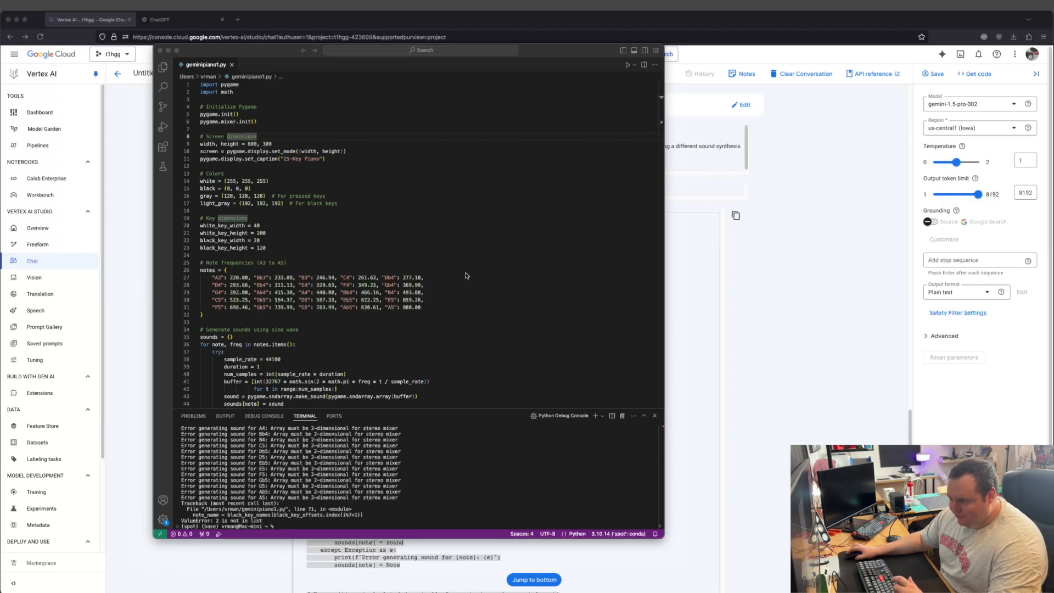
scroll("down", 3)
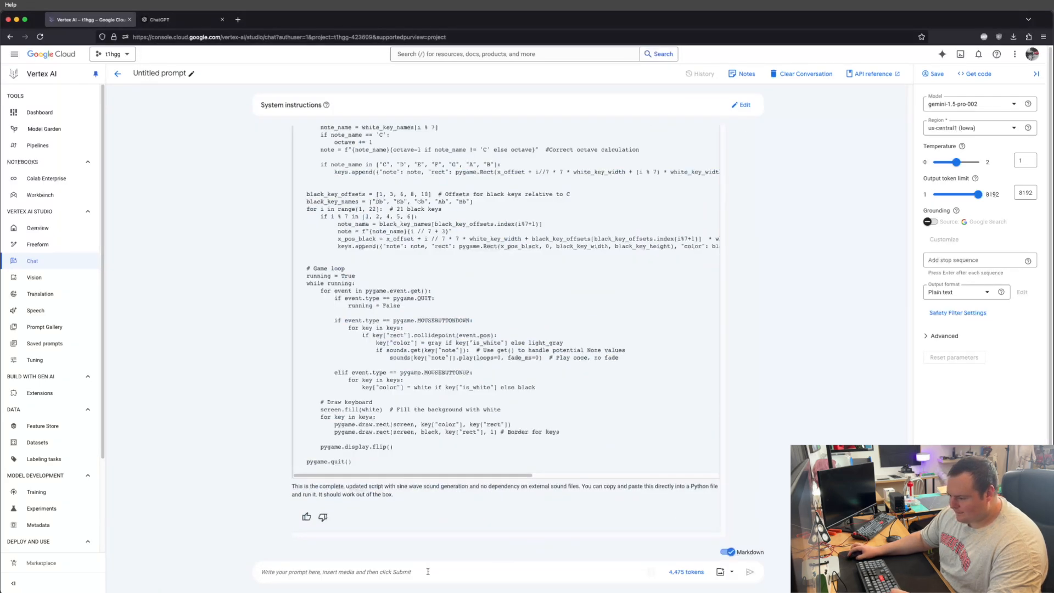
Send Gemini the stereo mixer error output asking for a fix, and read the 2-channel buffer reply.
type("here is the error when runni")
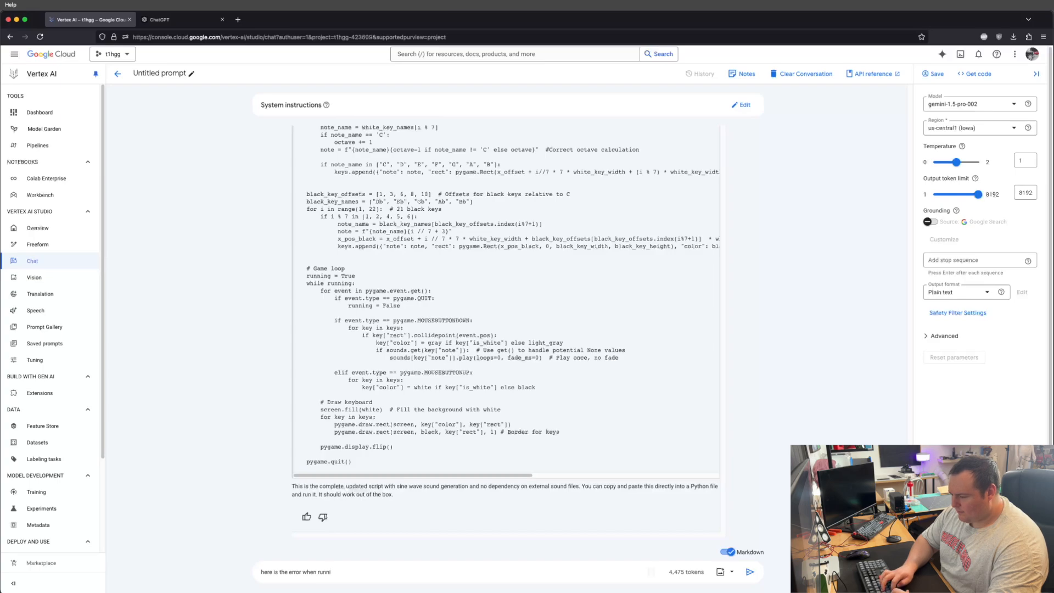
type("ng, please resu")
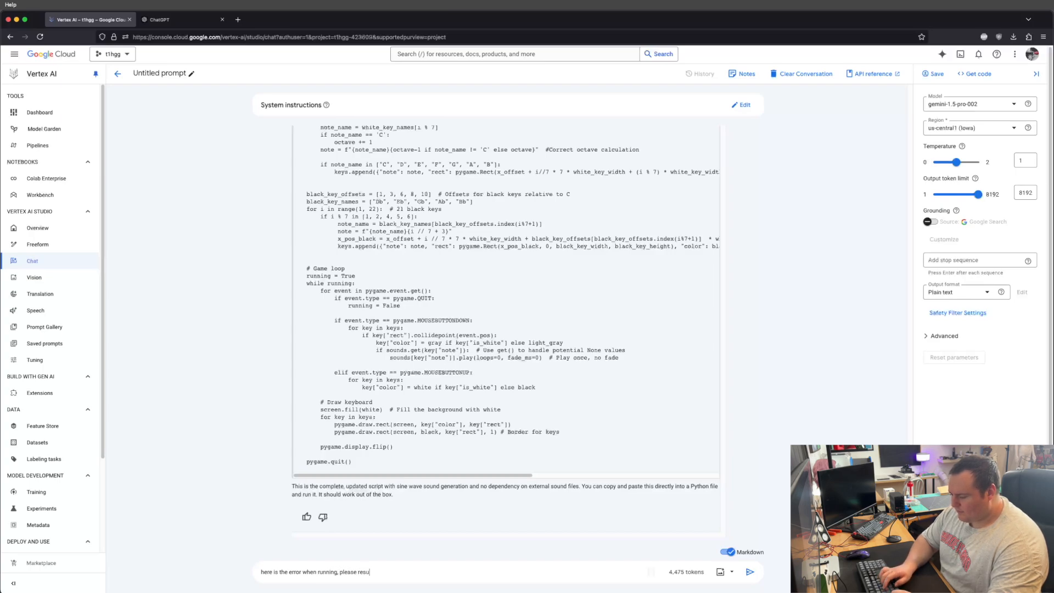
type("l")
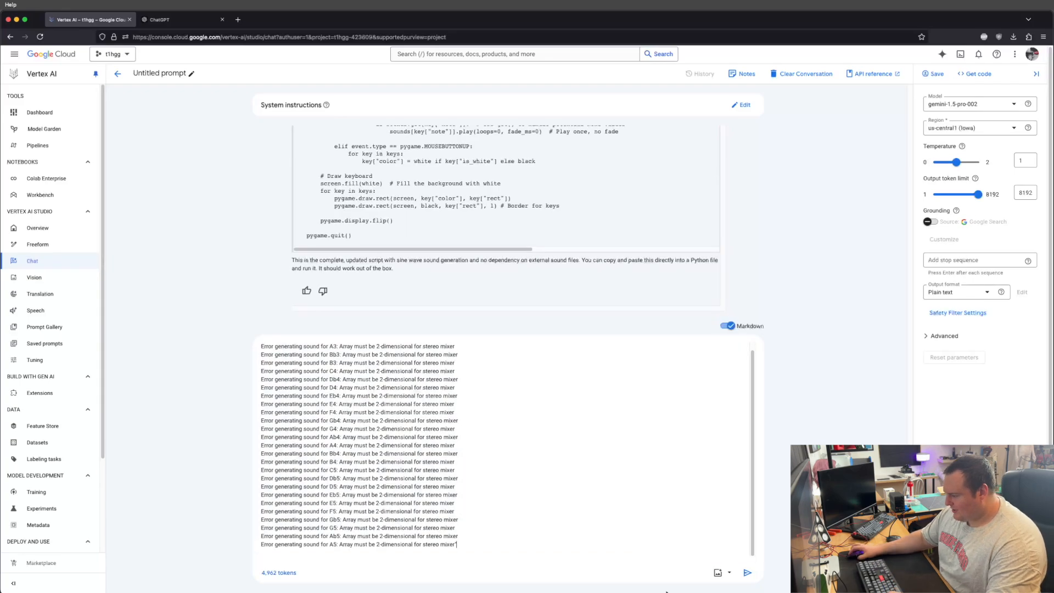
left_click(747, 572)
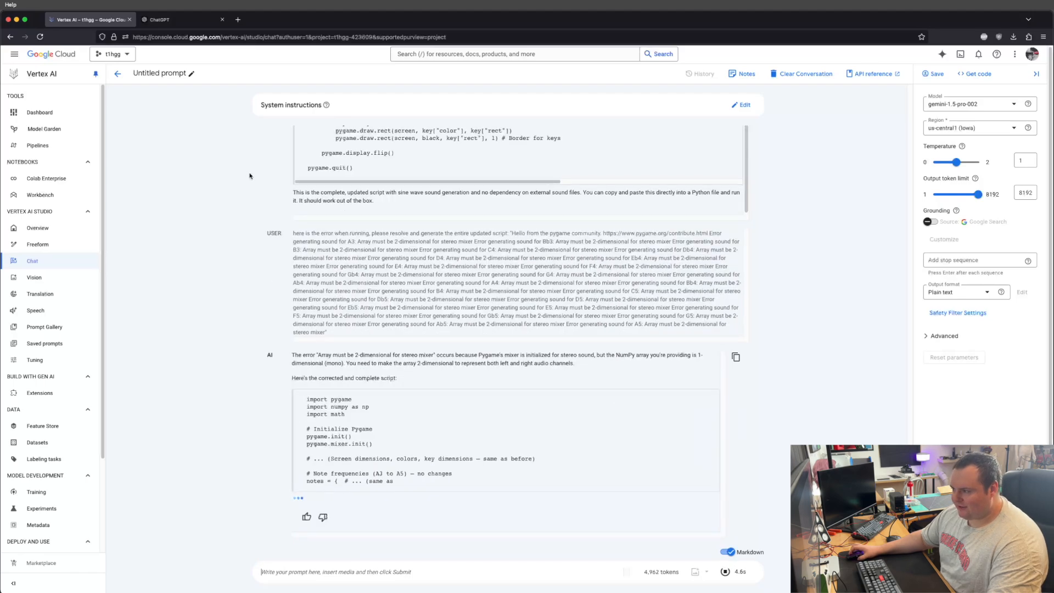
scroll("down", 3)
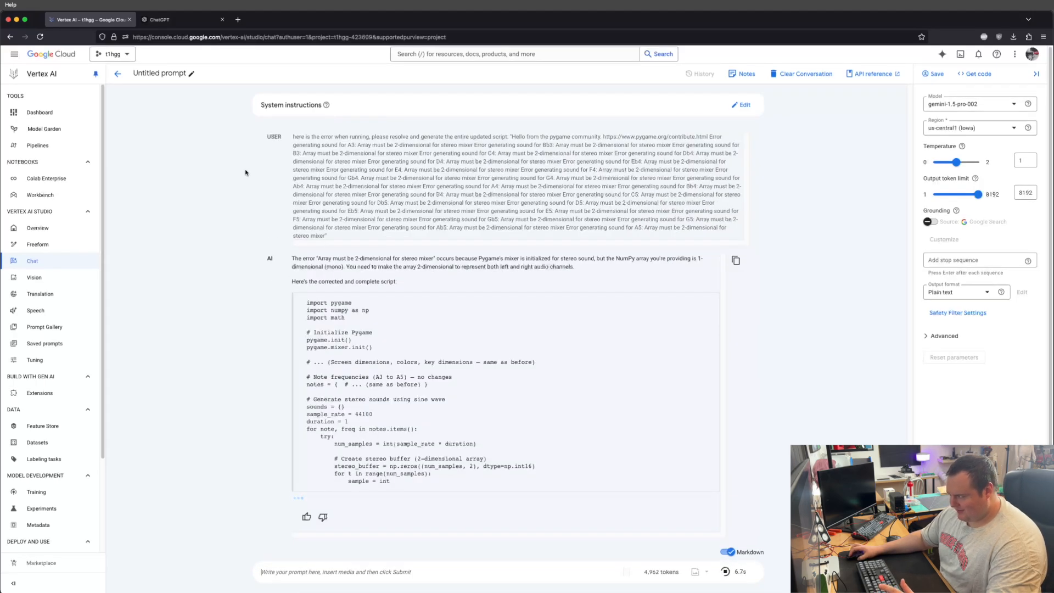
scroll("down", 3)
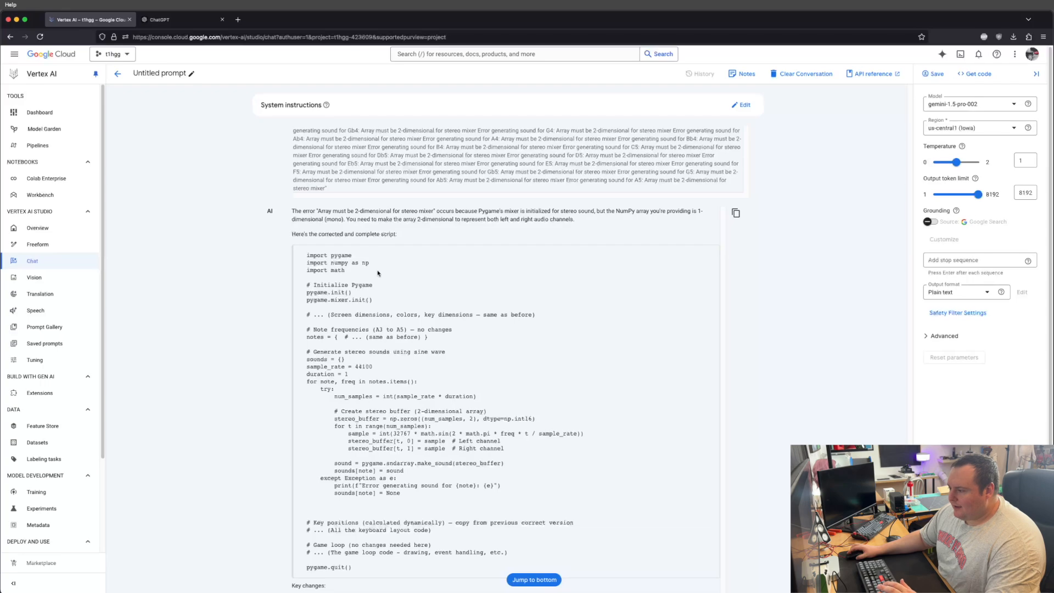
Request 'Please give me the entire updated script' and scroll through the stereo-buffer piano code.
scroll("down", 3)
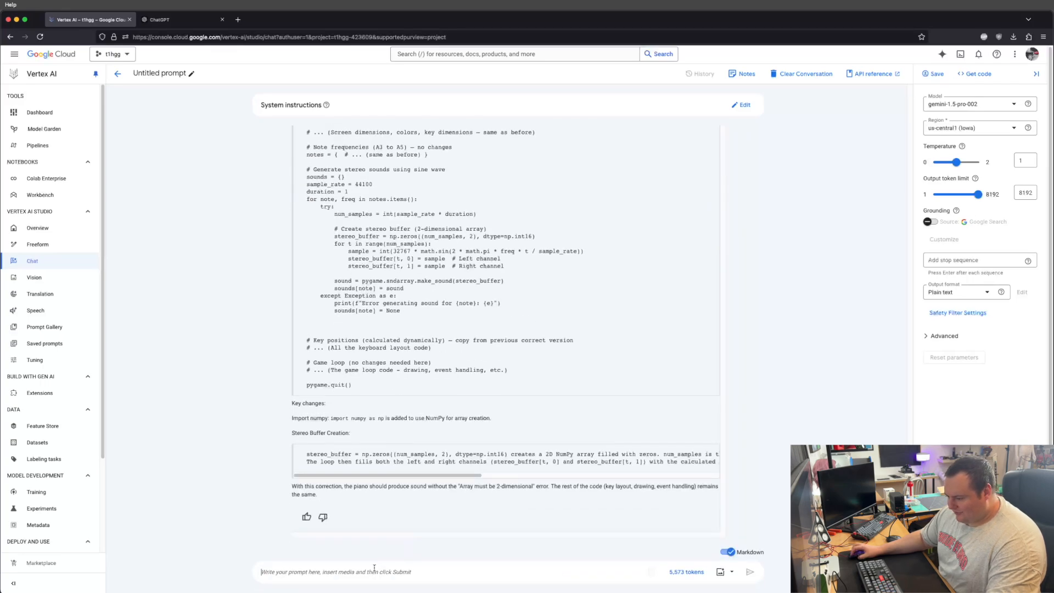
mouse_move(479, 433)
type("Please give me the entir")
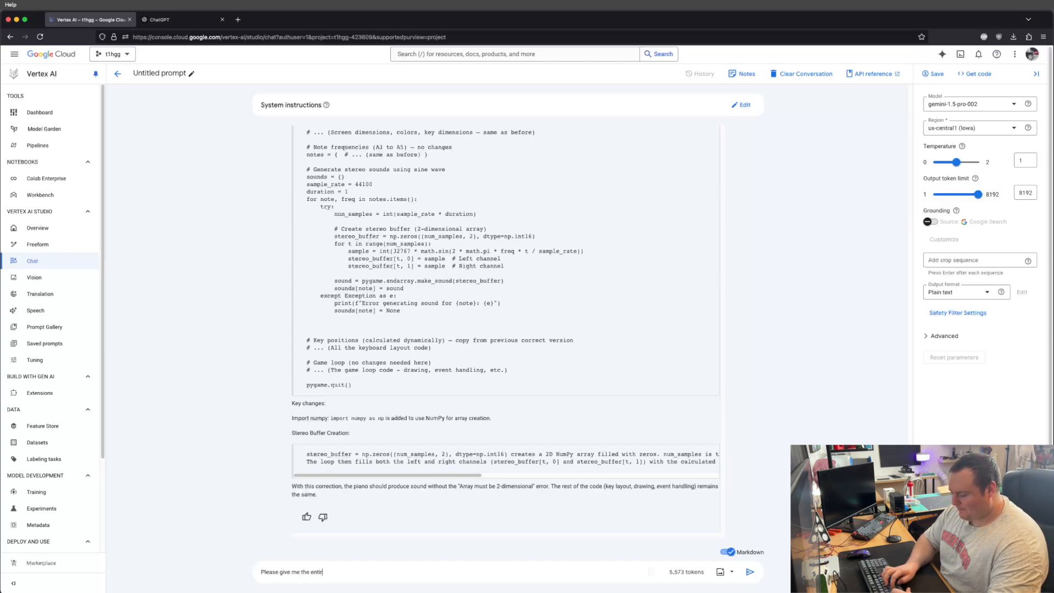
type("e updated scrip")
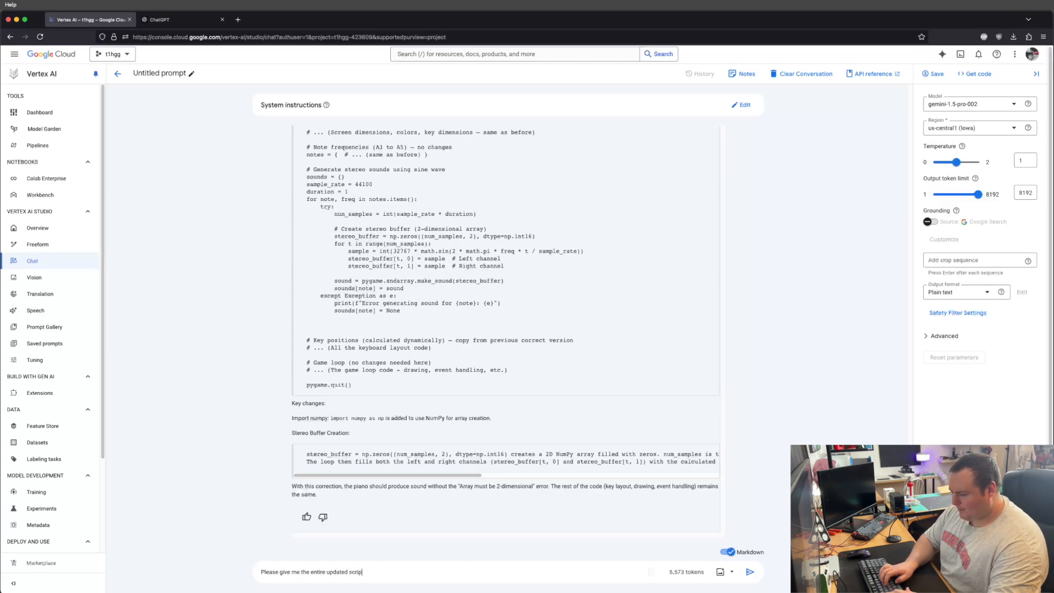
left_click(749, 572)
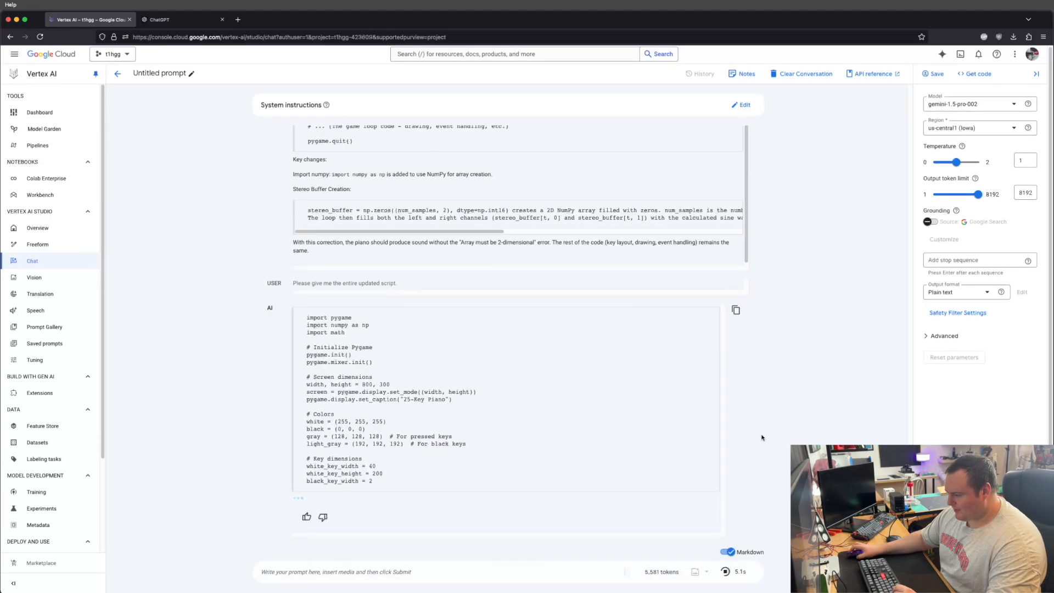
scroll("down", 3)
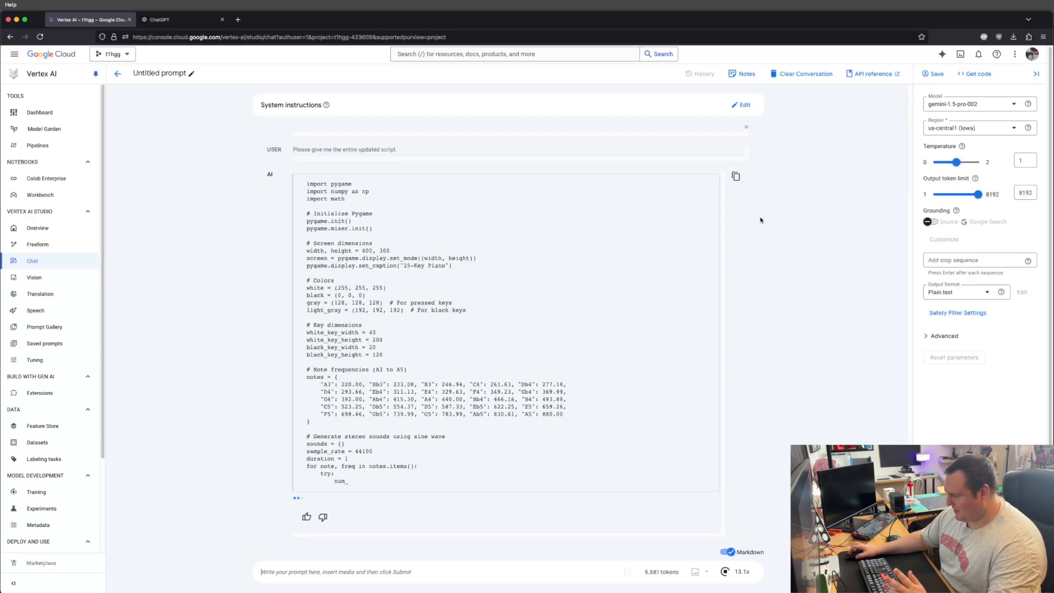
scroll("down", 3)
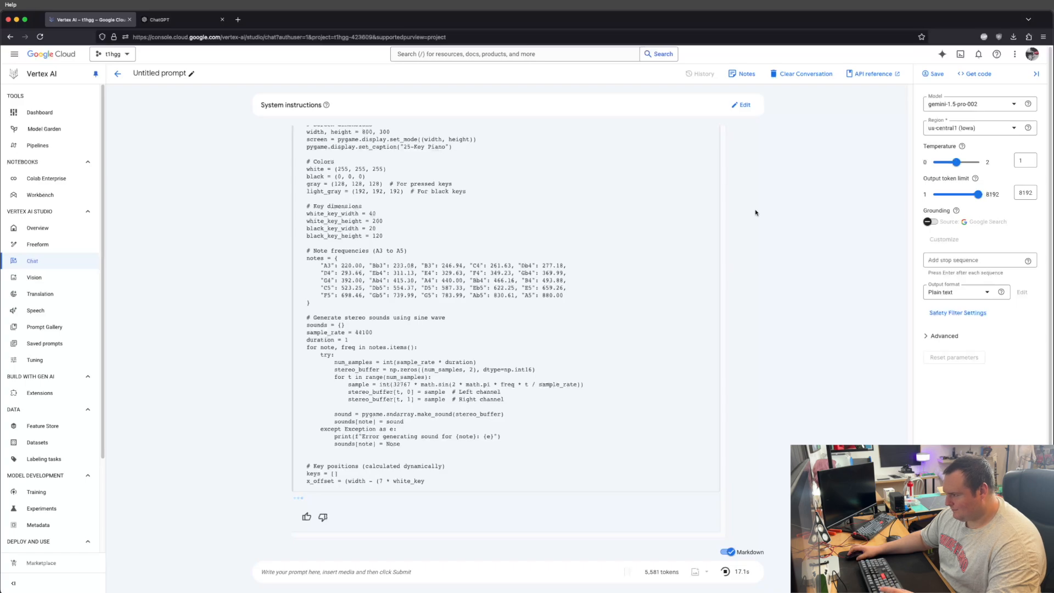
scroll("down", 3)
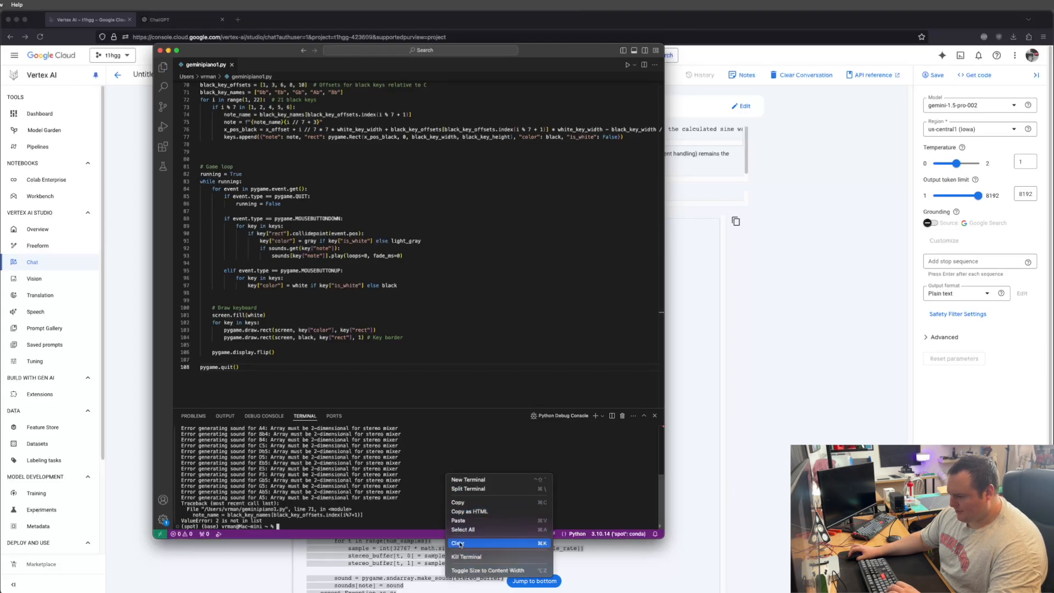
Clear the terminal and rerun geminipiano1.py, which again fails with a ValueError.
left_click(459, 543)
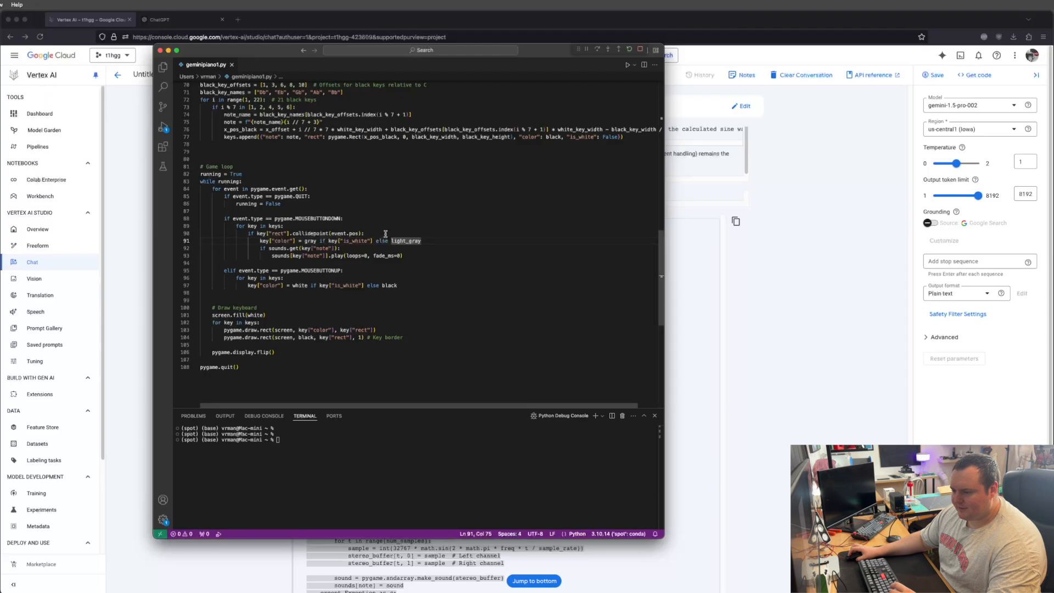
left_click(627, 64)
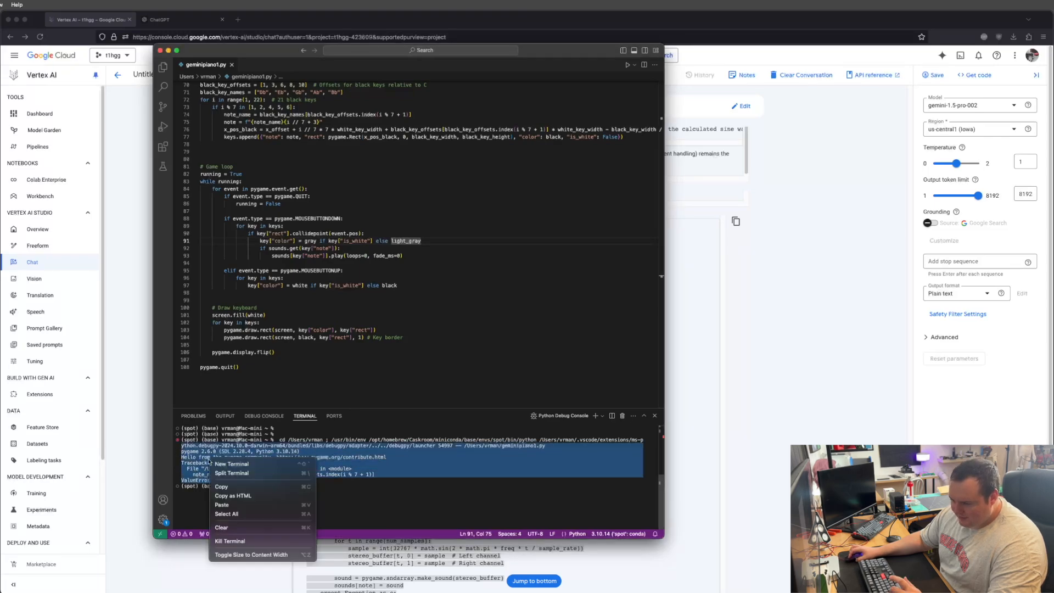
mouse_move(222, 486)
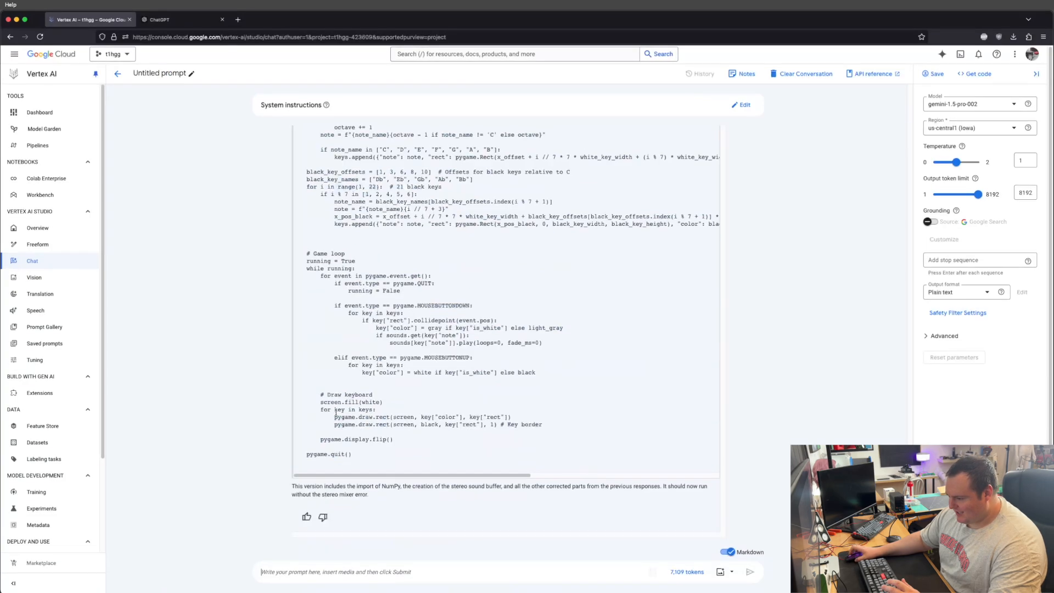
Paste the ValueError traceback and ask Gemini to fix and regenerate the code.
right_click(349, 573)
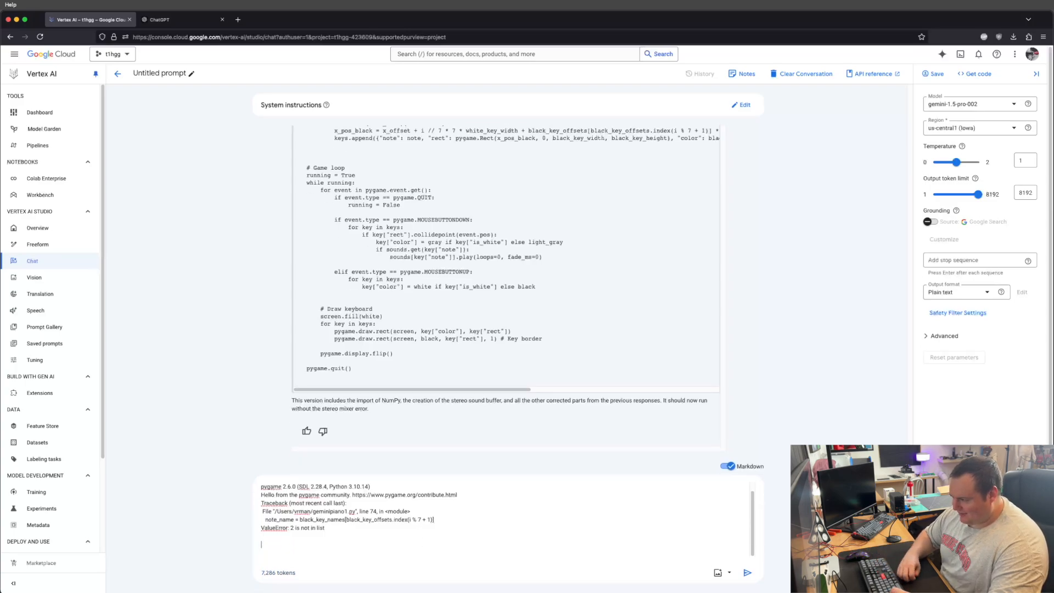
type("Please")
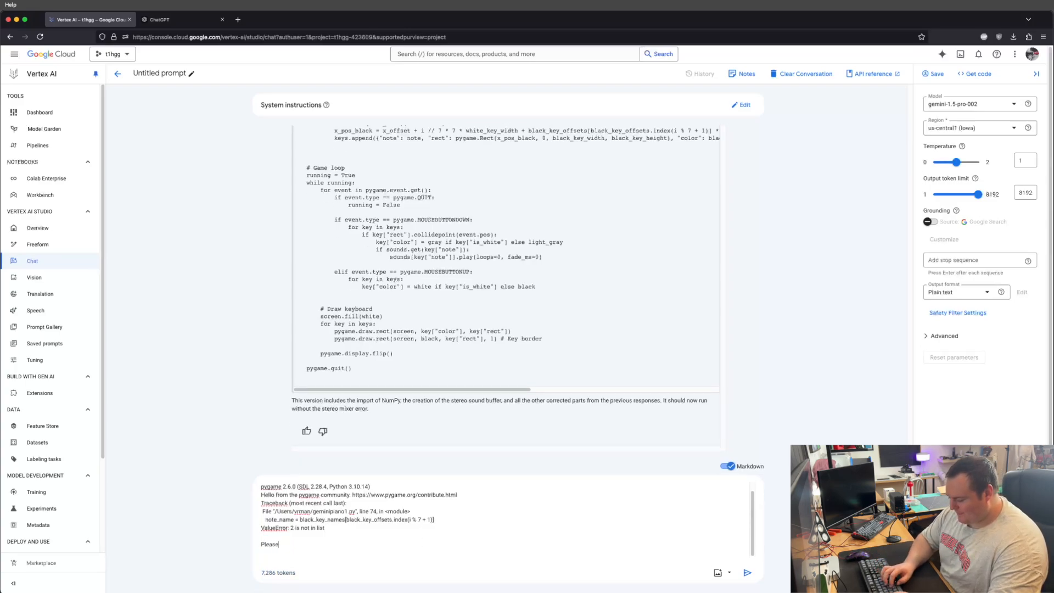
type("fix and generate the entire updat")
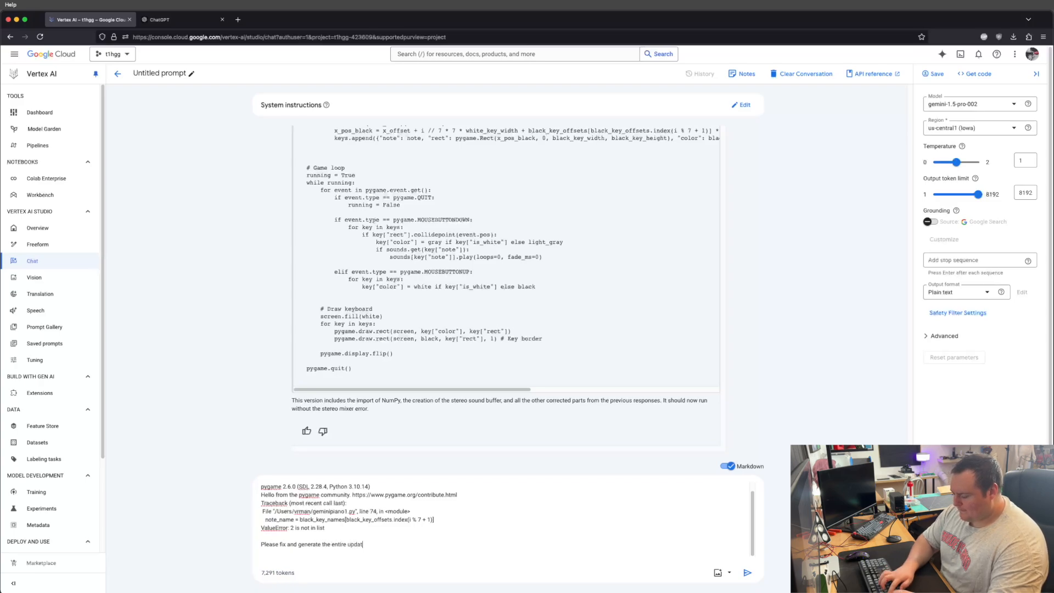
left_click(747, 572)
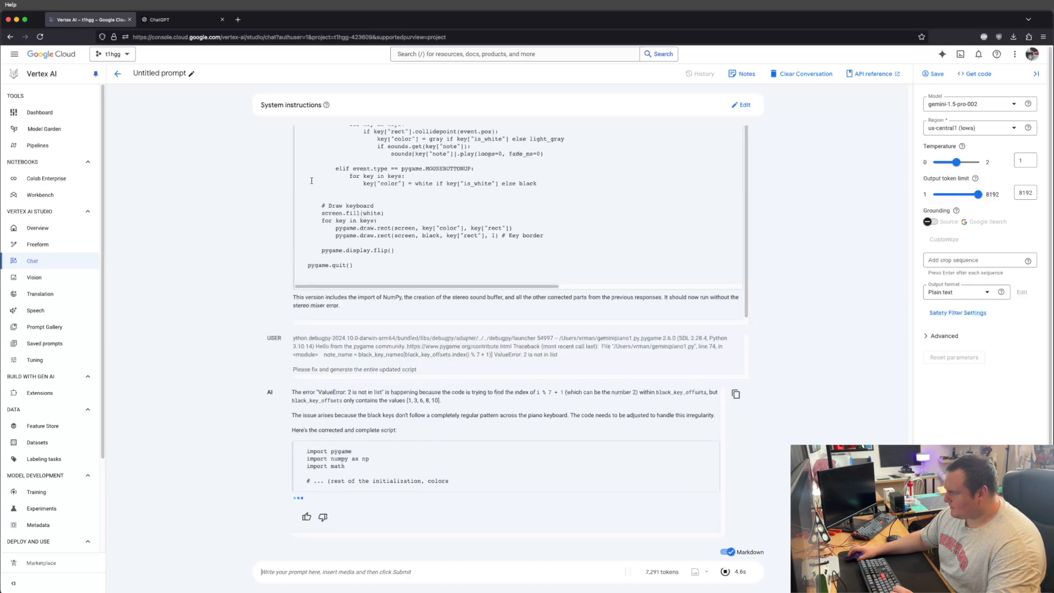
Scroll down through Gemini's replies to the black-key placement fix.
scroll("down", 3)
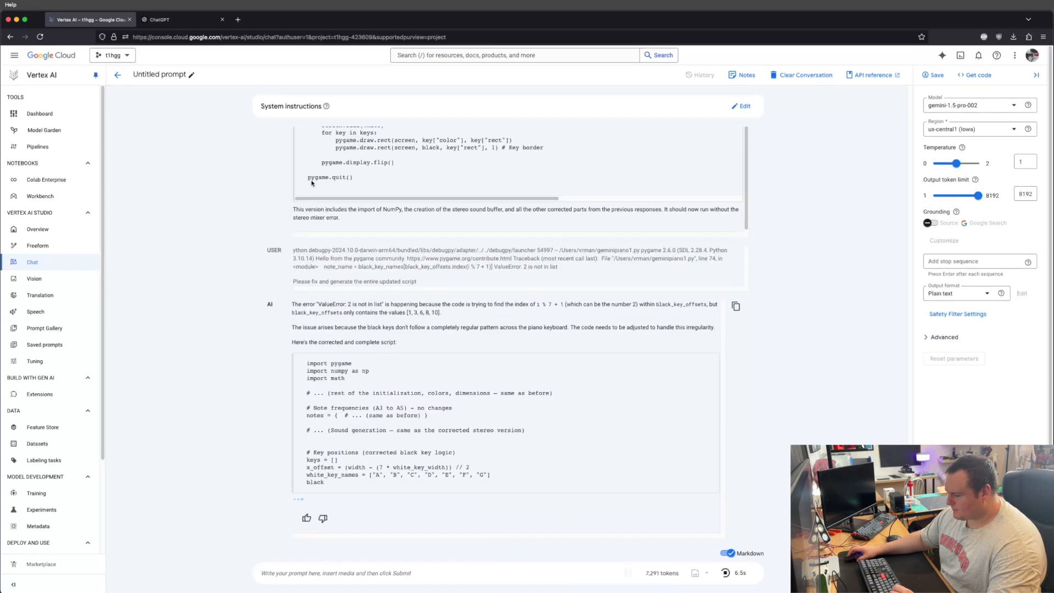
scroll("down", 3)
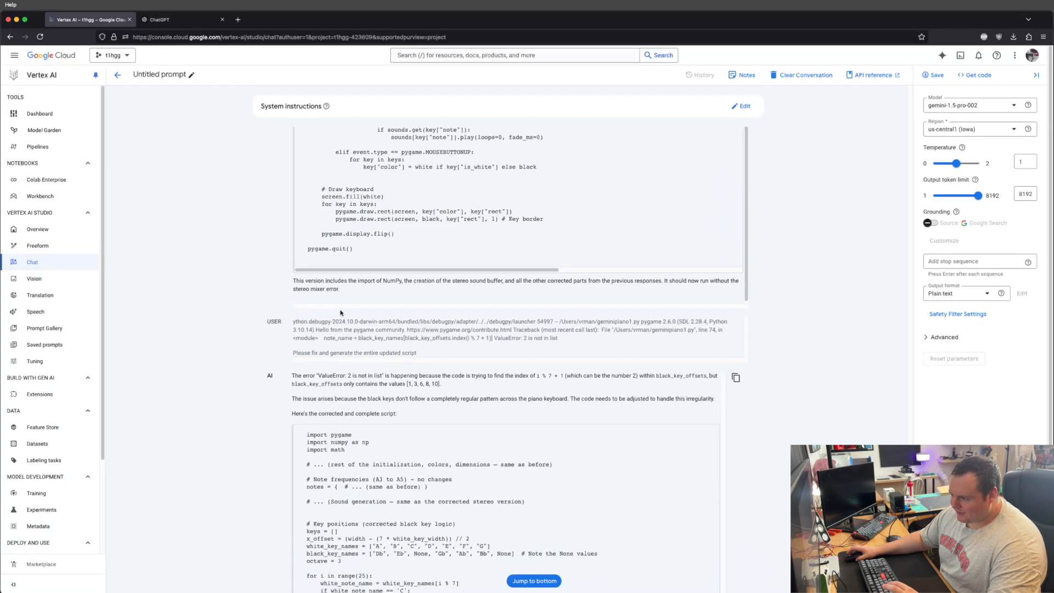
scroll("down", 3)
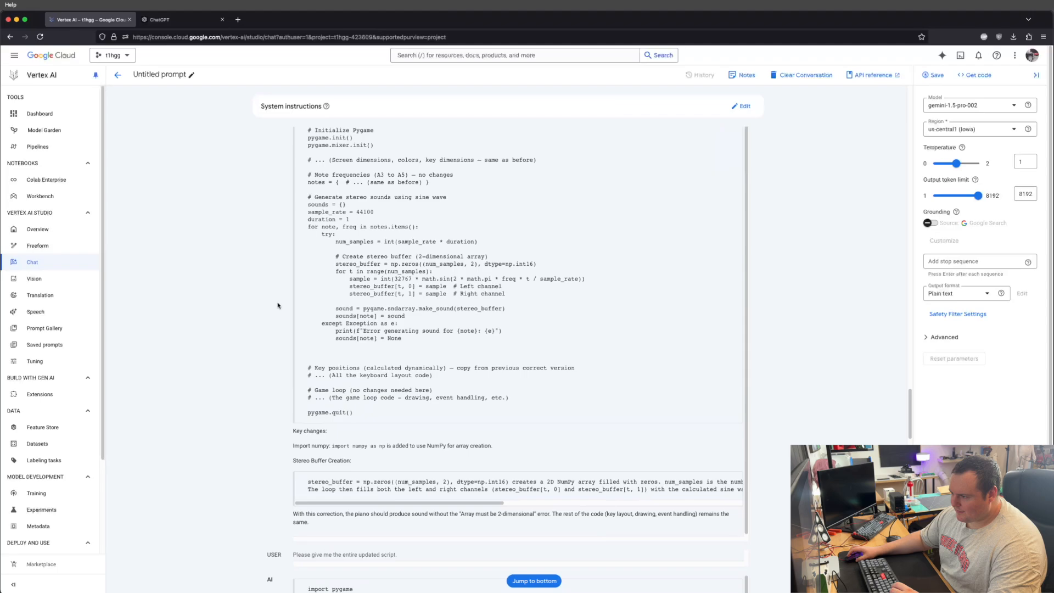
scroll("down", 3)
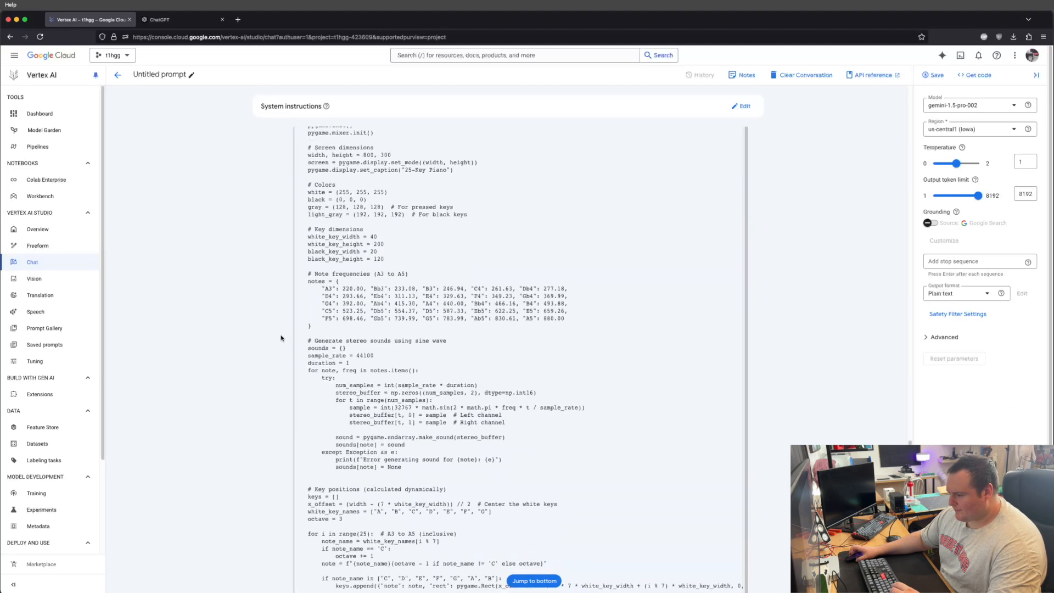
scroll("down", 3)
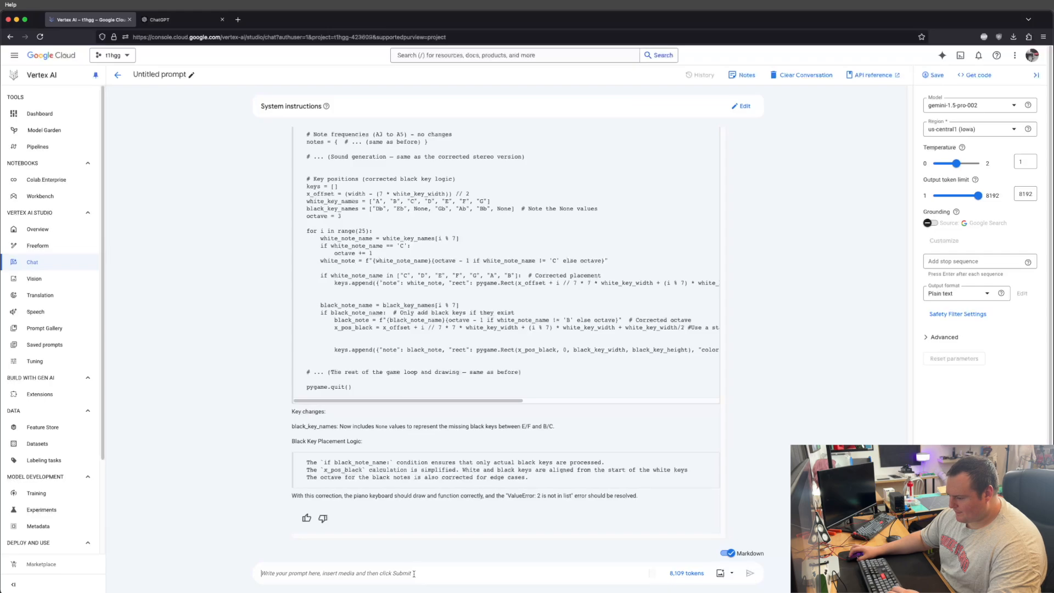
Ask Gemini for 'The entire script now, please' and scroll through the full code.
type("The entire script now, pel")
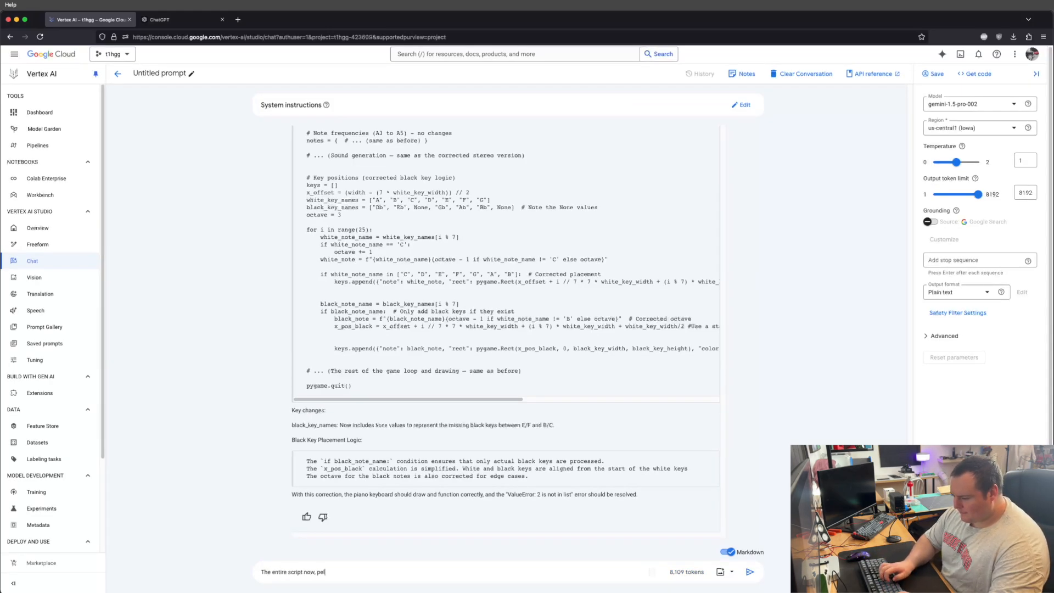
left_click(749, 573)
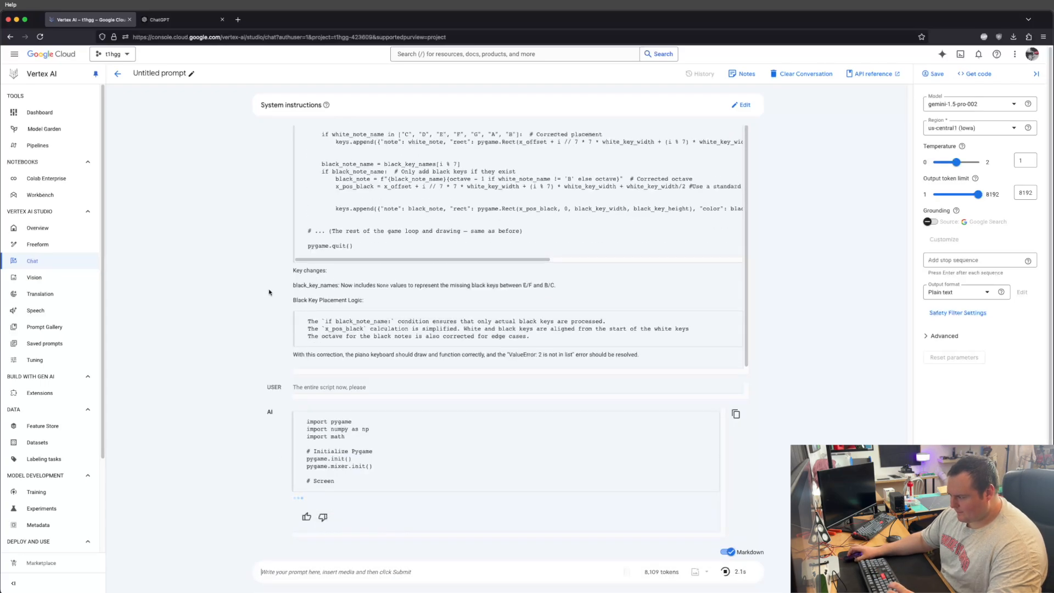
scroll("down", 3)
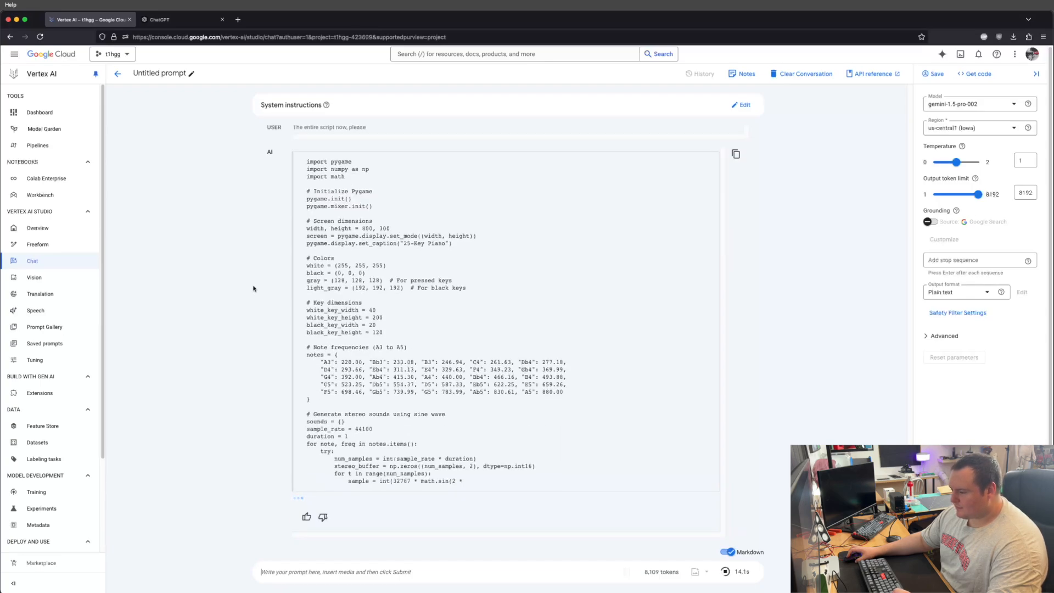
scroll("down", 3)
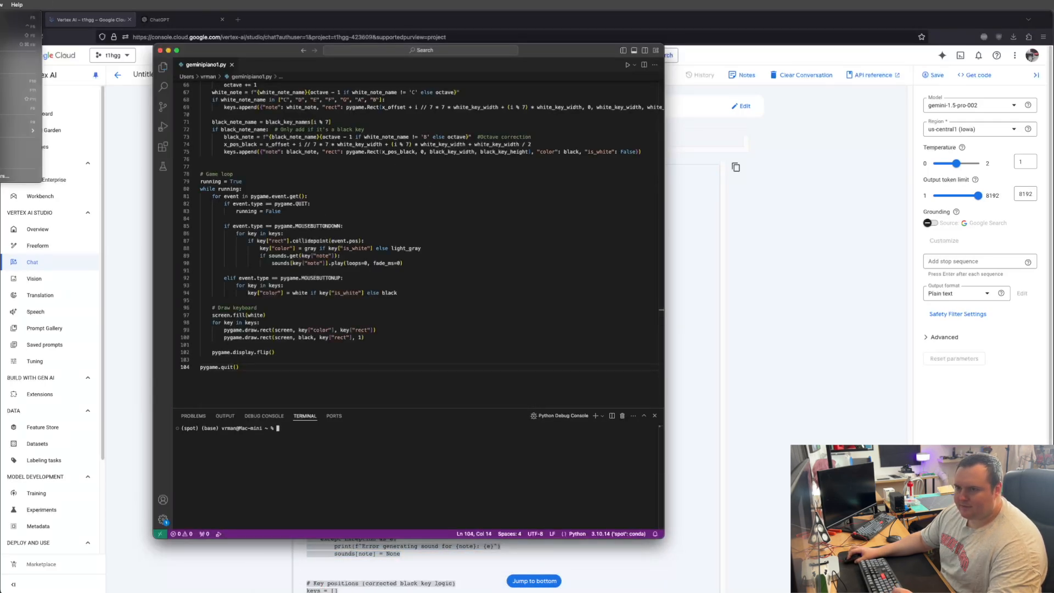
Run geminipiano1.py, play a white key, and drag the 25-Key Piano window around.
left_click(627, 65)
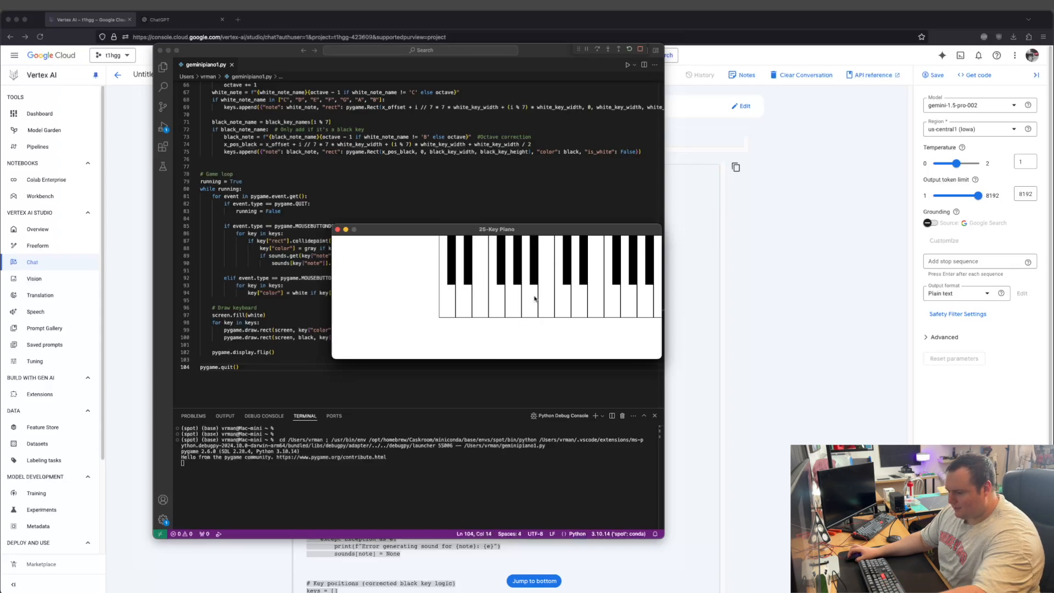
mouse_move(534, 281)
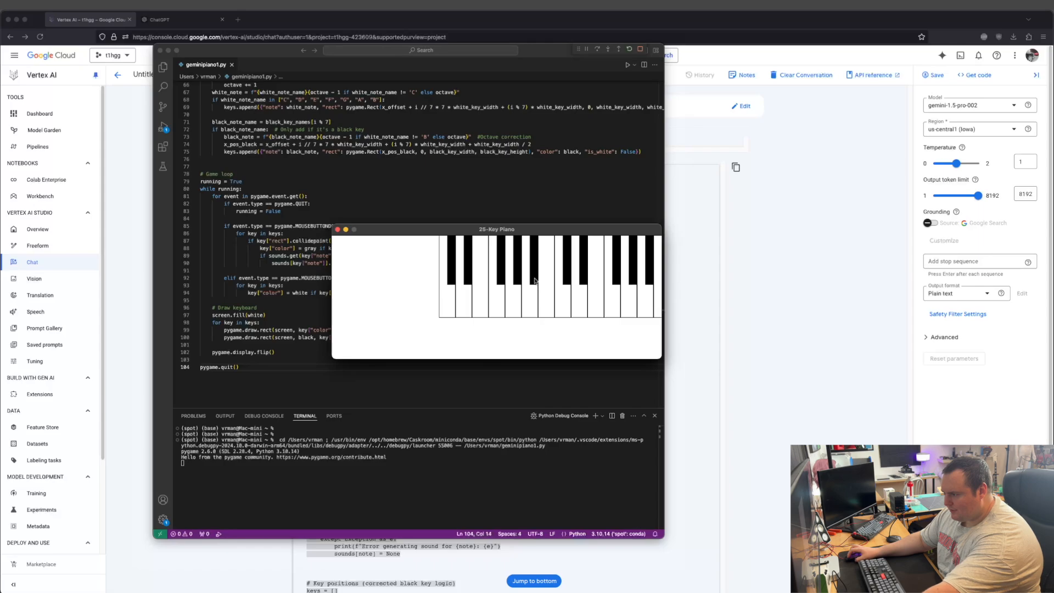
mouse_move(538, 301)
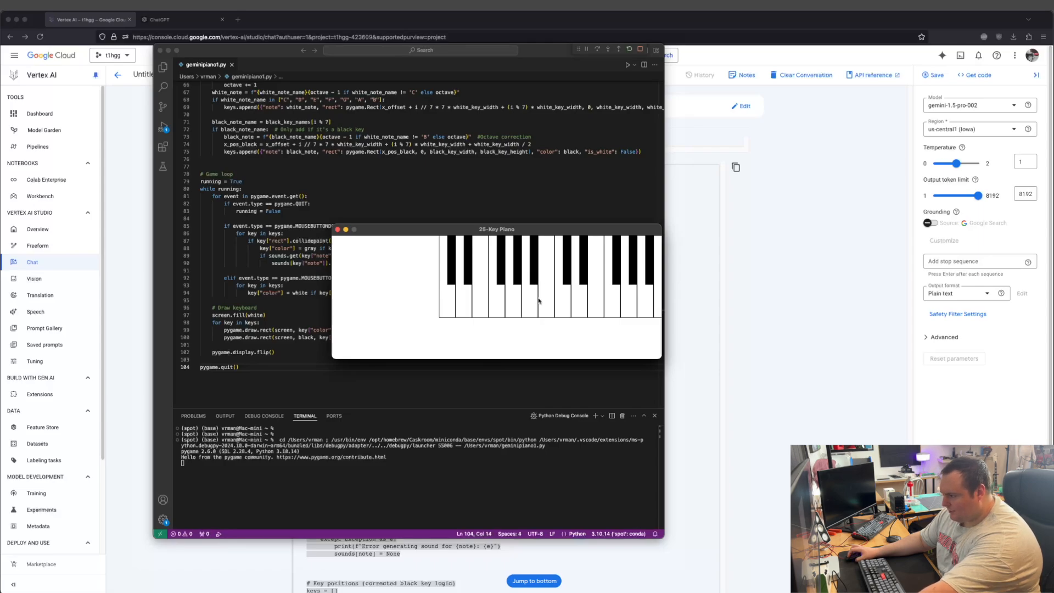
mouse_move(564, 283)
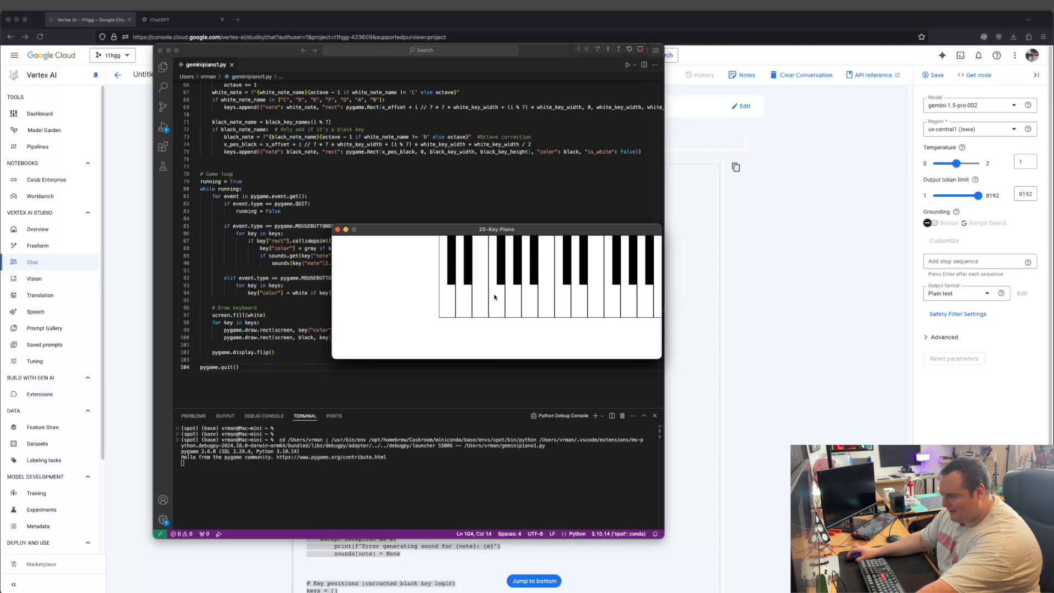
left_click(514, 279)
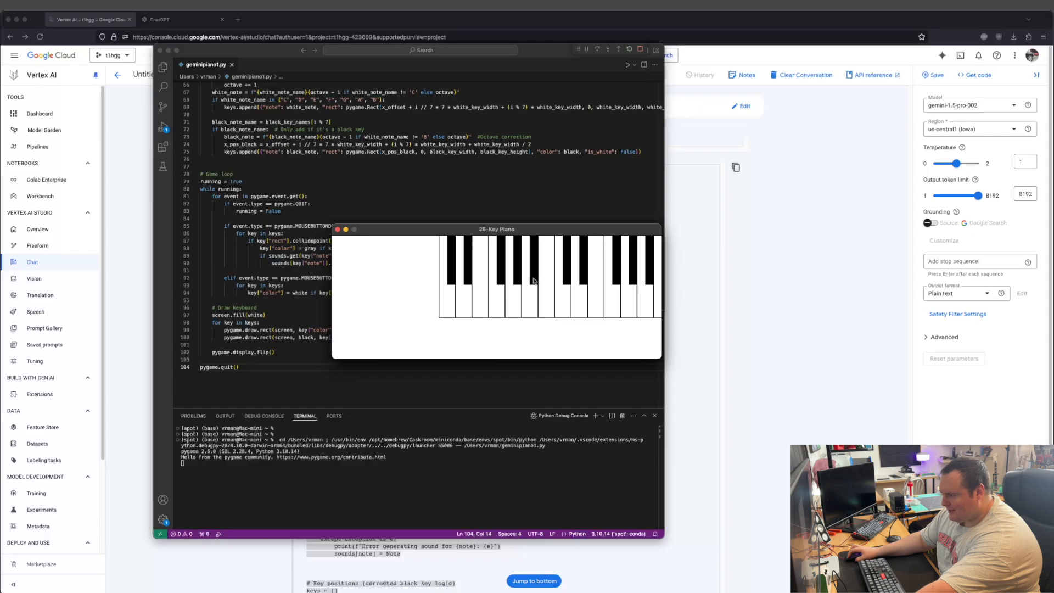
mouse_move(548, 291)
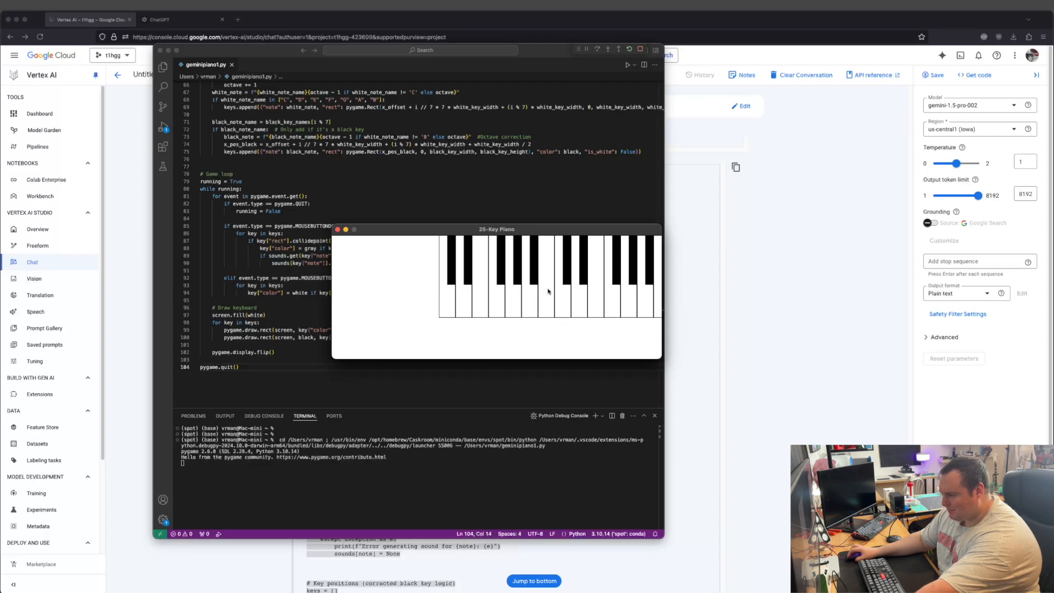
mouse_move(570, 281)
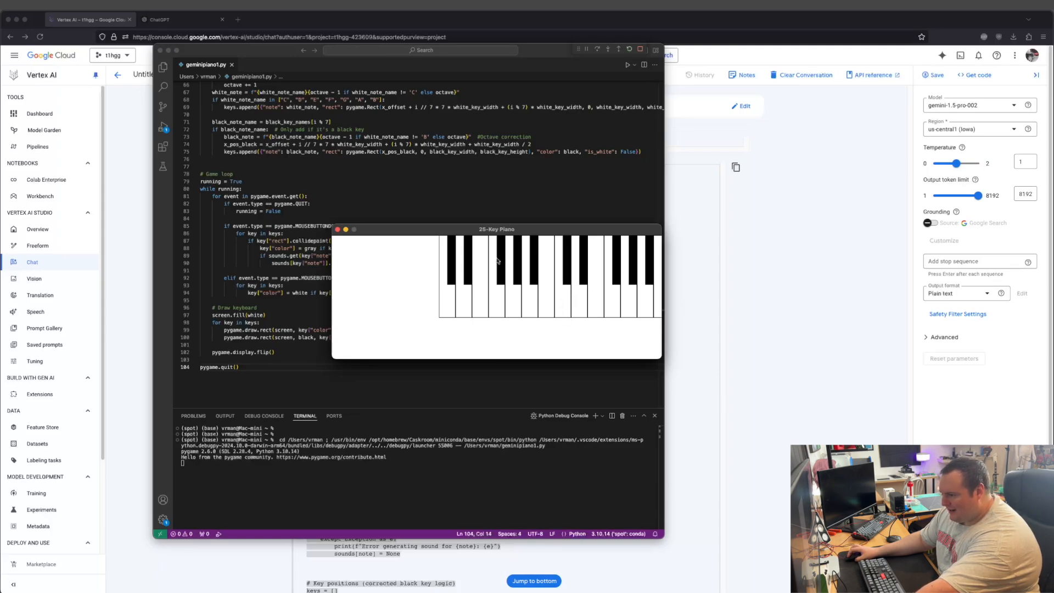
left_click_drag(497, 229, 594, 218)
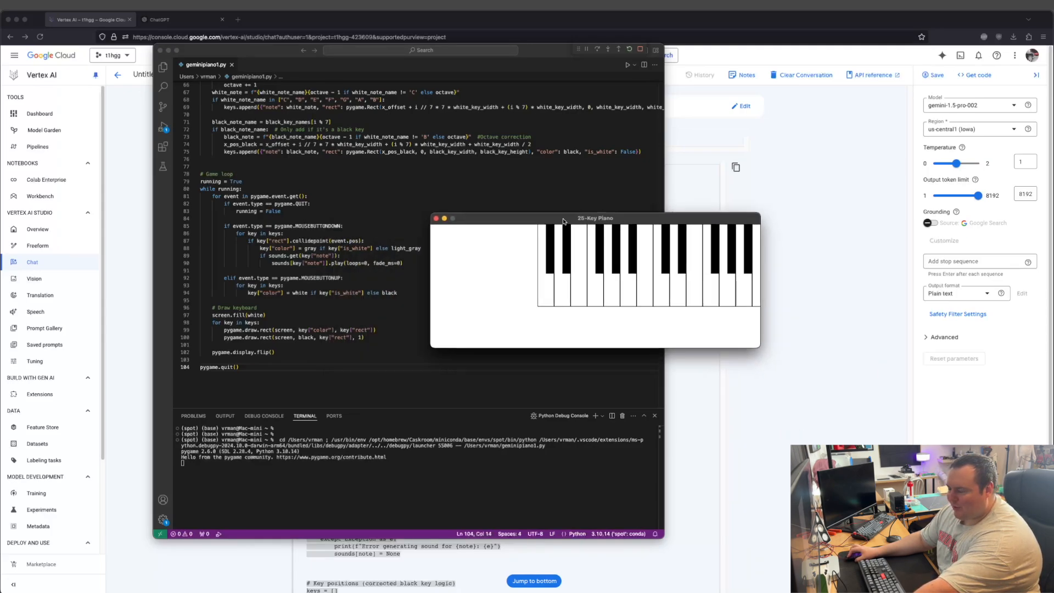
left_click_drag(594, 218, 374, 214)
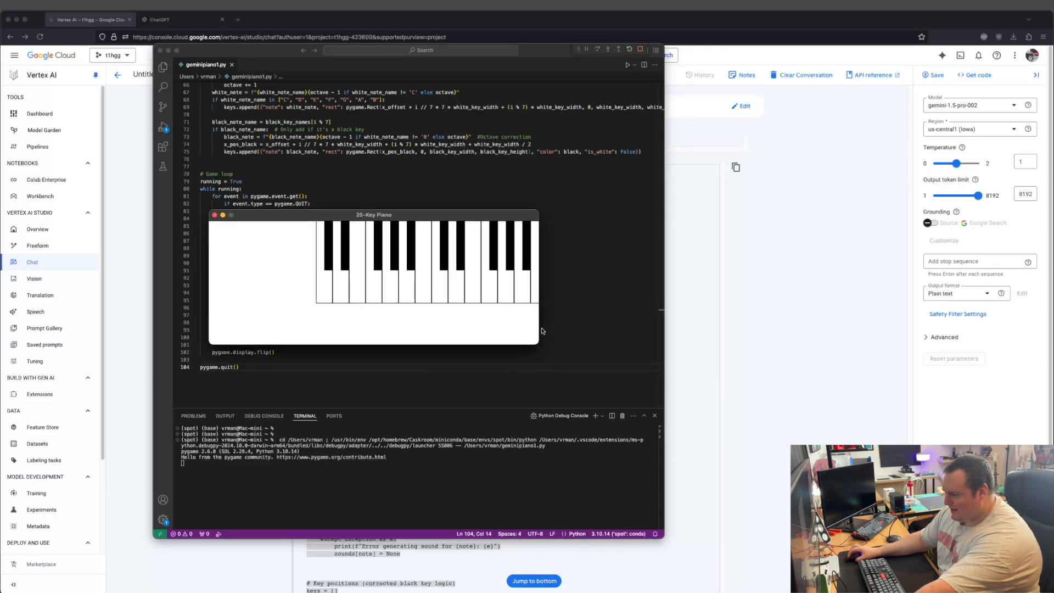
mouse_move(585, 363)
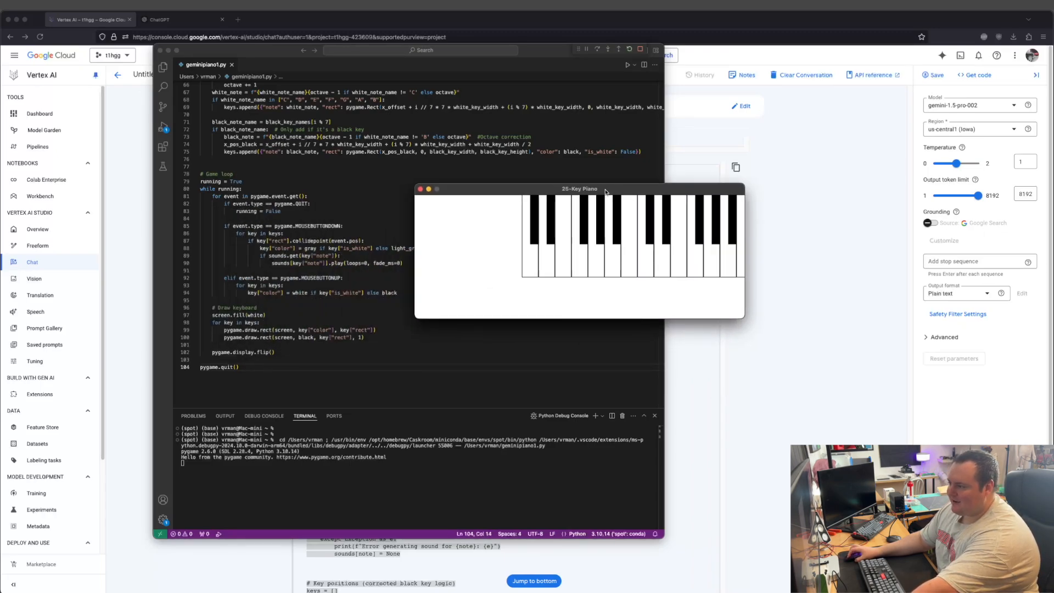
left_click_drag(580, 188, 501, 203)
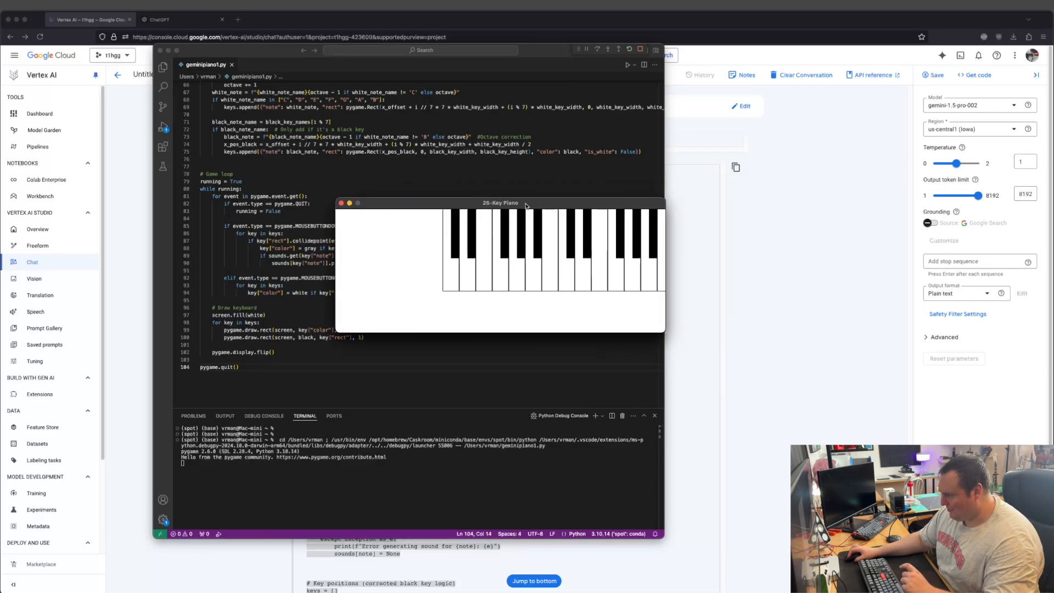
left_click_drag(500, 202, 505, 216)
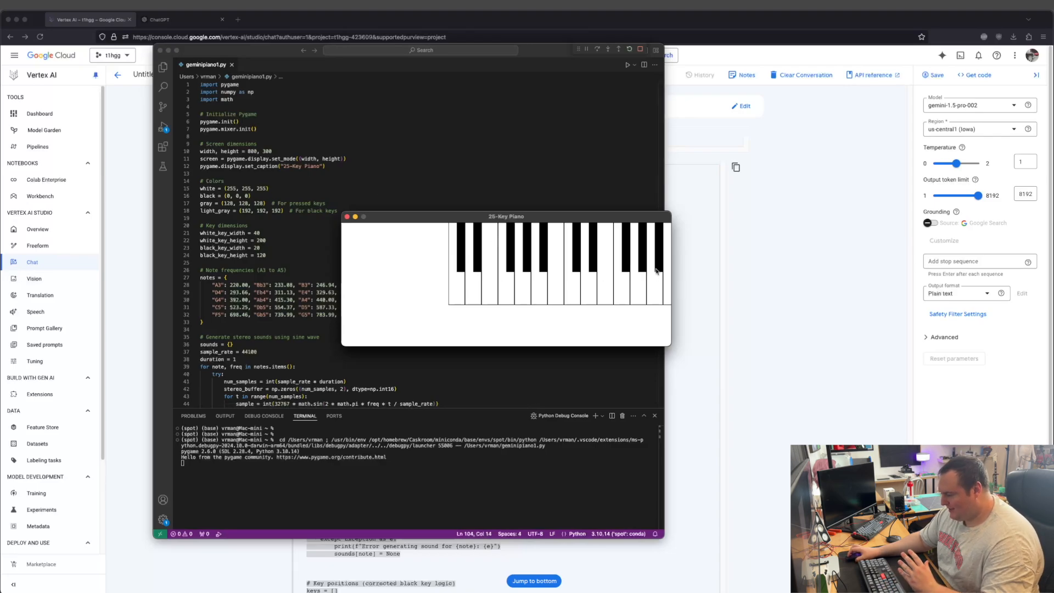
left_click_drag(505, 216, 550, 207)
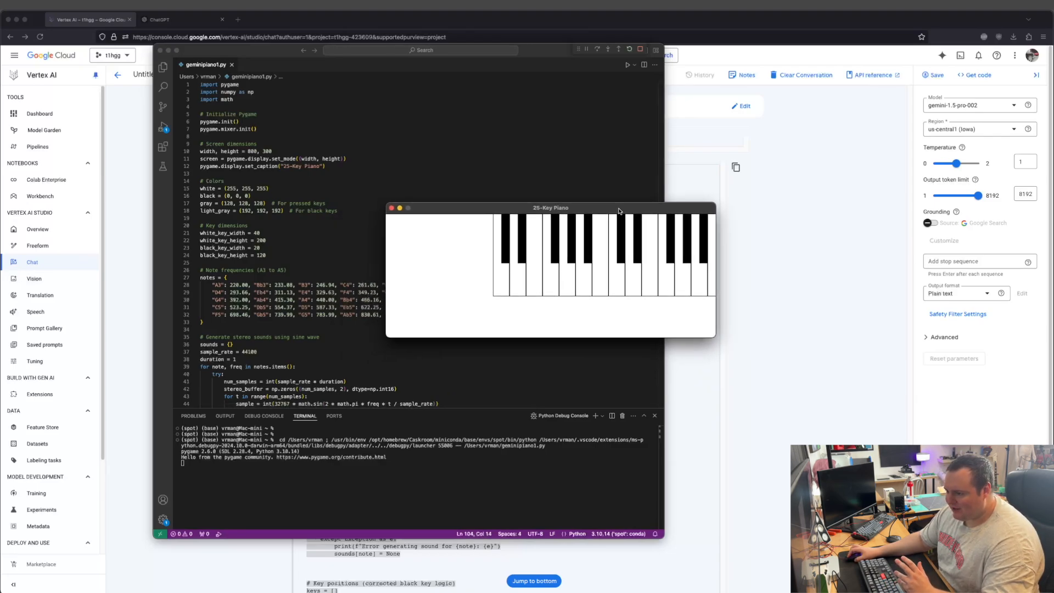
left_click_drag(550, 207, 632, 175)
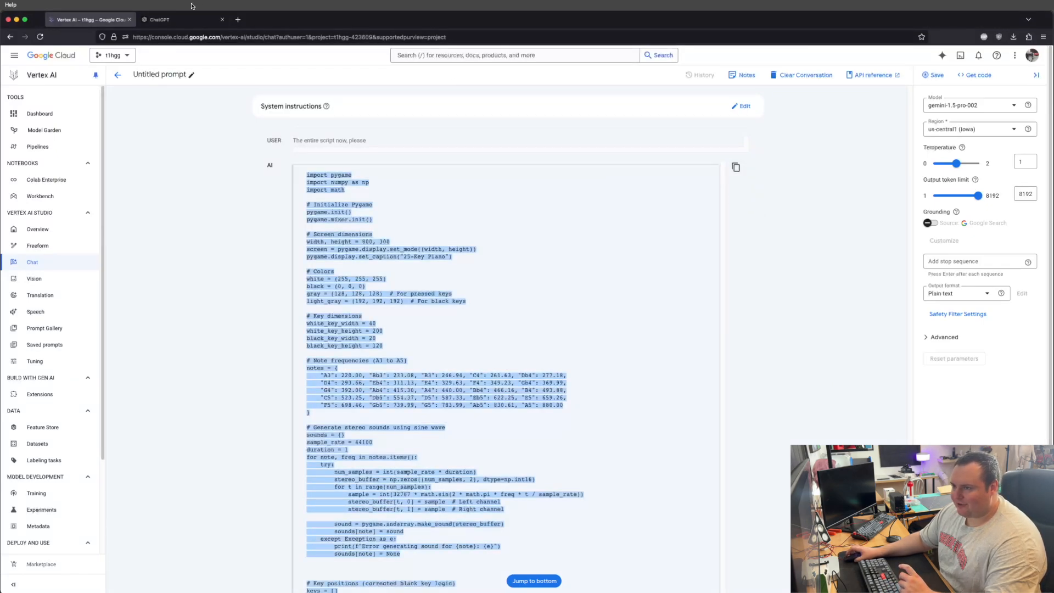
Send the pasted 25-key piano GUI prompt to ChatGPT o1-preview.
left_click(178, 19)
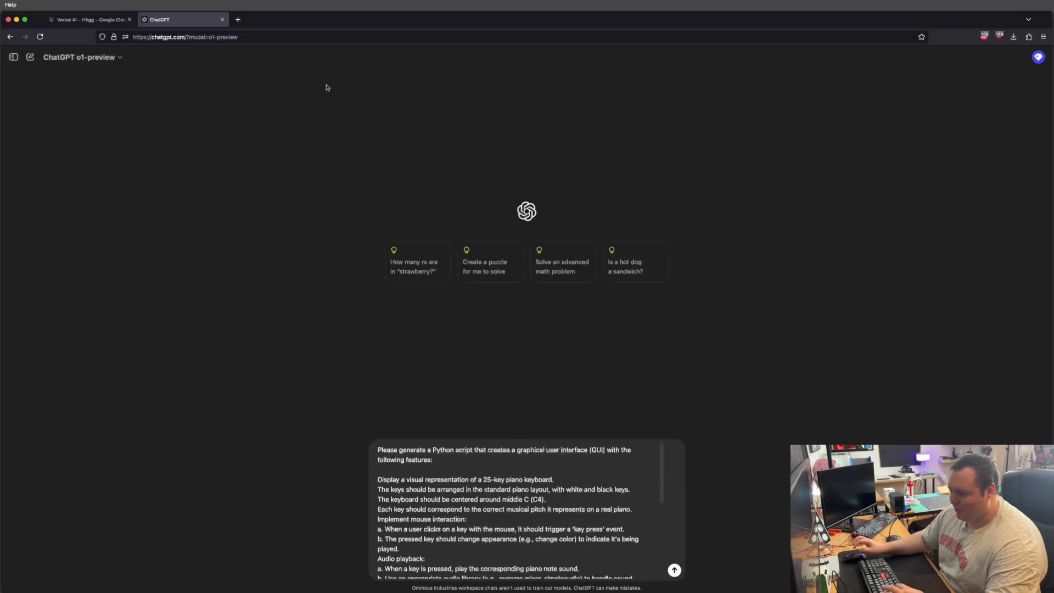
left_click(673, 570)
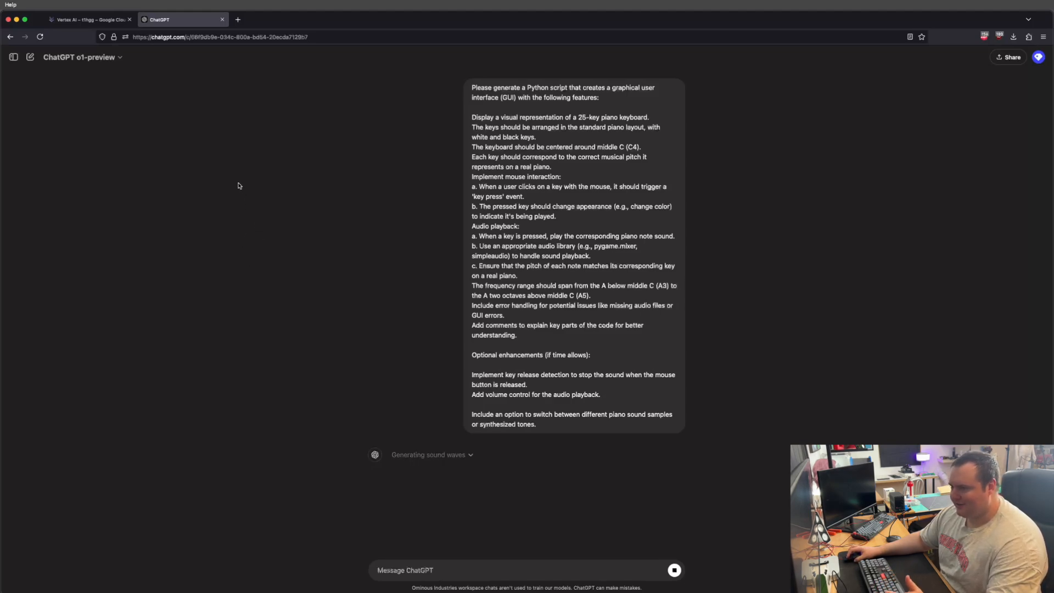
mouse_move(242, 189)
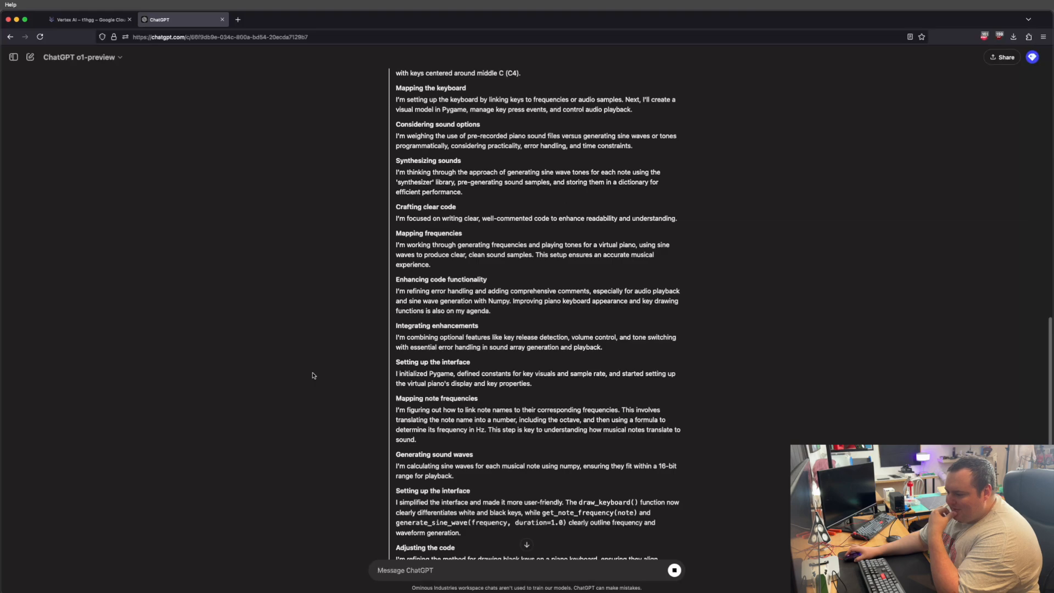
Scroll through o1-preview's Pygame Virtual Piano script and its key-features summary.
scroll("down", 3)
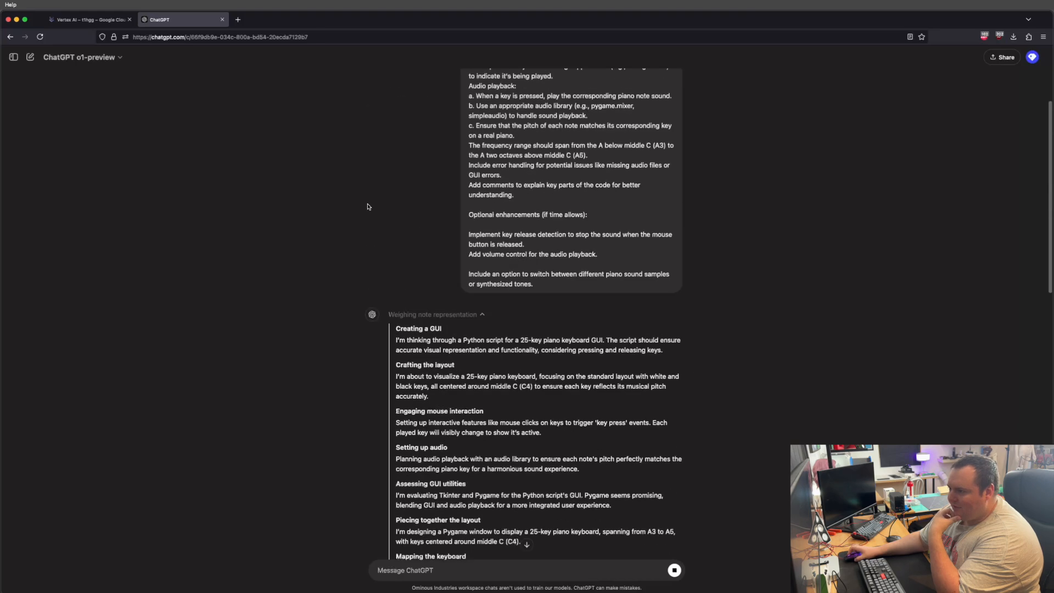
mouse_move(313, 218)
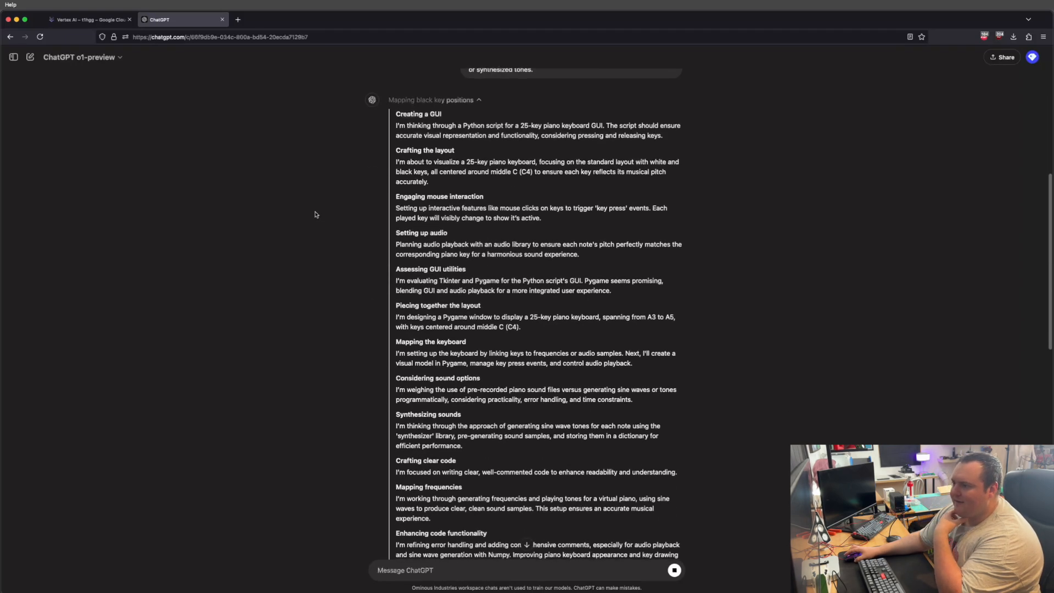
scroll("down", 3)
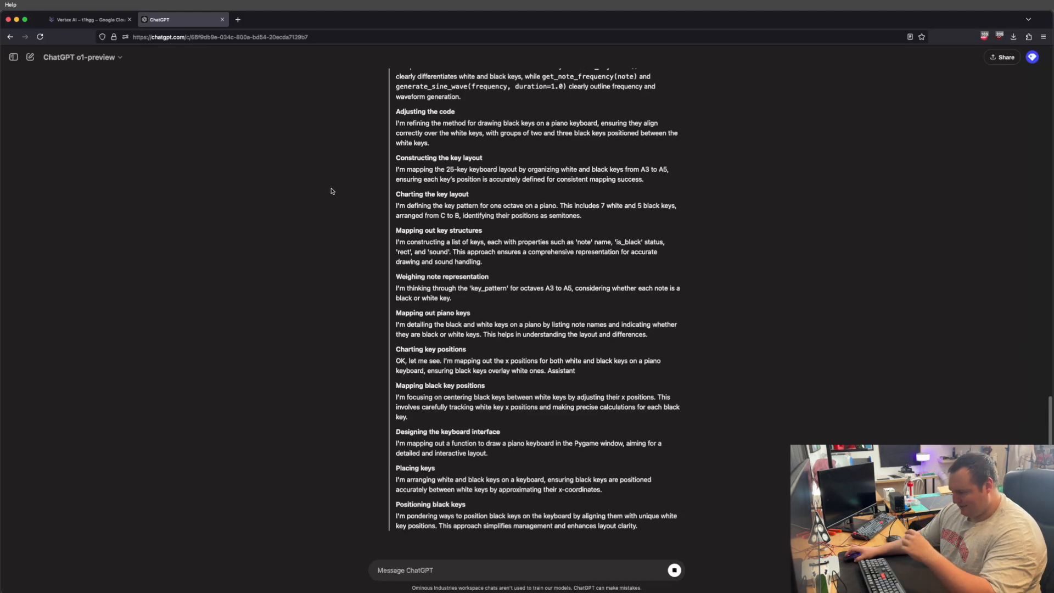
scroll("down", 3)
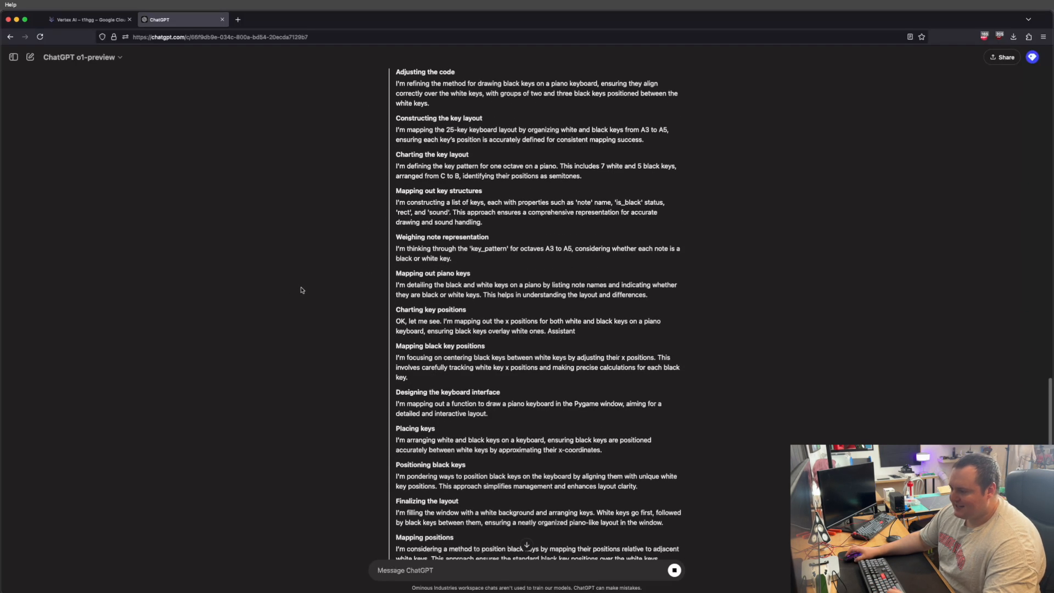
scroll("down", 3)
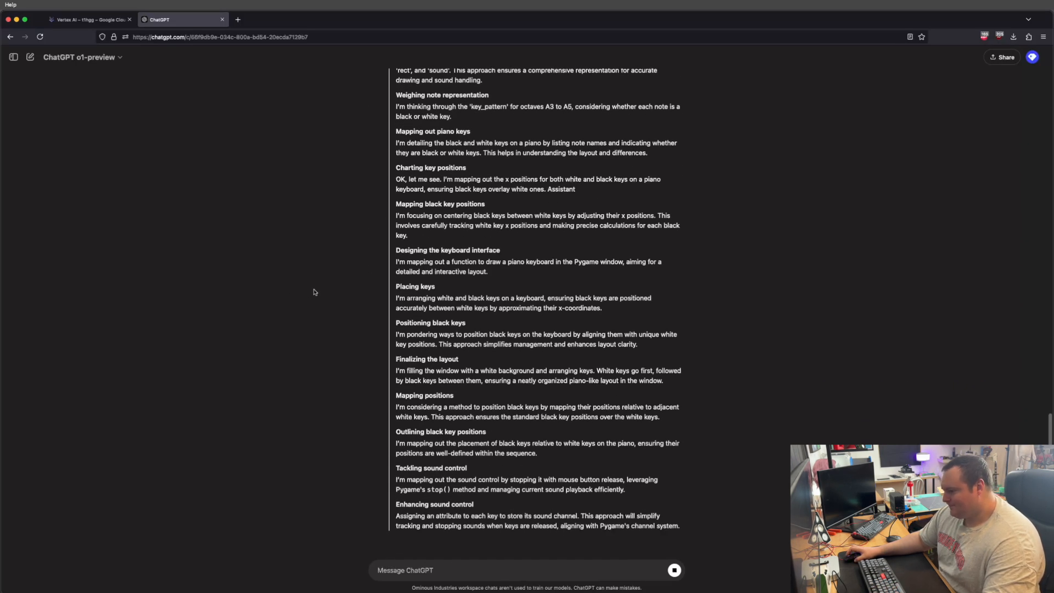
scroll("down", 3)
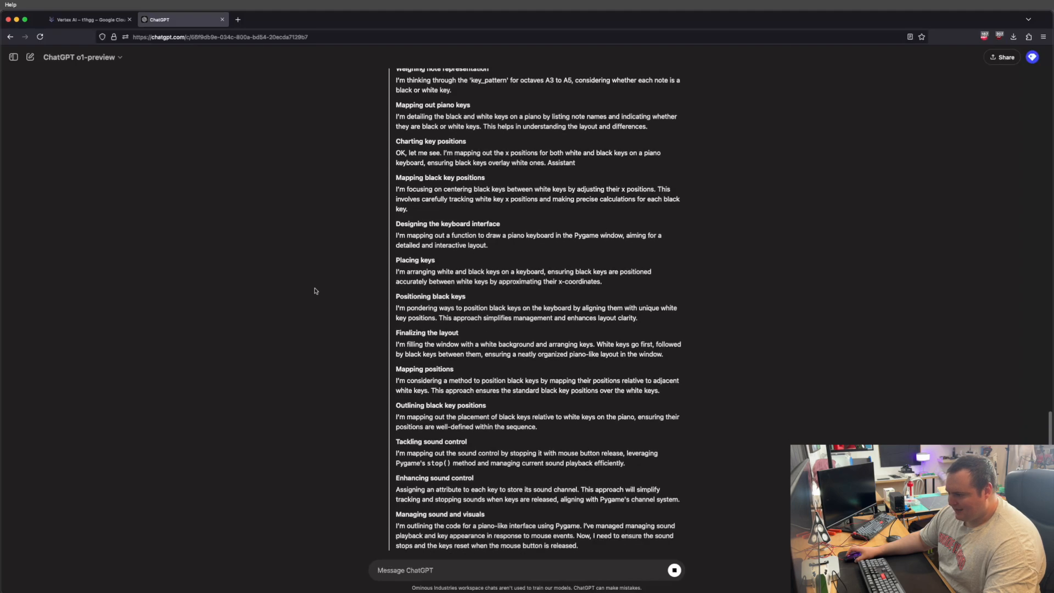
scroll("down", 3)
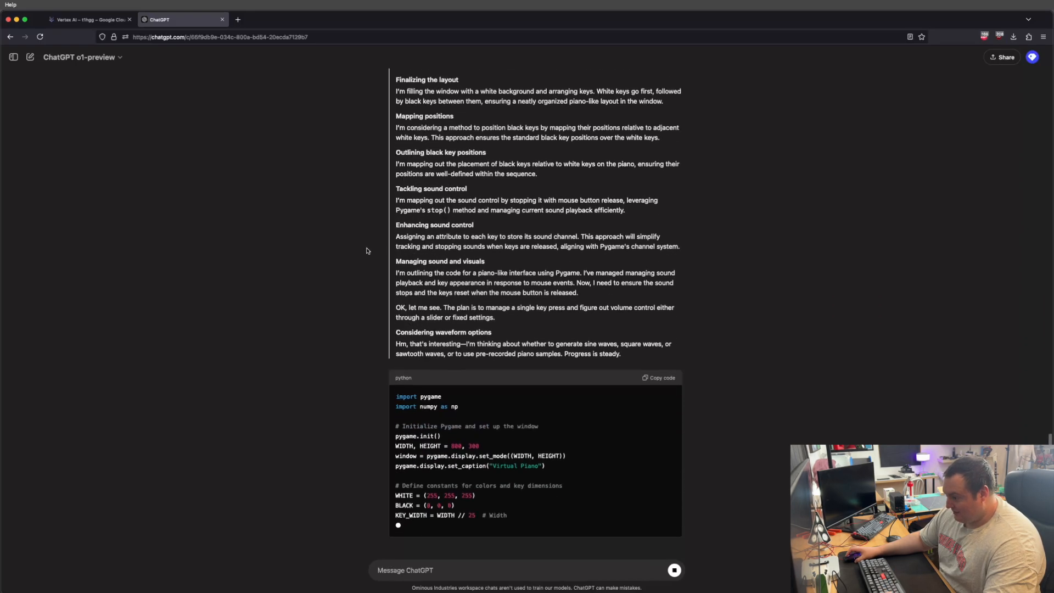
scroll("down", 3)
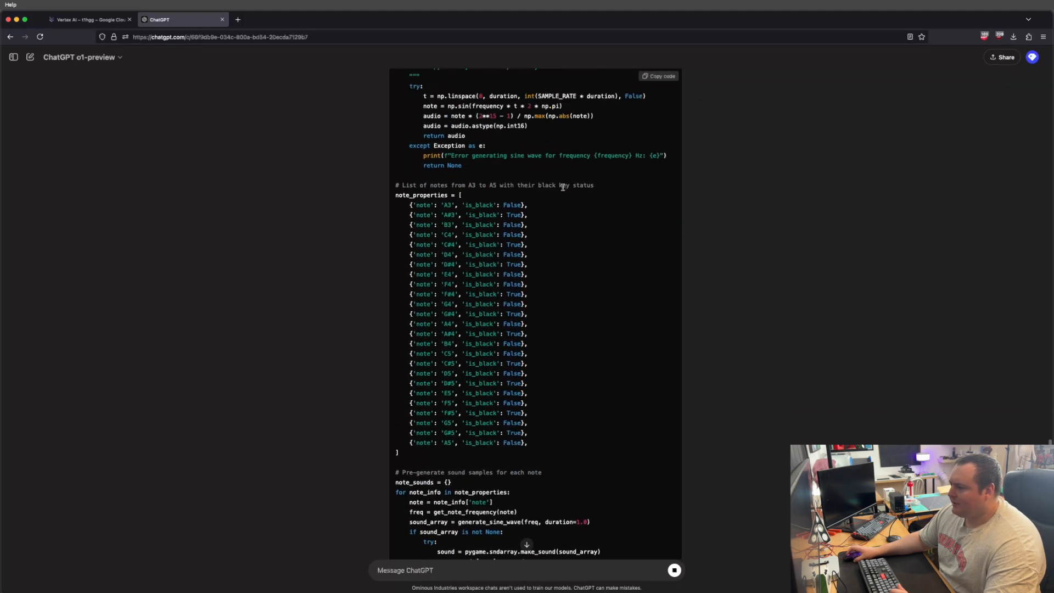
mouse_move(514, 240)
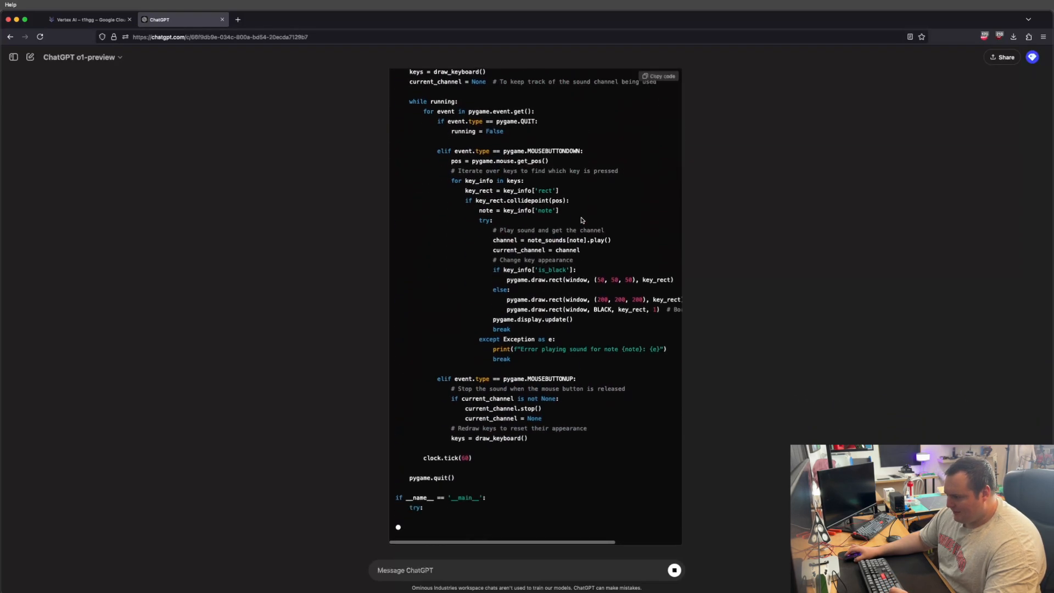
scroll("down", 3)
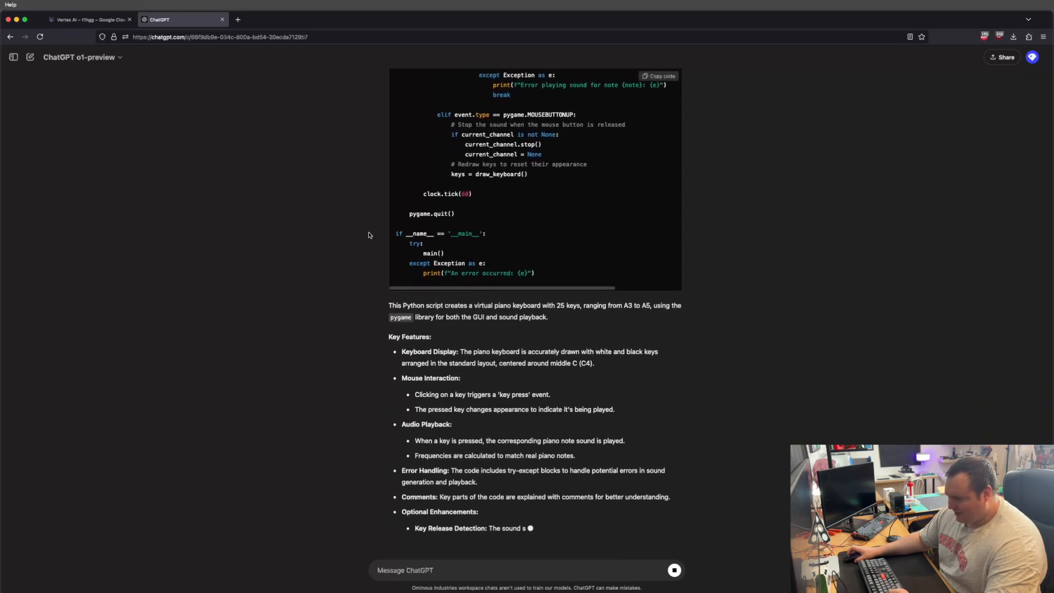
scroll("down", 3)
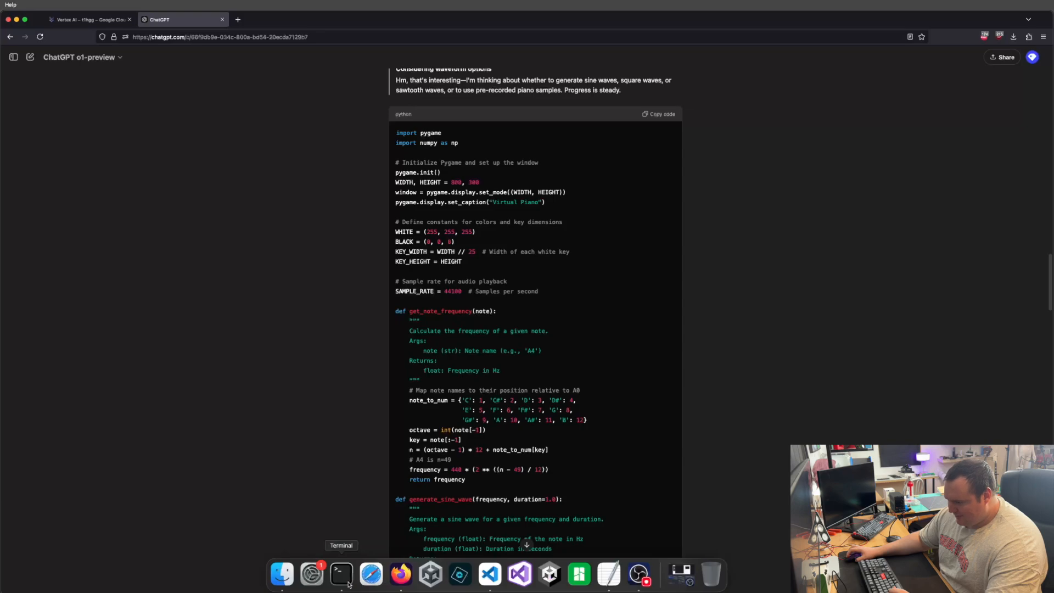
Save ChatGPT's code as gptpiano1.py, clear the terminal, and run it with Python Debugger.
left_click(341, 573)
type("gpto1.py")
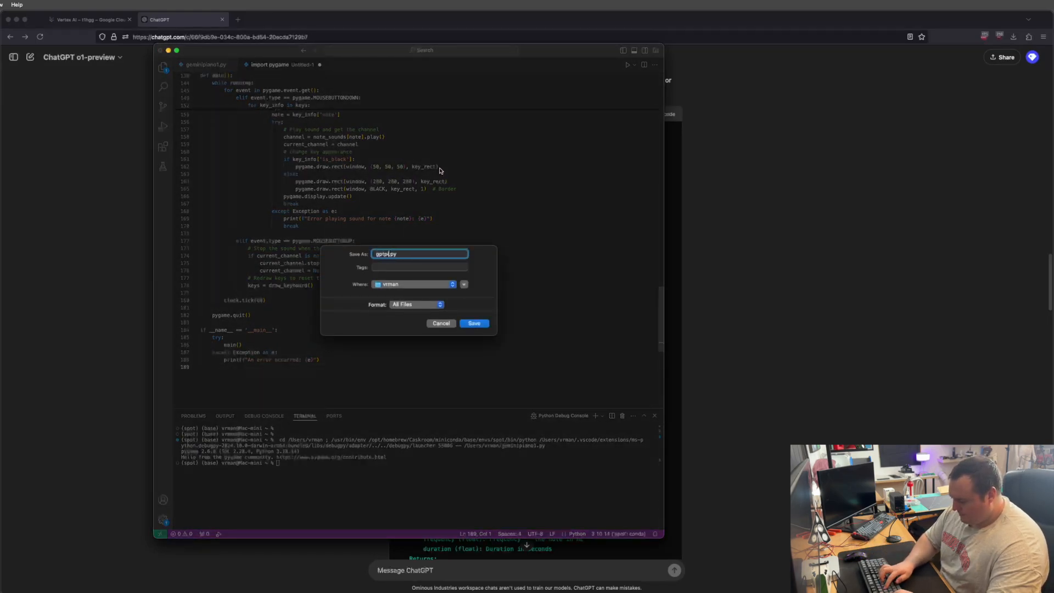
left_click(474, 324)
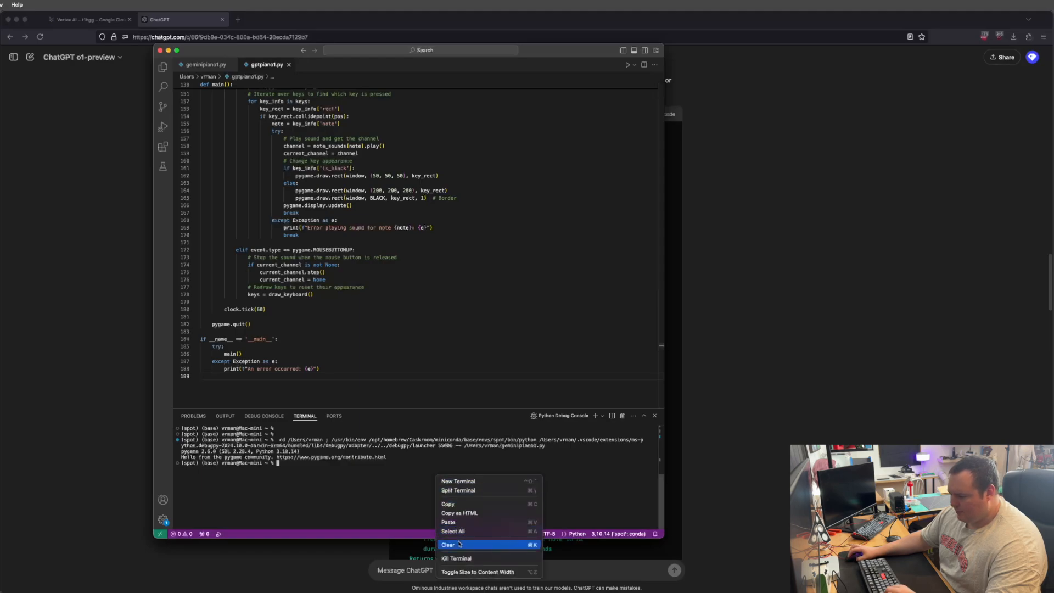
left_click(448, 545)
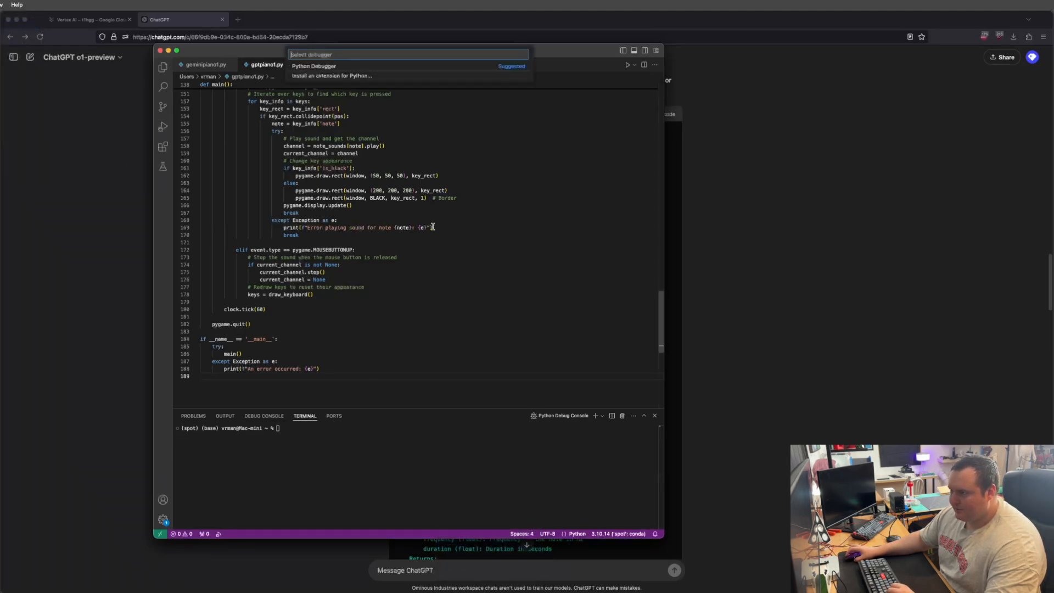
left_click(314, 65)
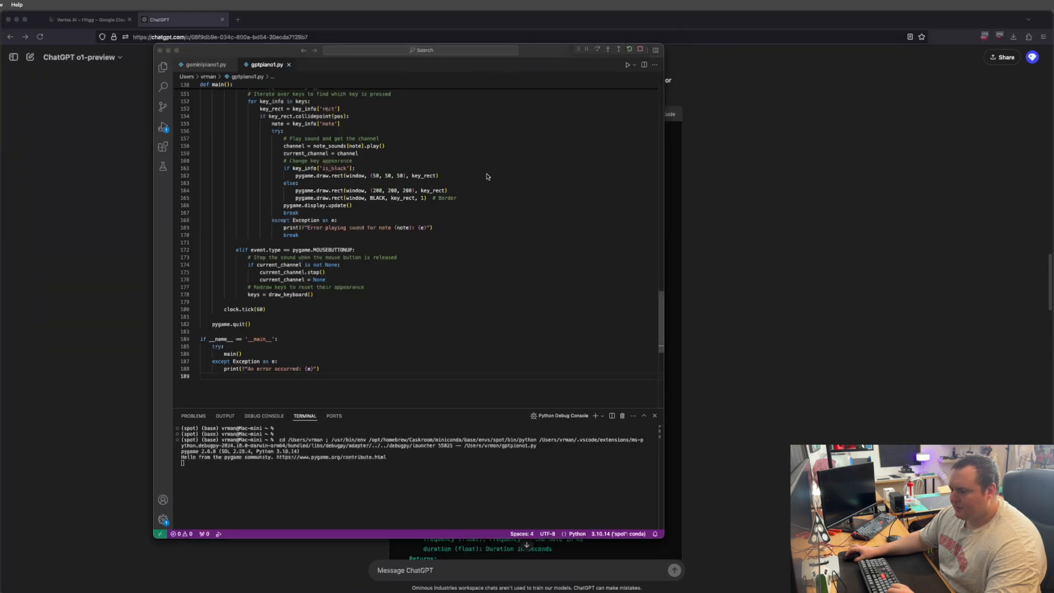
left_click(627, 65)
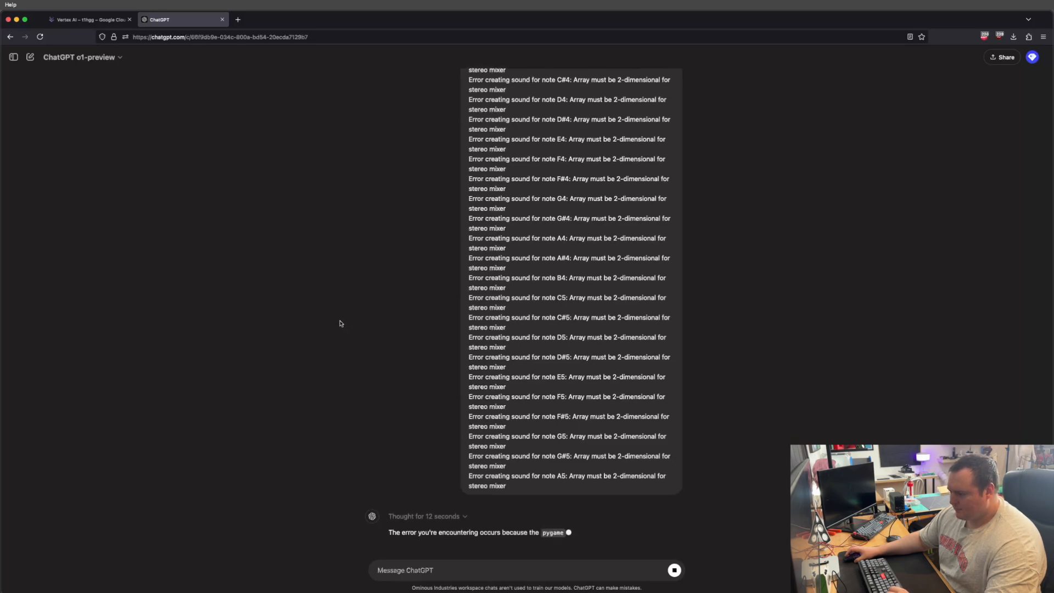
Scroll through o1-preview's mono-mixer explanation and the updated script that reshapes audio arrays.
scroll("down", 3)
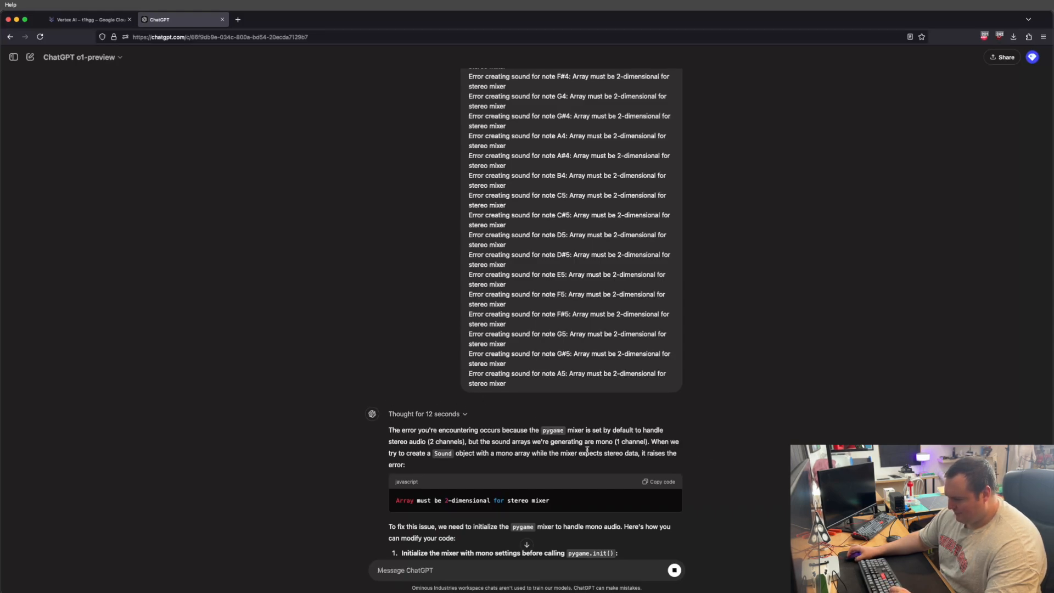
scroll("down", 3)
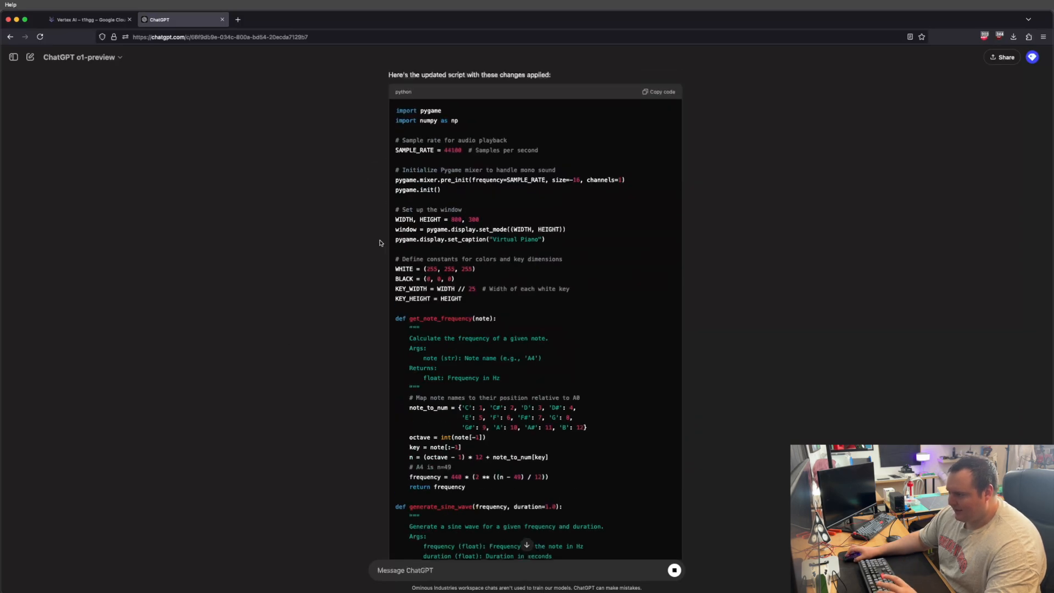
scroll("down", 3)
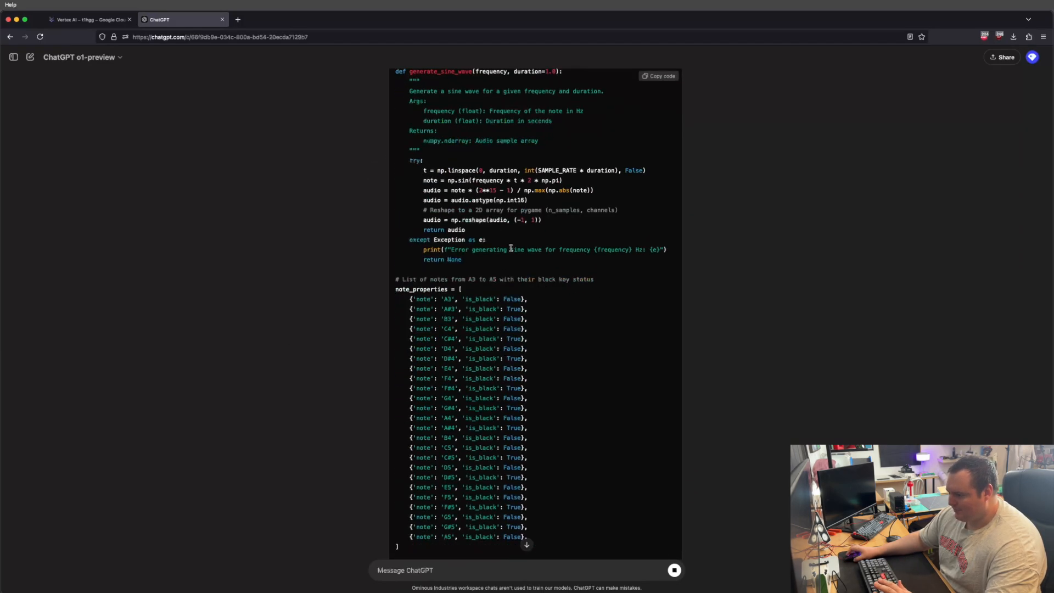
scroll("down", 3)
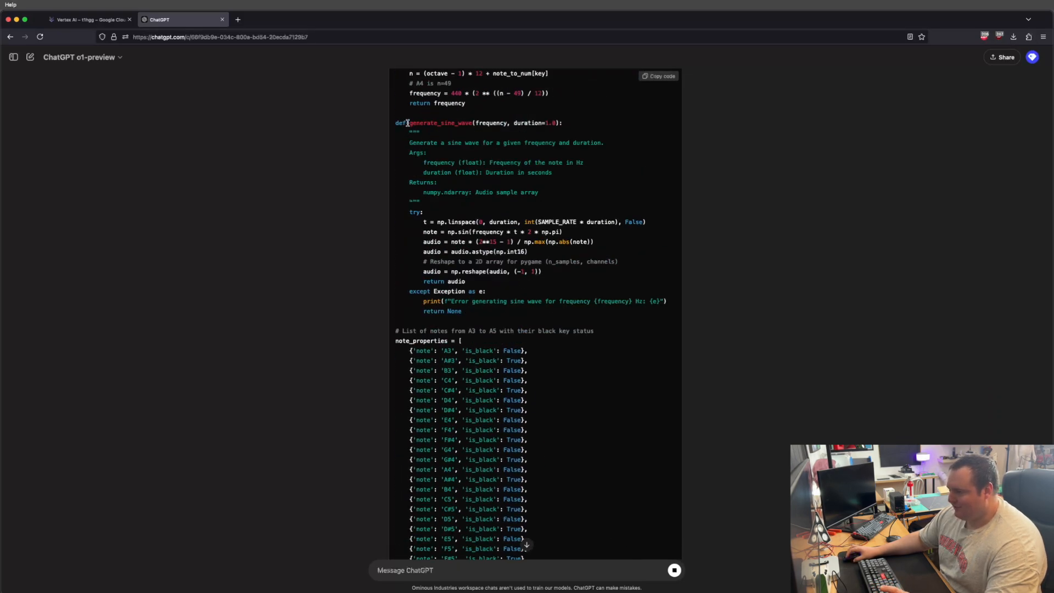
mouse_move(470, 310)
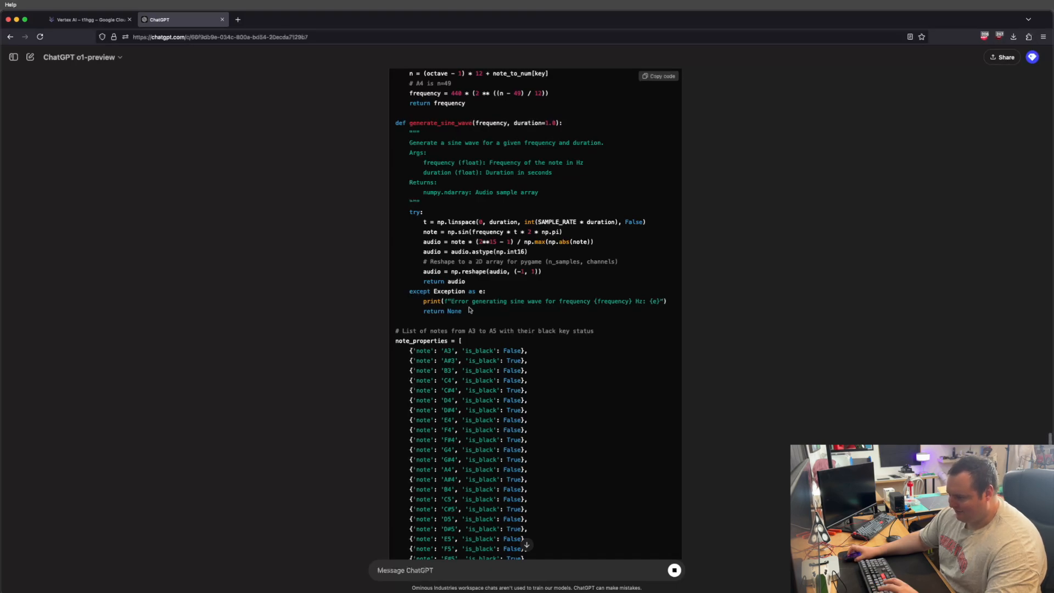
scroll("down", 3)
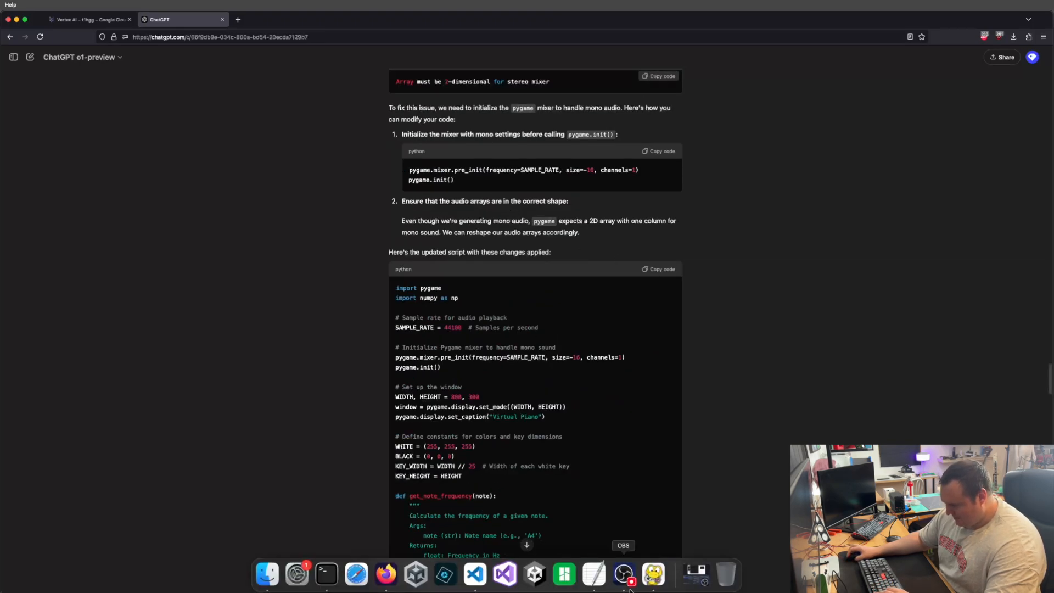
mouse_move(474, 575)
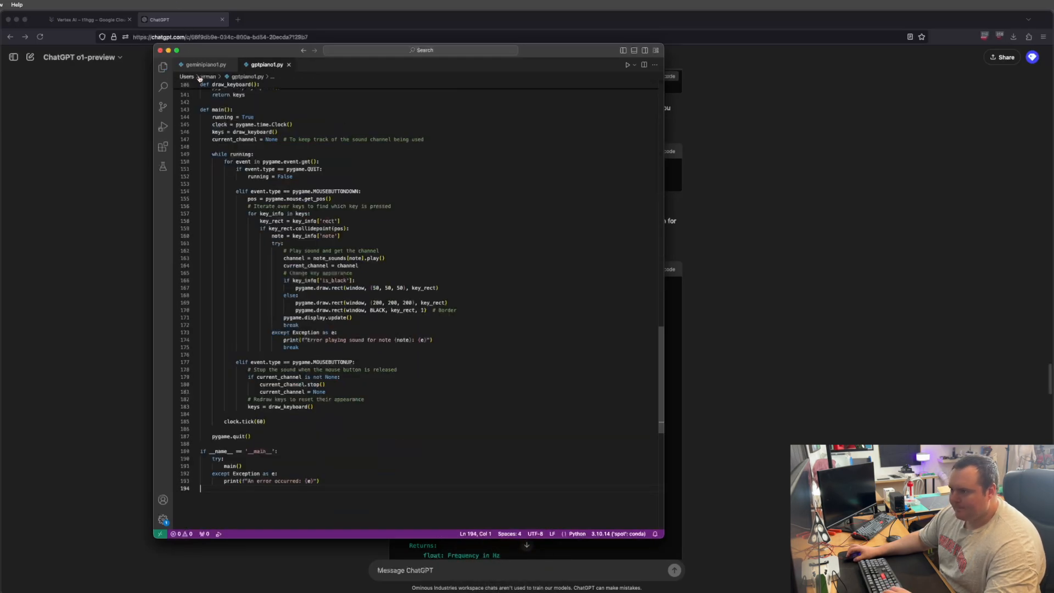
Rerun the updated gptpiano1.py and view the Virtual Piano window with one-dimensional array errors.
left_click(16, 5)
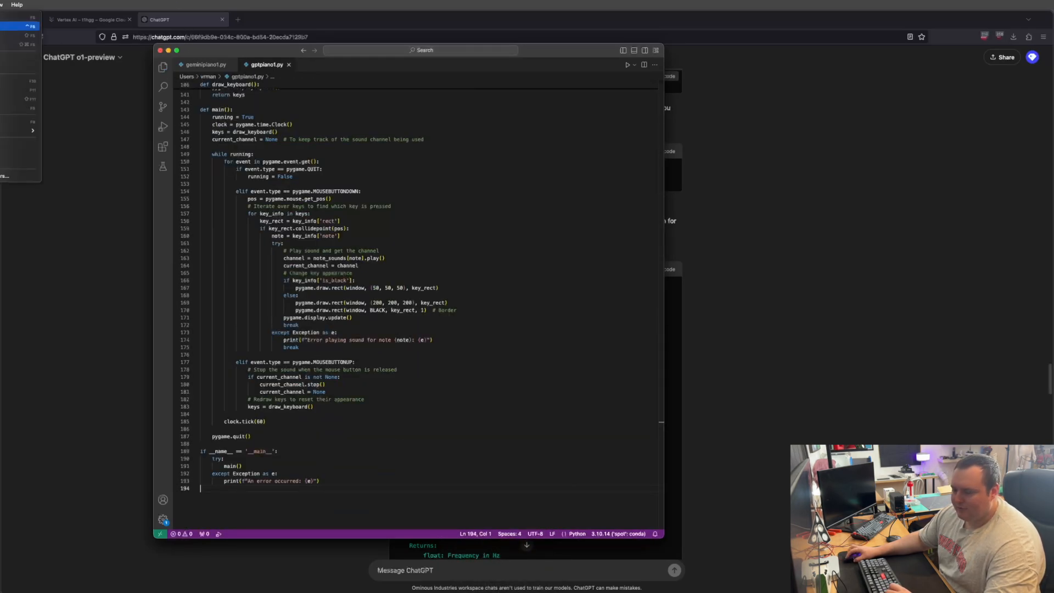
left_click(627, 64)
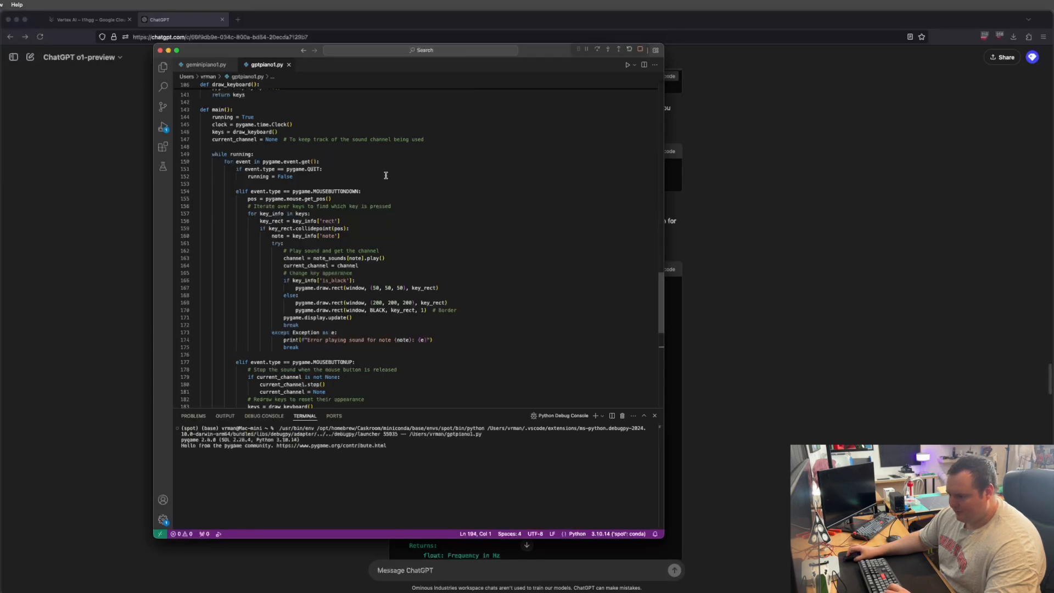
left_click(627, 65)
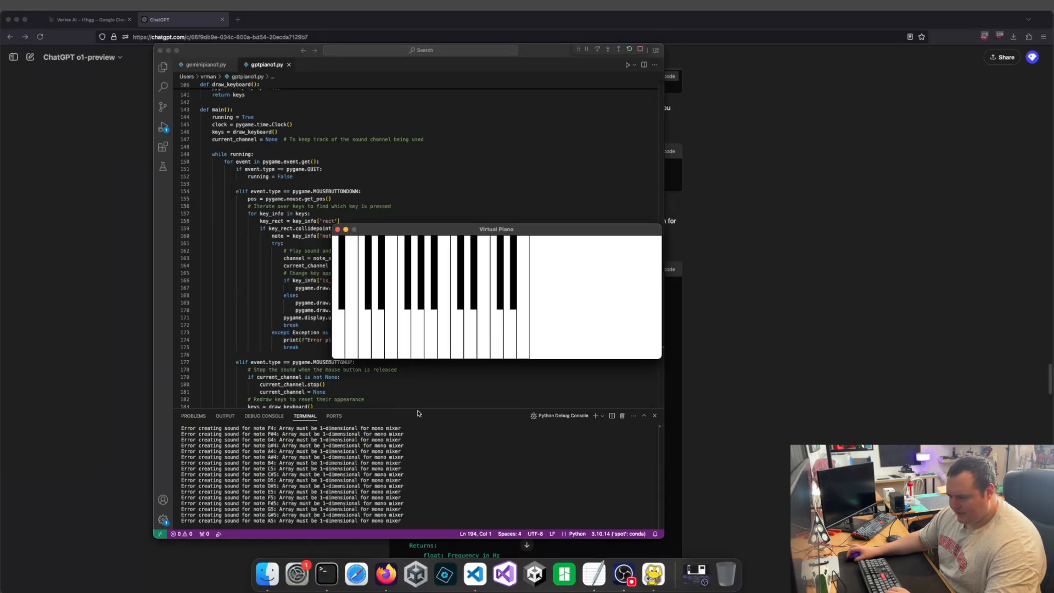
left_click(367, 296)
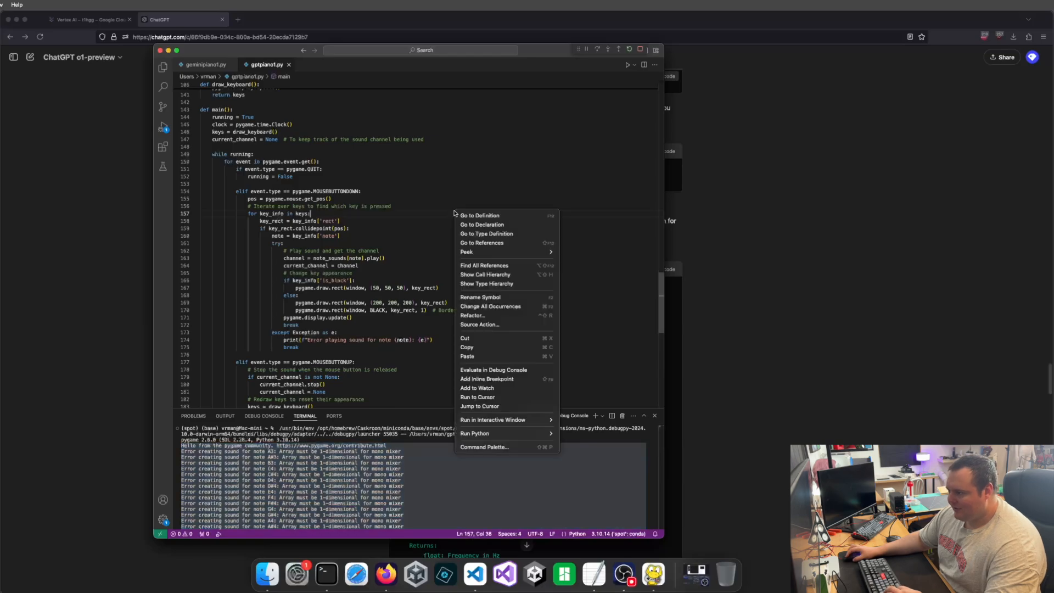
mouse_move(396, 191)
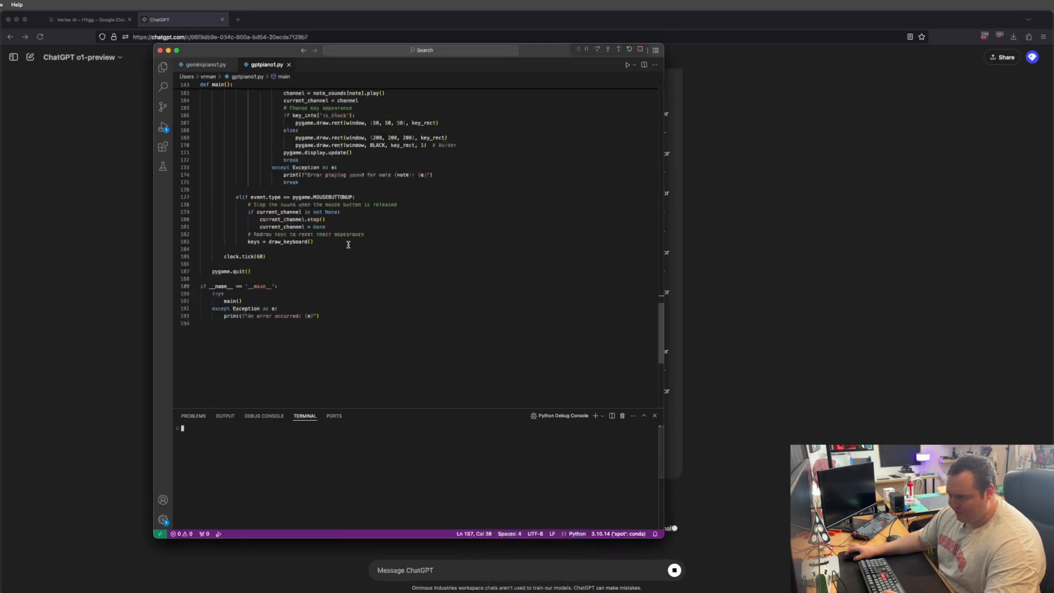
Clear the old script in VS Code and scroll through ChatGPT's corrected, reshaping-free script.
key("cmd+a")
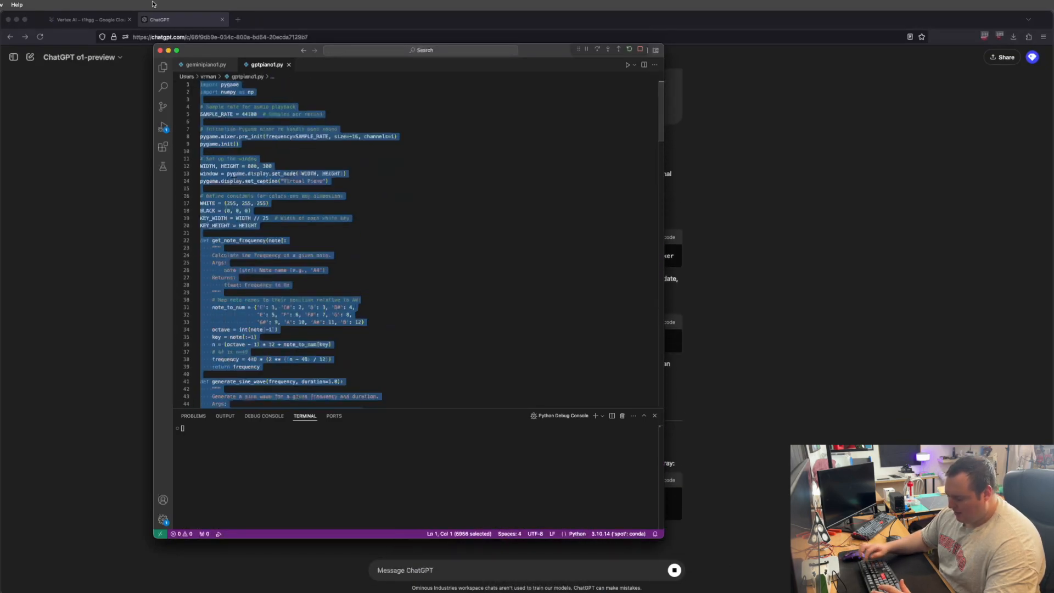
key("delete")
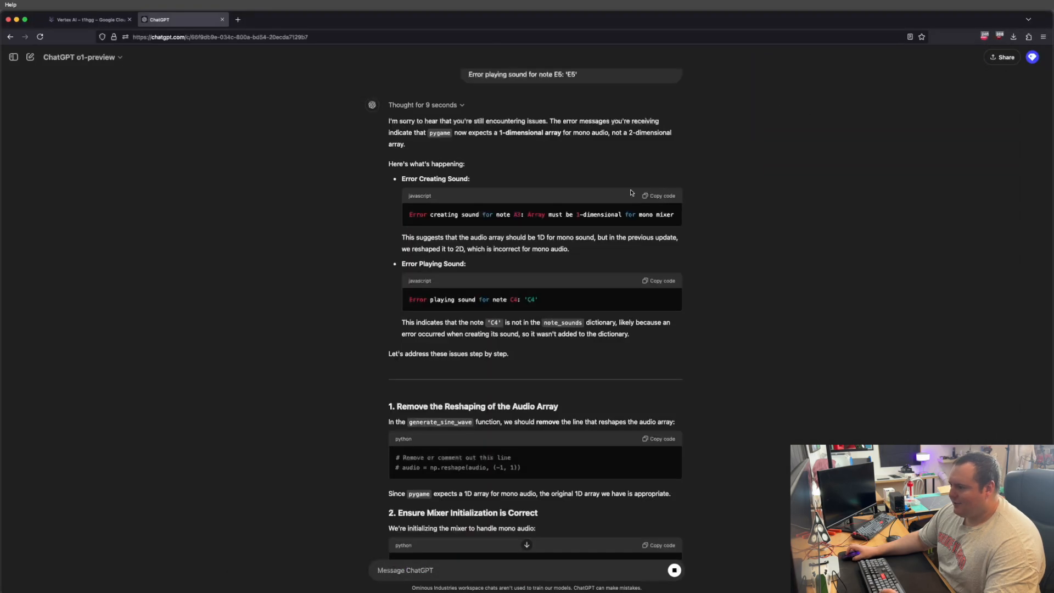
scroll("down", 3)
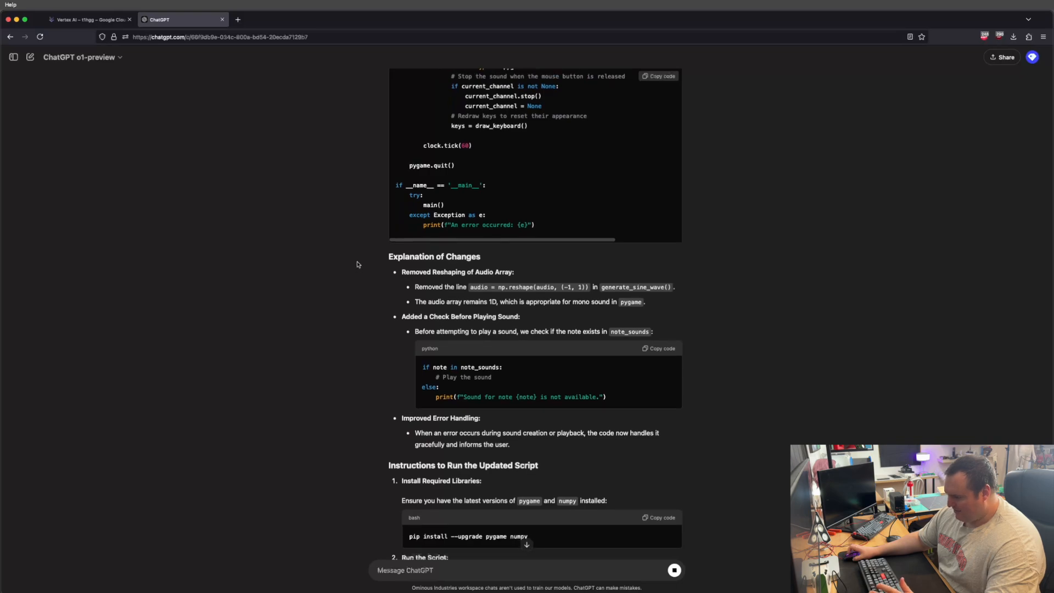
scroll("up", 3)
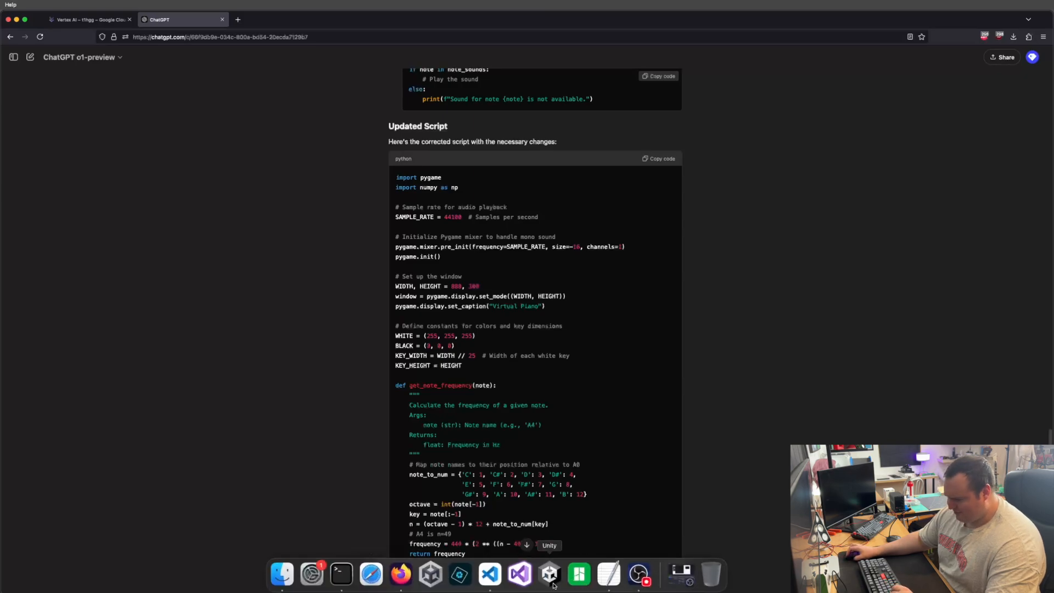
Run the corrected gptpiano1.py and play two notes on the Virtual Piano.
left_click(520, 574)
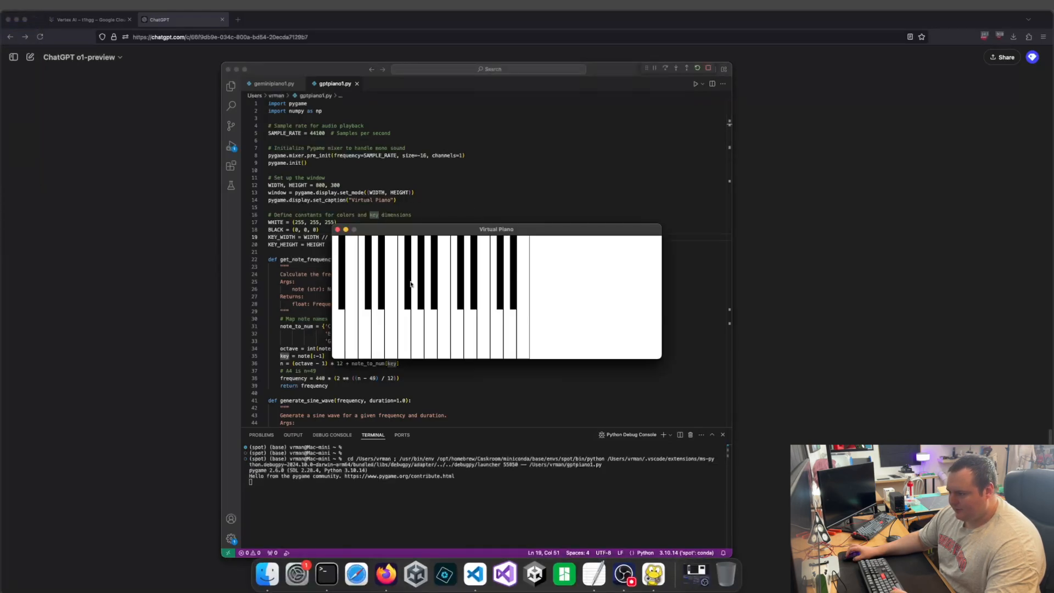
mouse_move(420, 327)
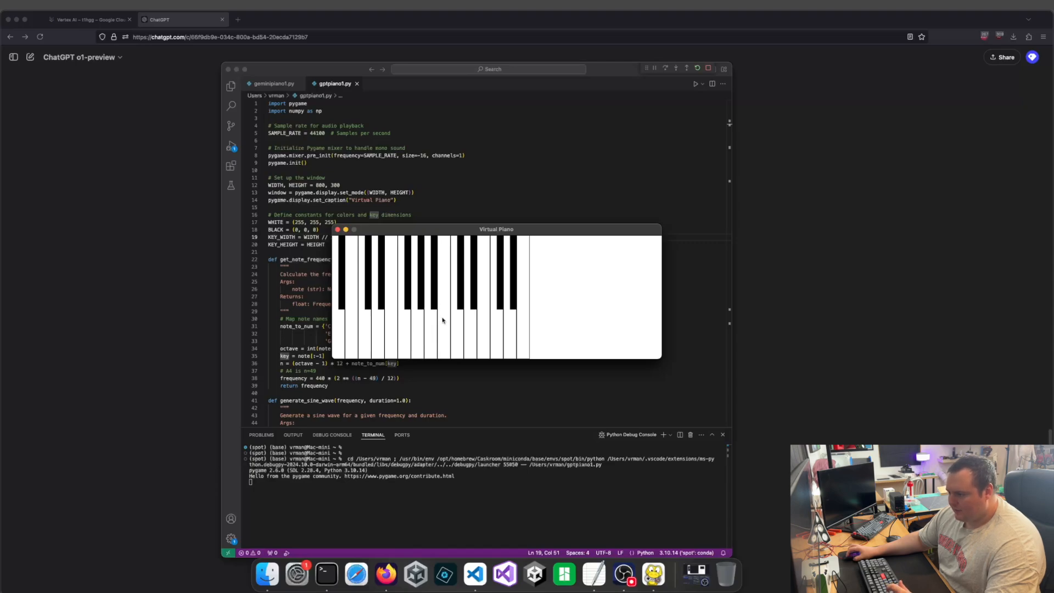
left_click(471, 302)
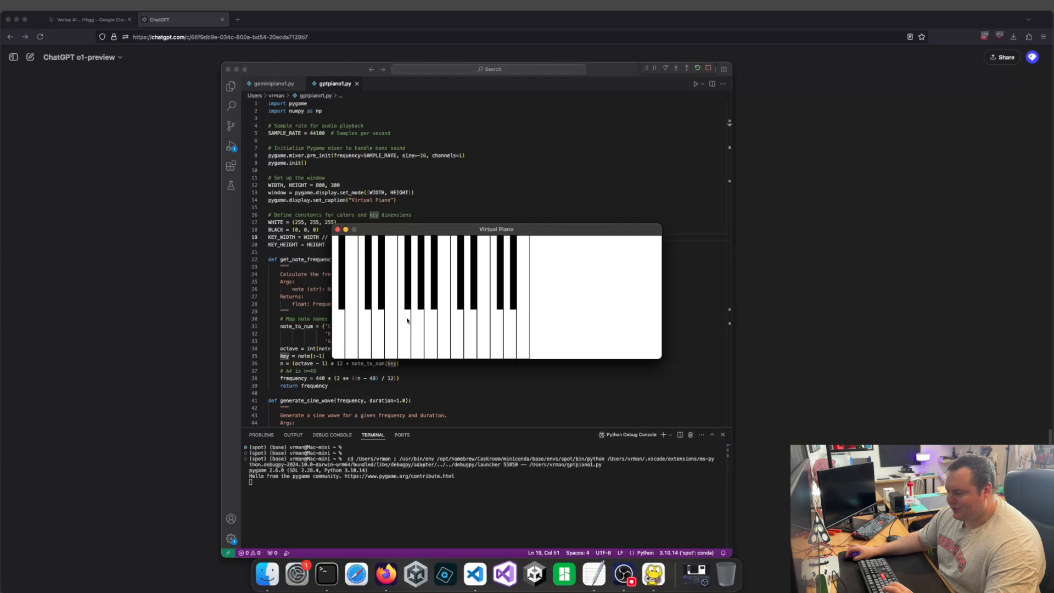
mouse_move(431, 316)
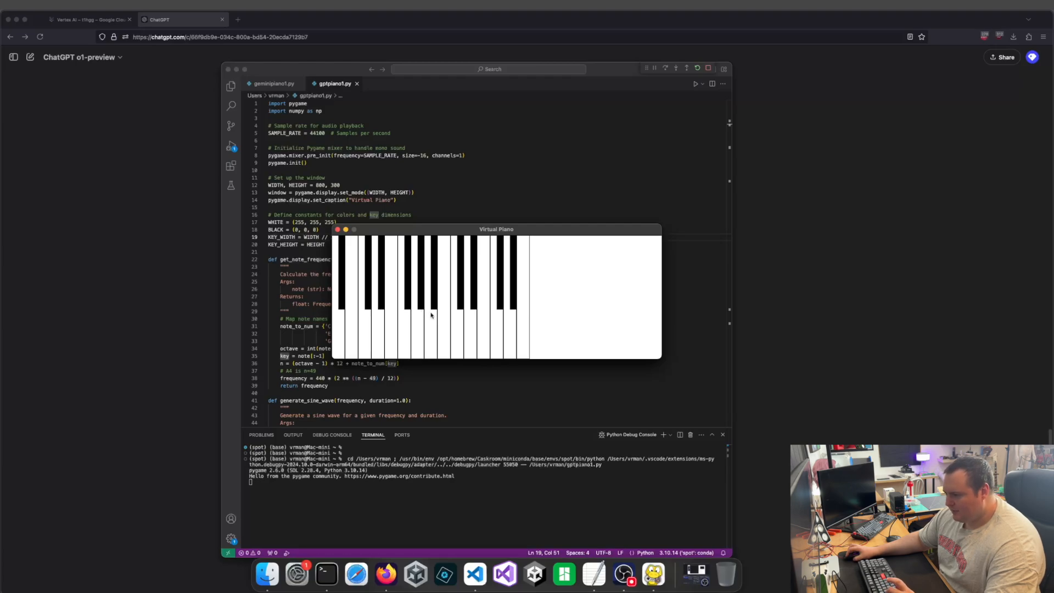
mouse_move(476, 310)
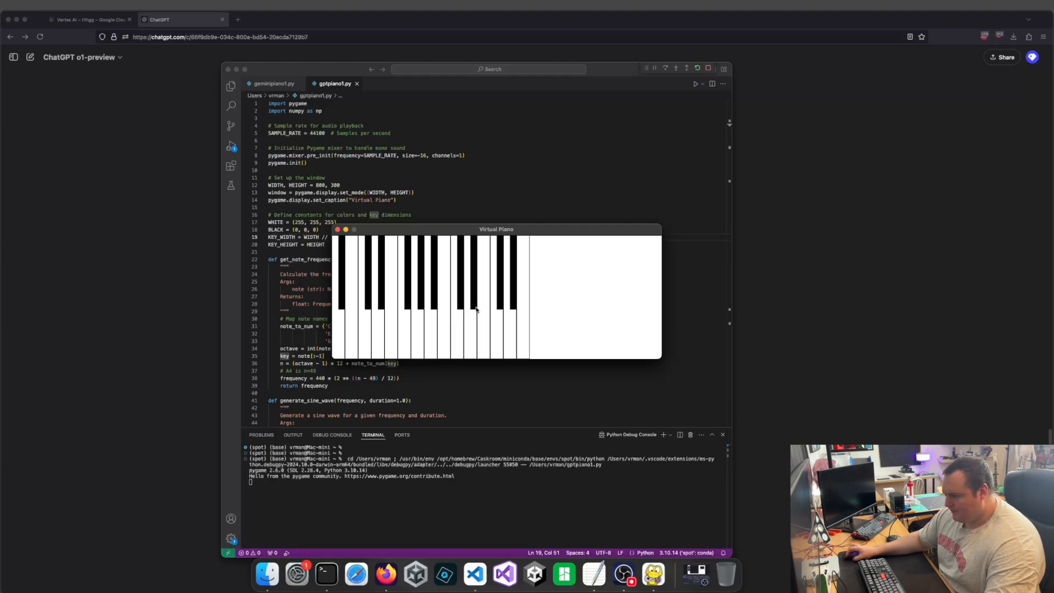
left_click(414, 330)
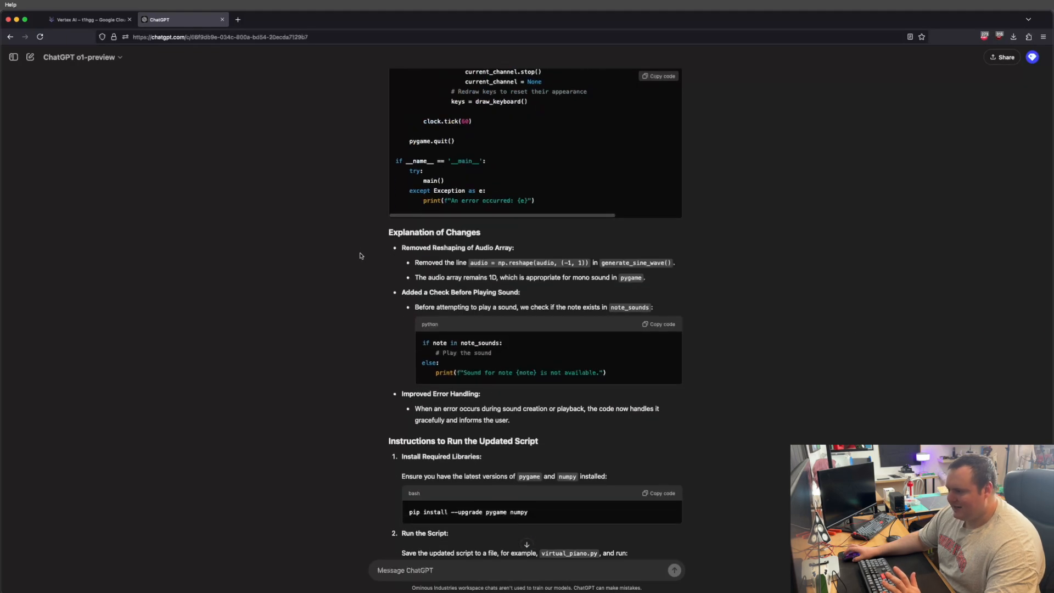
Leave the ChatGPT chat and return to VS Code showing gptpiano1.py.
scroll("down", 3)
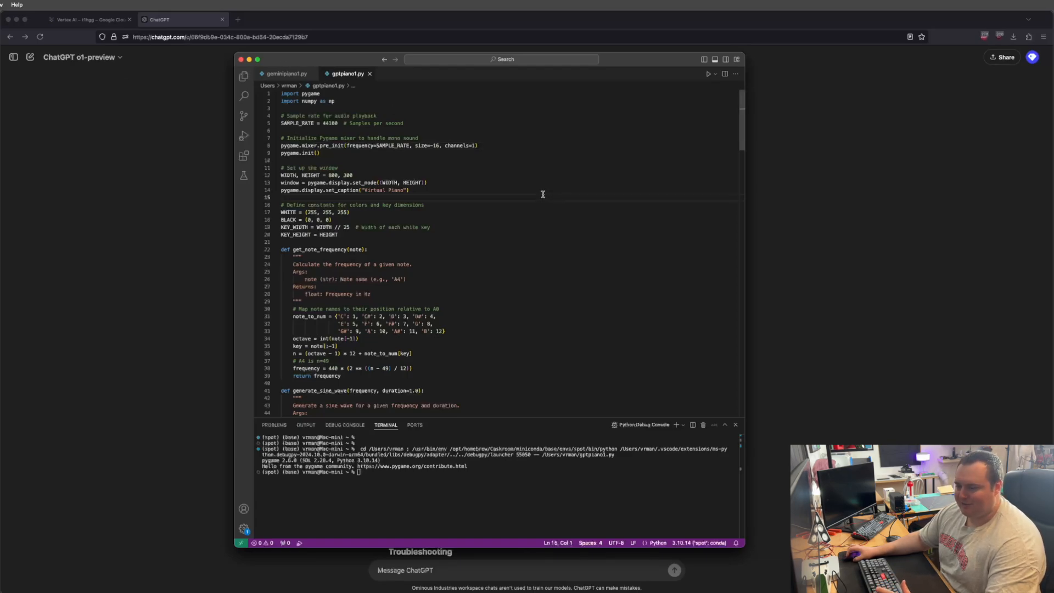
Run geminipiano1.py's 25-Key Piano, play white and black keys, then return to gptpiano1.py.
left_click(286, 73)
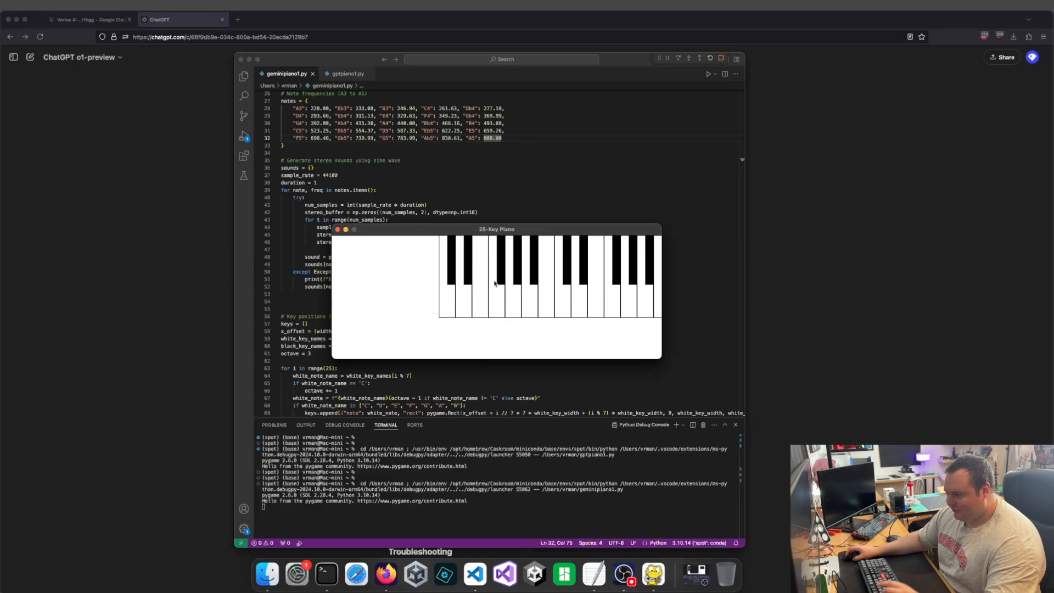
mouse_move(516, 231)
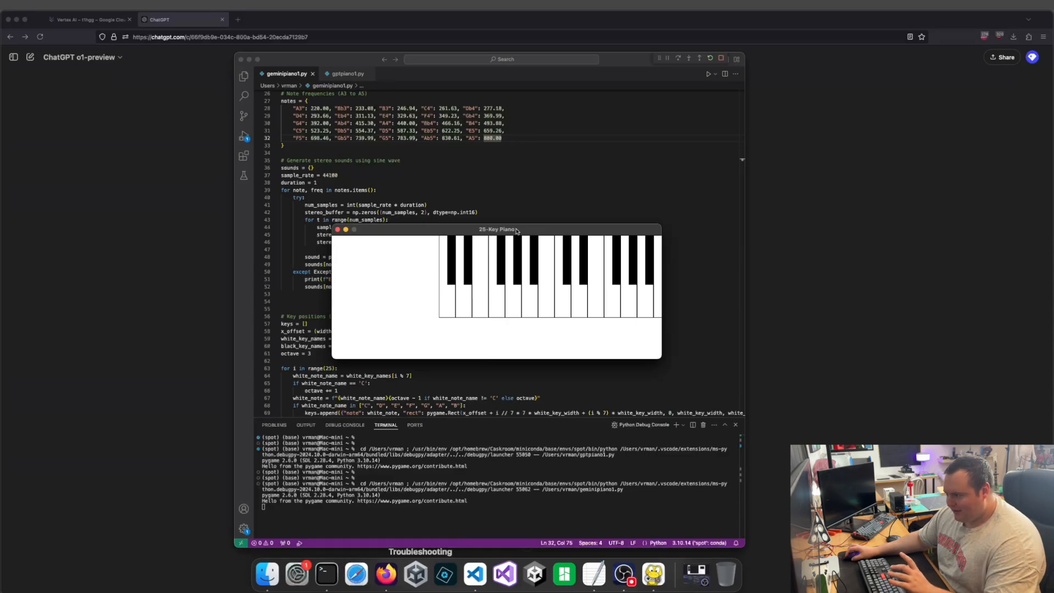
left_click_drag(515, 229, 538, 229)
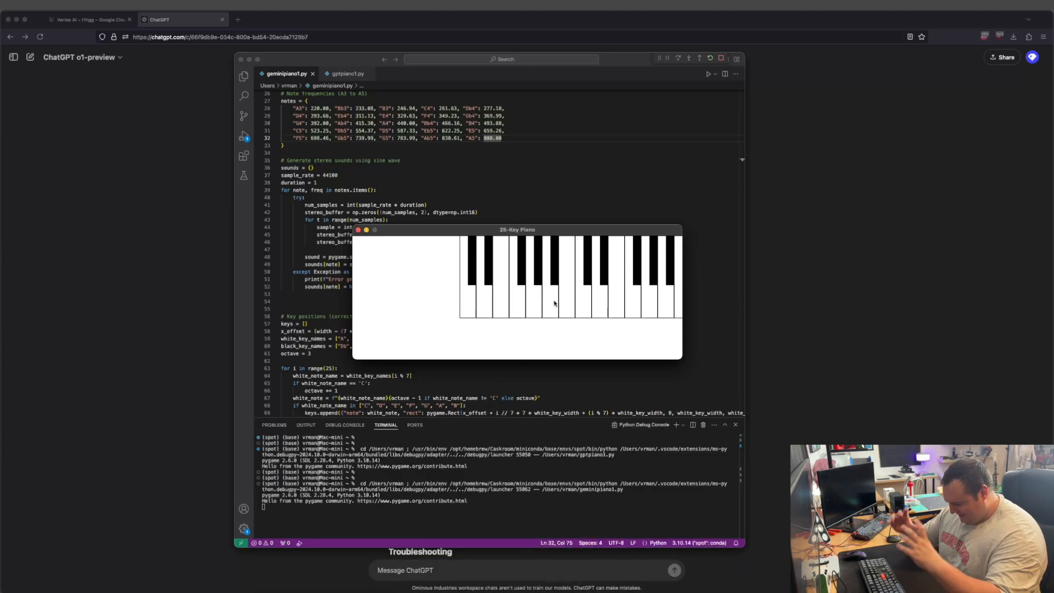
left_click(550, 289)
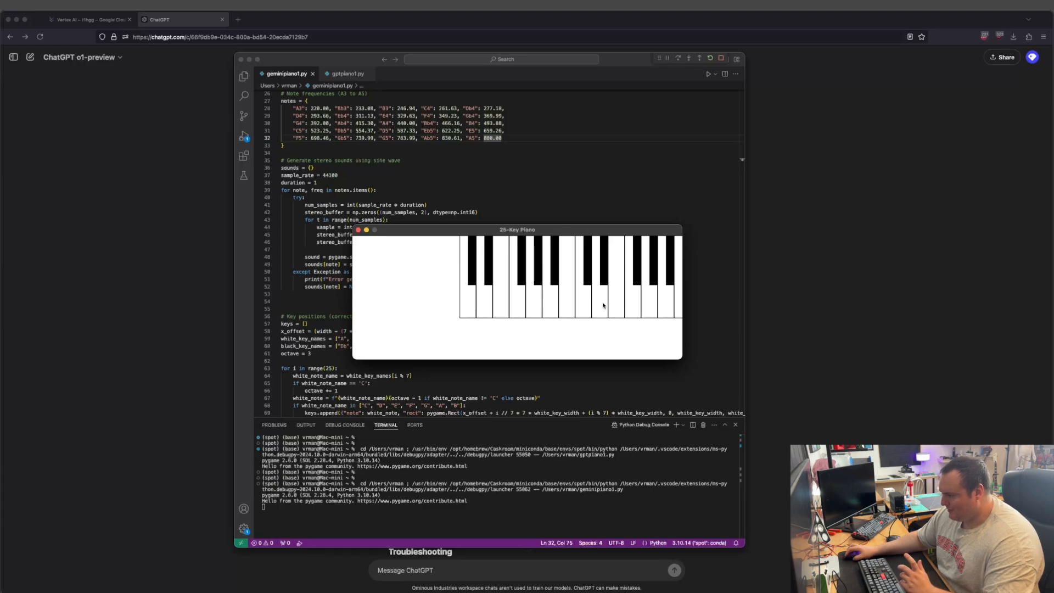
mouse_move(613, 303)
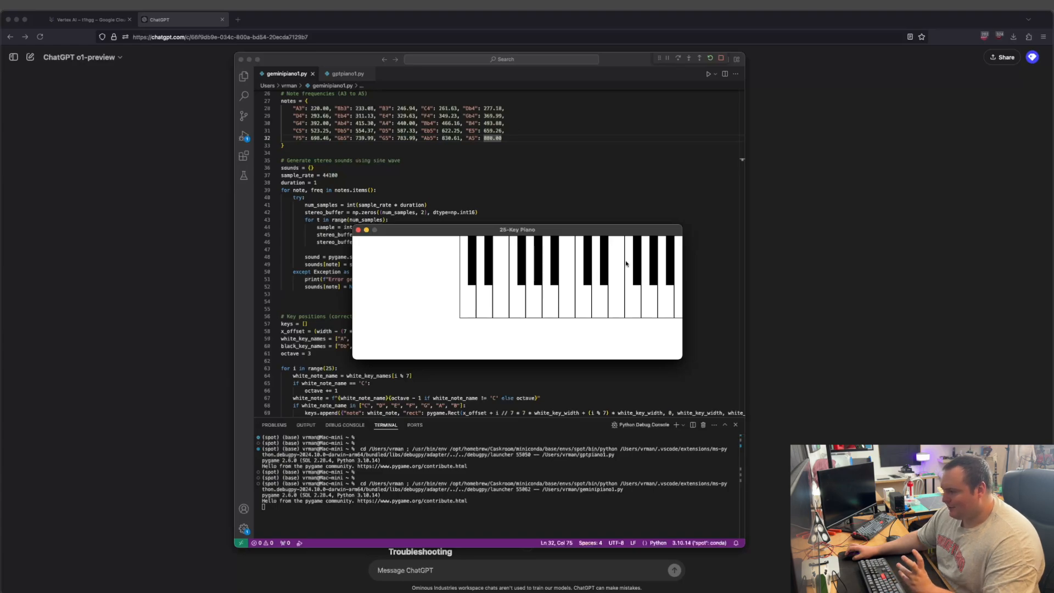
left_click_drag(518, 230, 459, 233)
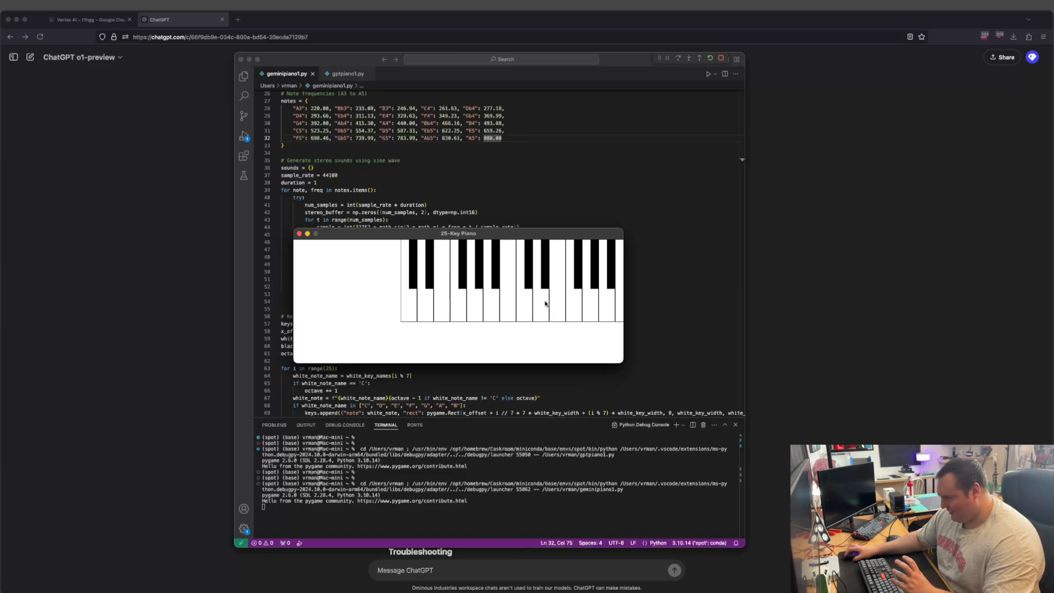
left_click(575, 282)
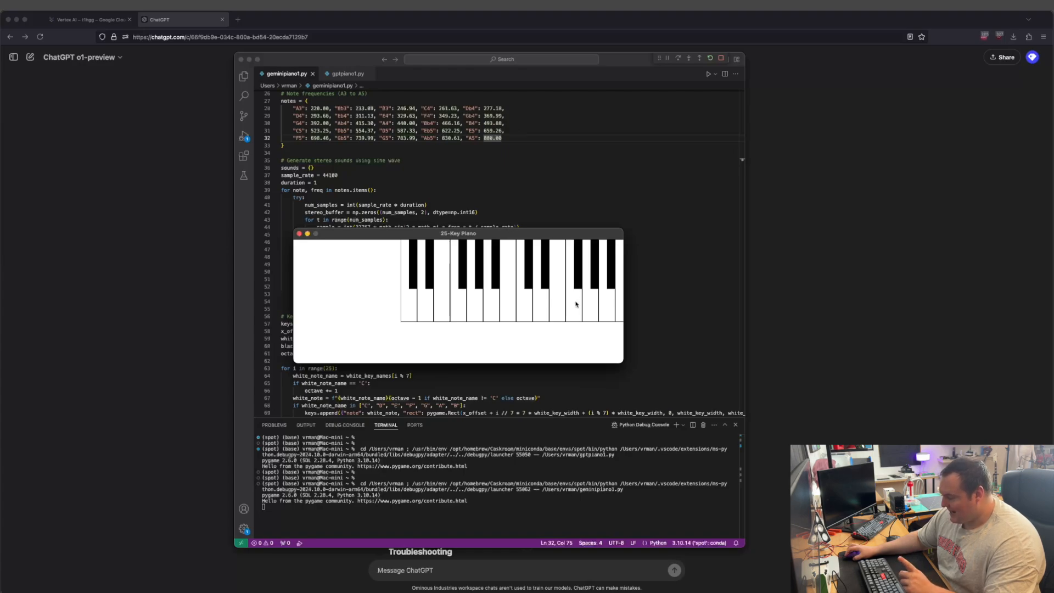
mouse_move(576, 286)
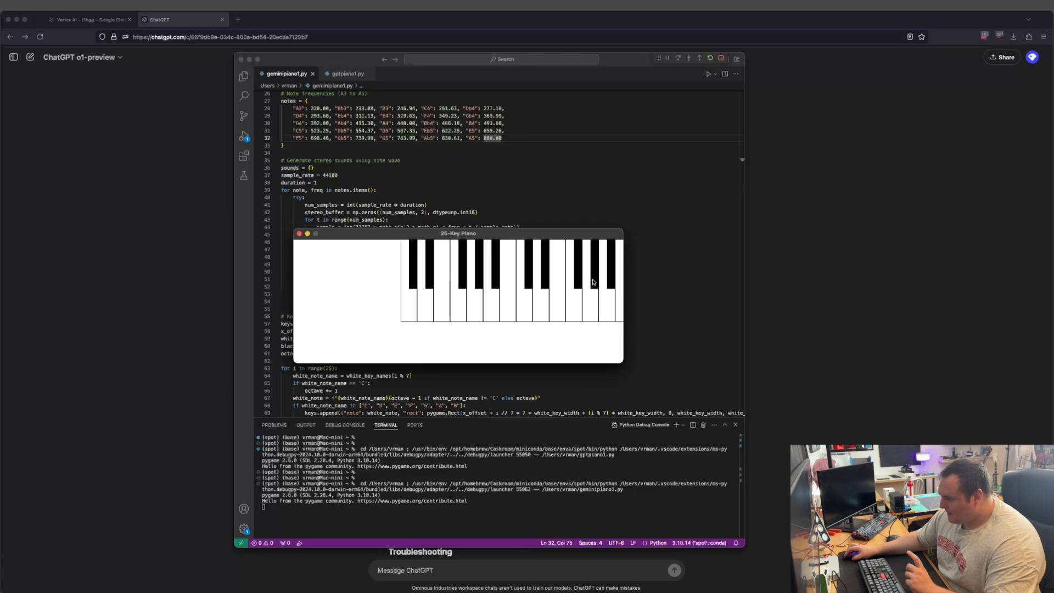
left_click(590, 282)
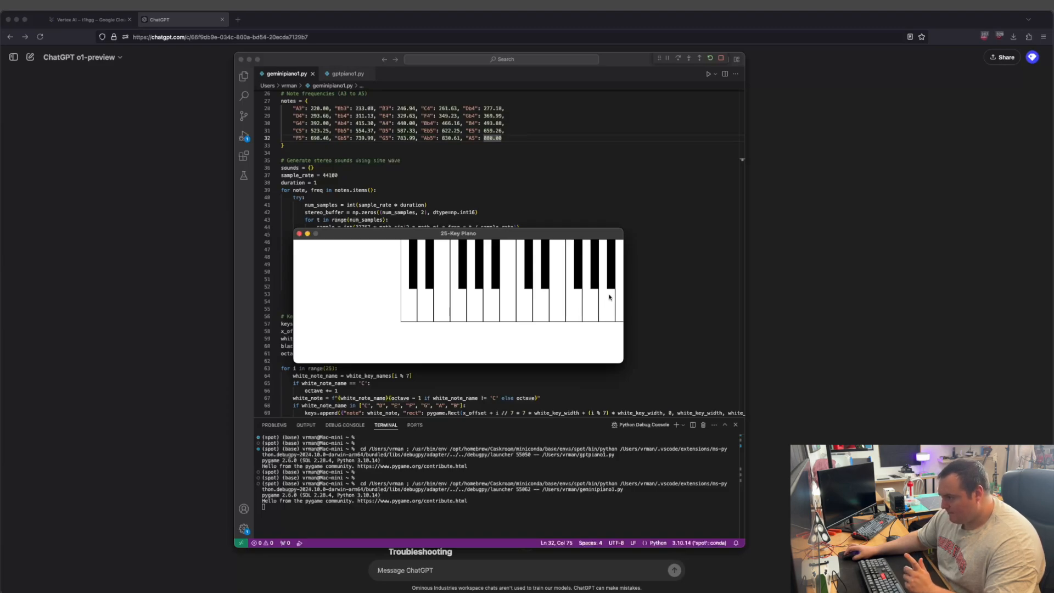
left_click(408, 296)
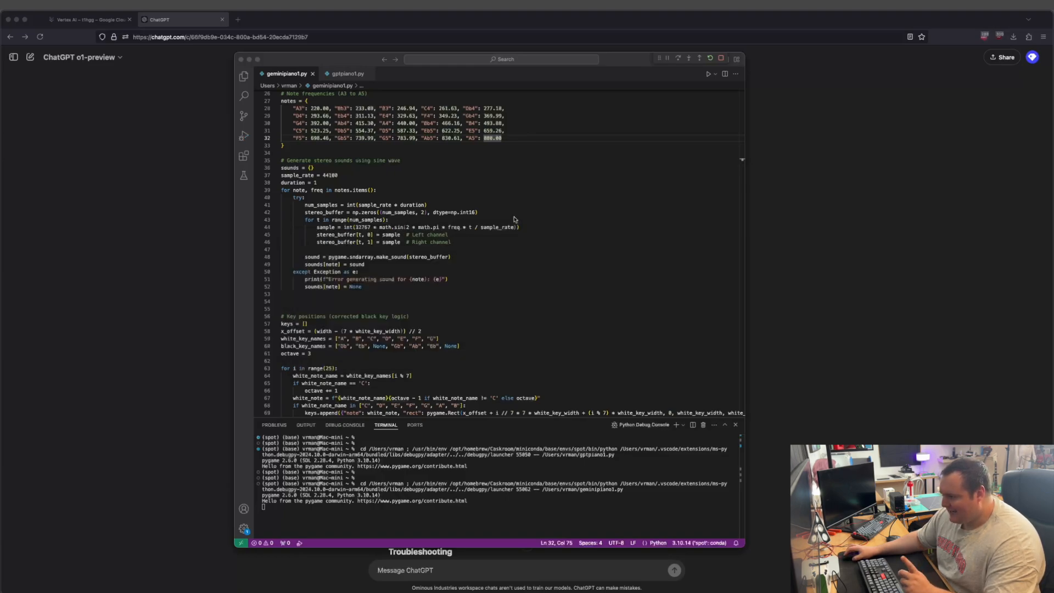
left_click(345, 73)
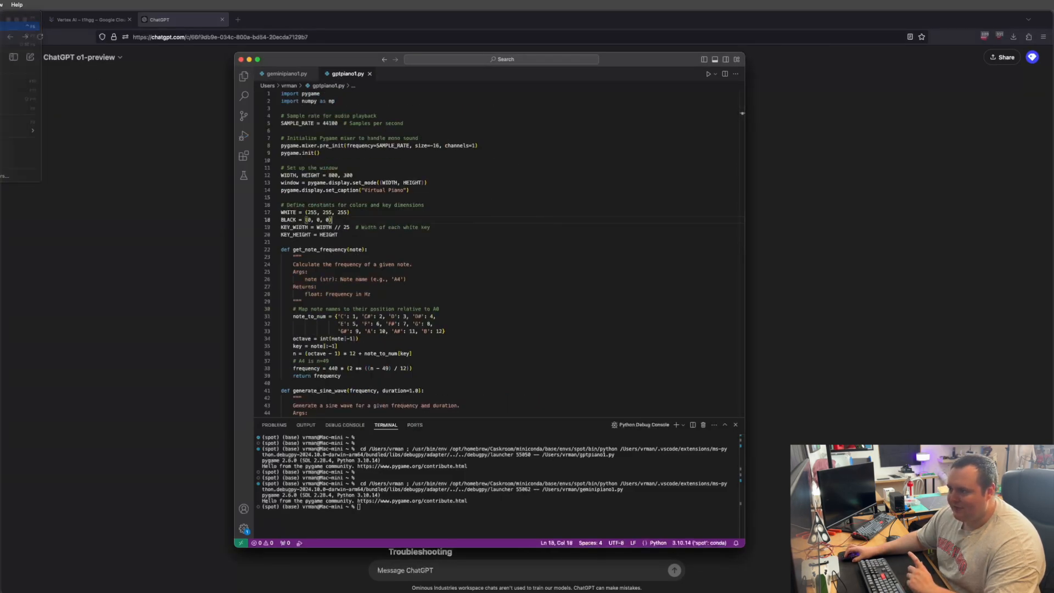
Run gptpiano1.py's Virtual Piano, play a black key, close it, and clear the terminal.
left_click(709, 73)
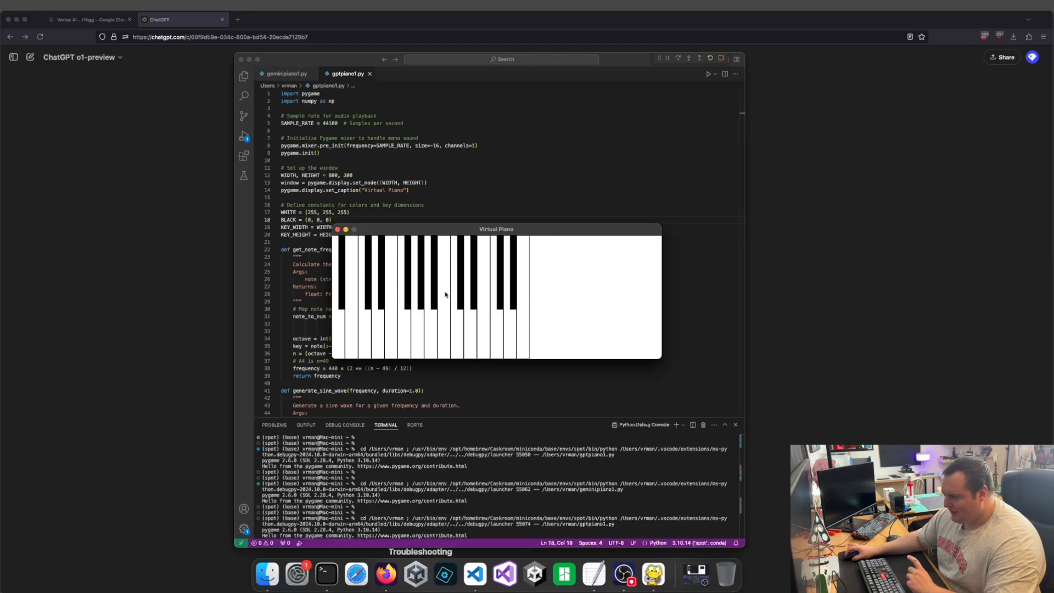
mouse_move(593, 337)
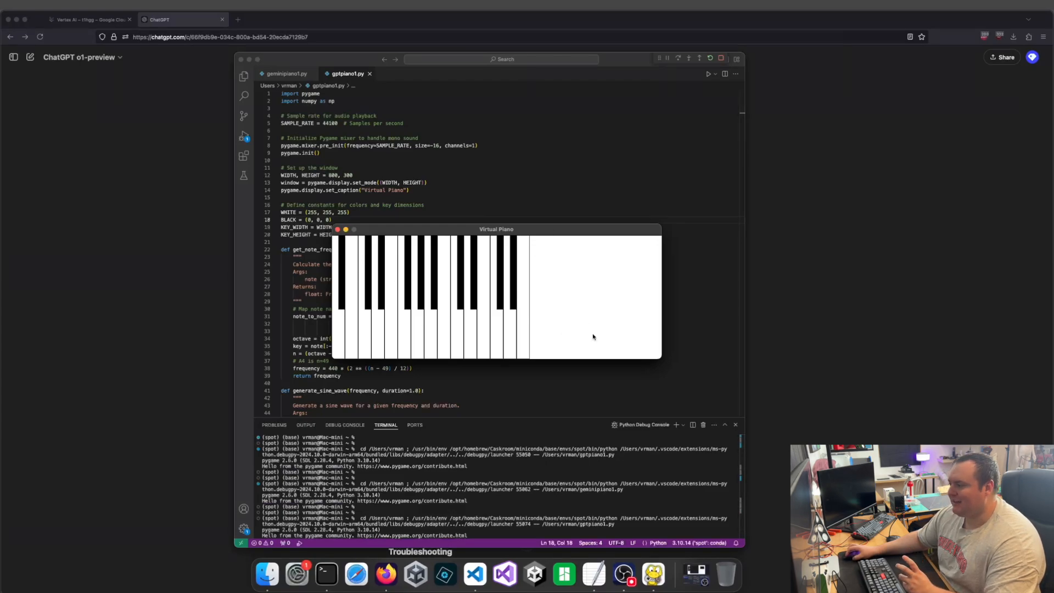
mouse_move(382, 297)
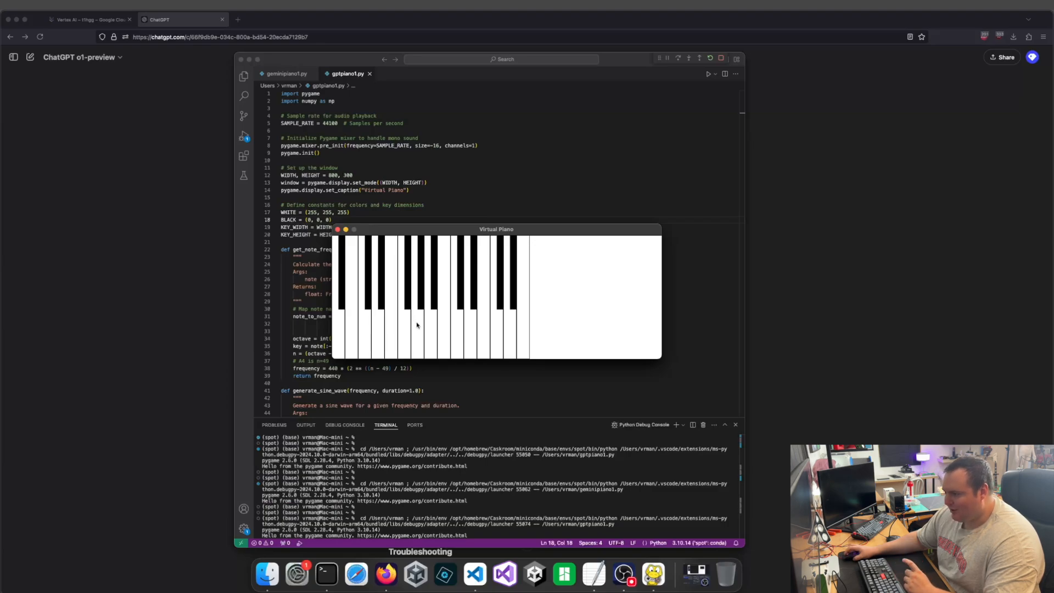
mouse_move(478, 321)
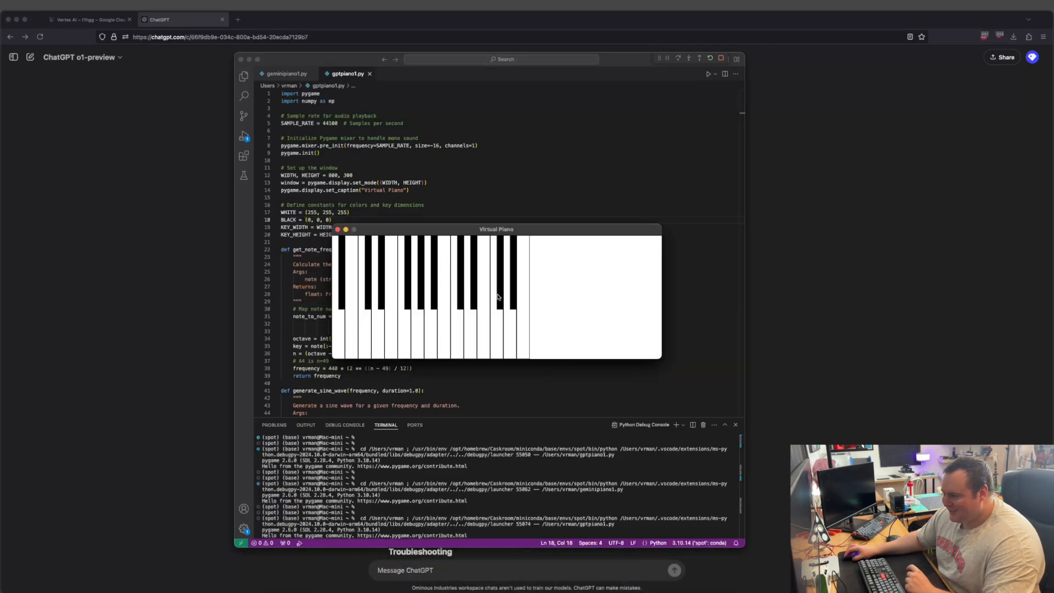
left_click(526, 303)
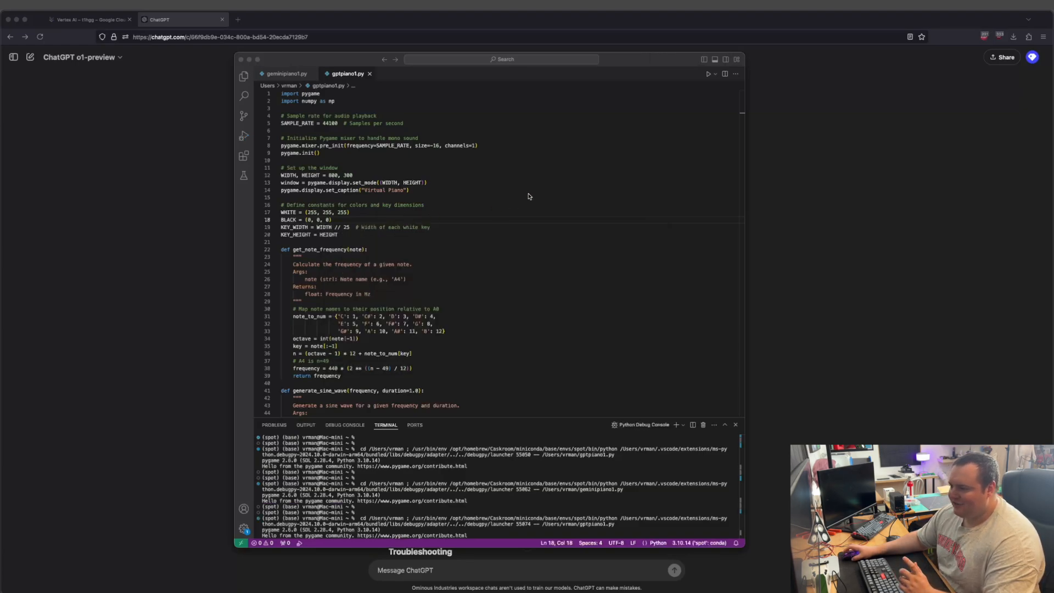
left_click(409, 189)
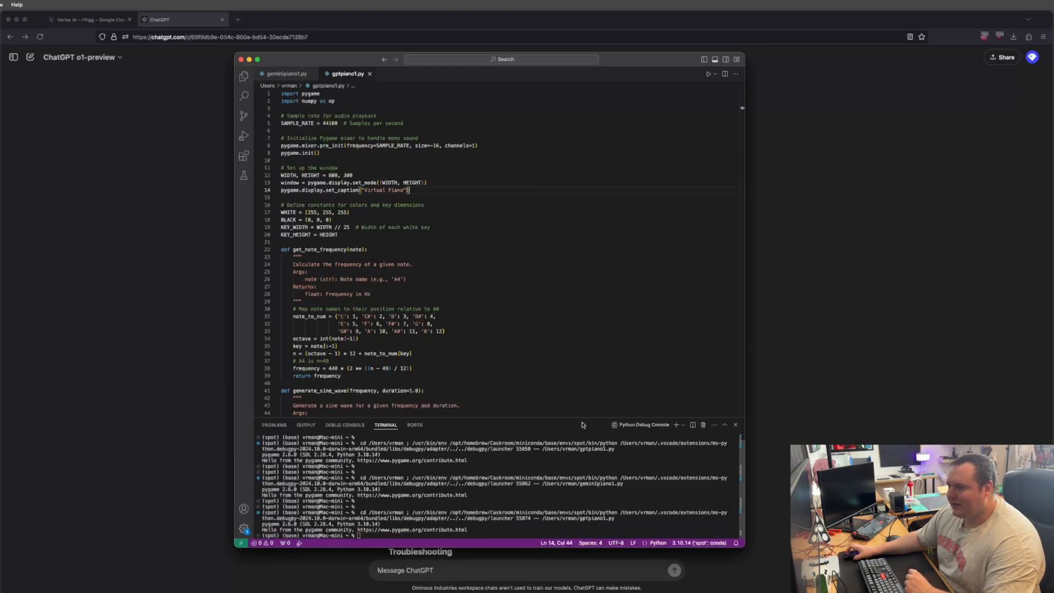
mouse_move(461, 138)
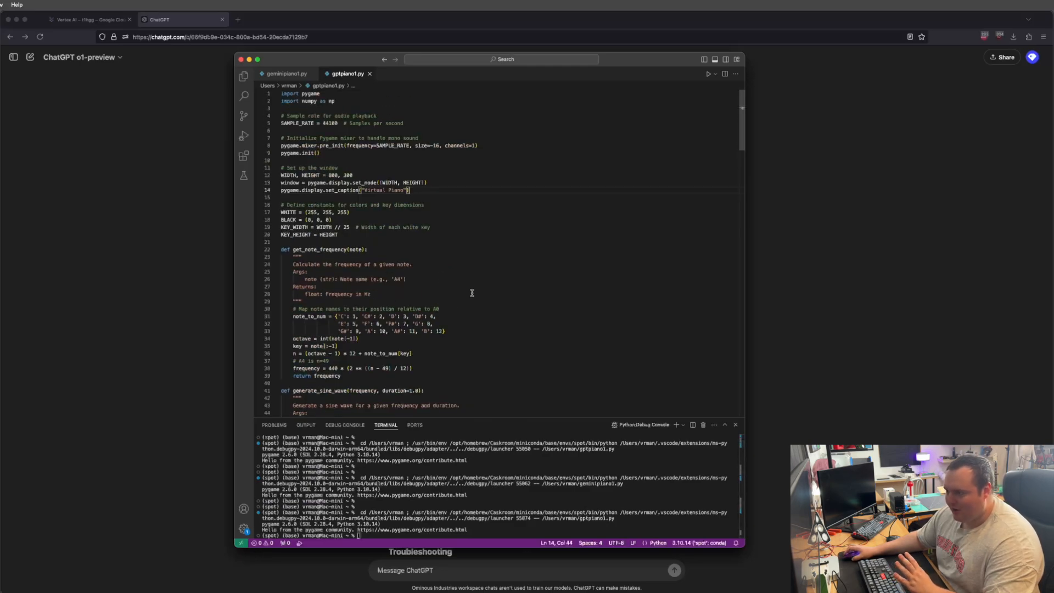
mouse_move(497, 324)
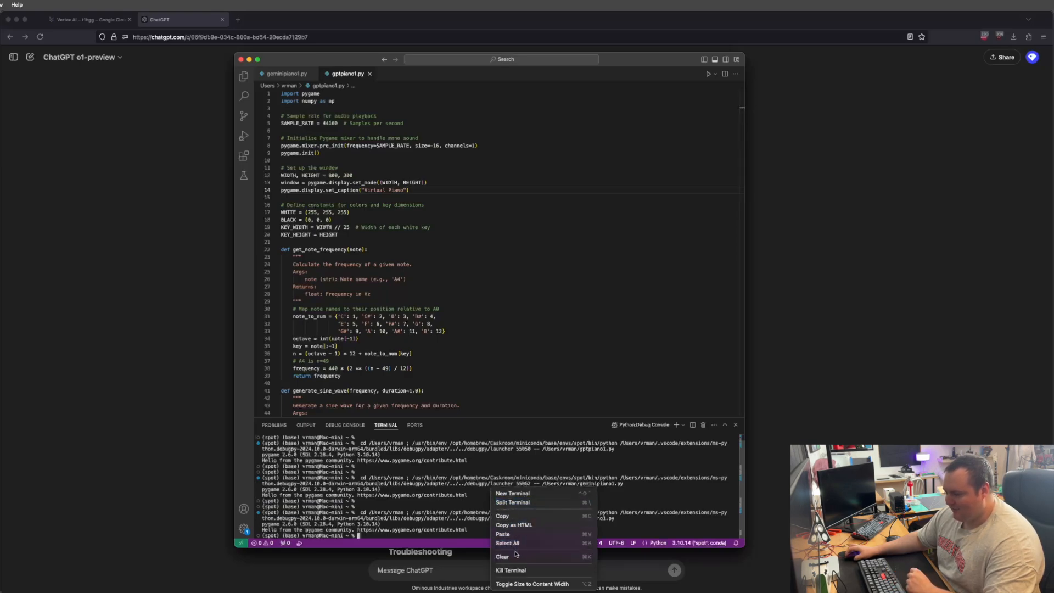
left_click(501, 557)
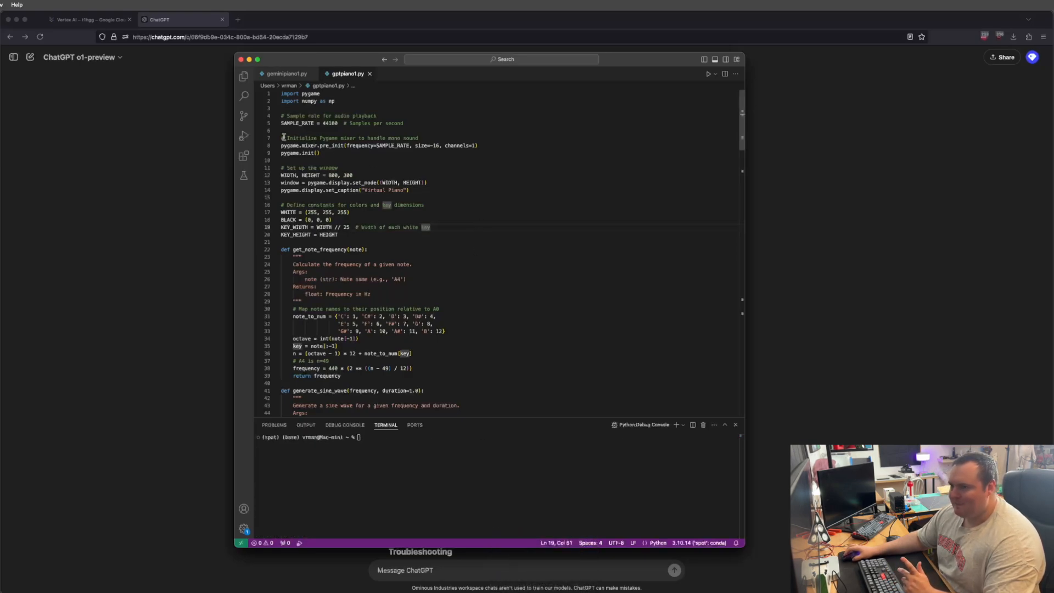
mouse_move(212, 128)
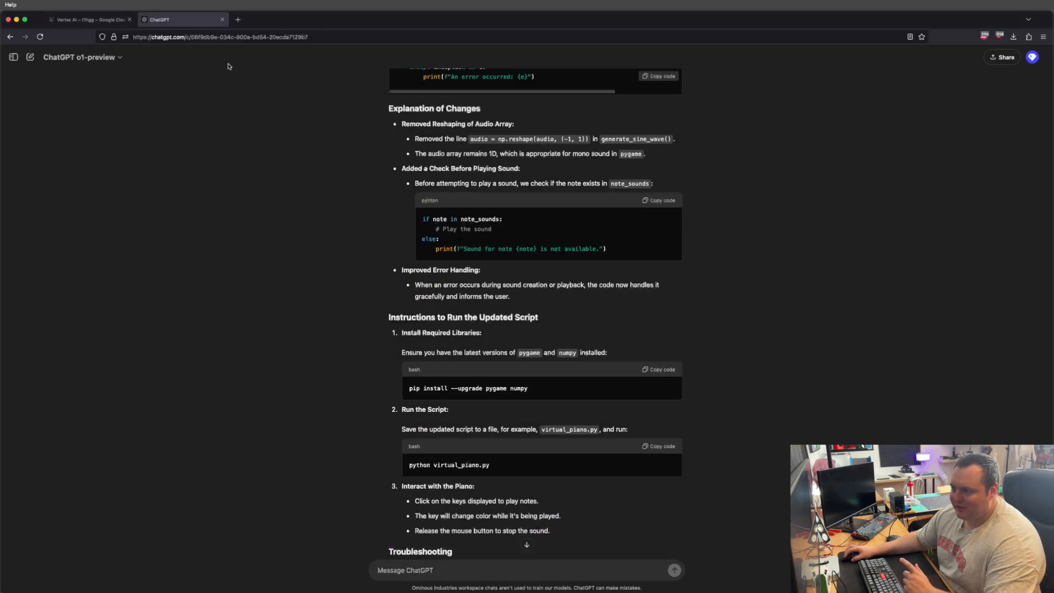
Switch to the Vertex AI Studio tab and scroll to the end of Gemini's script.
left_click(90, 18)
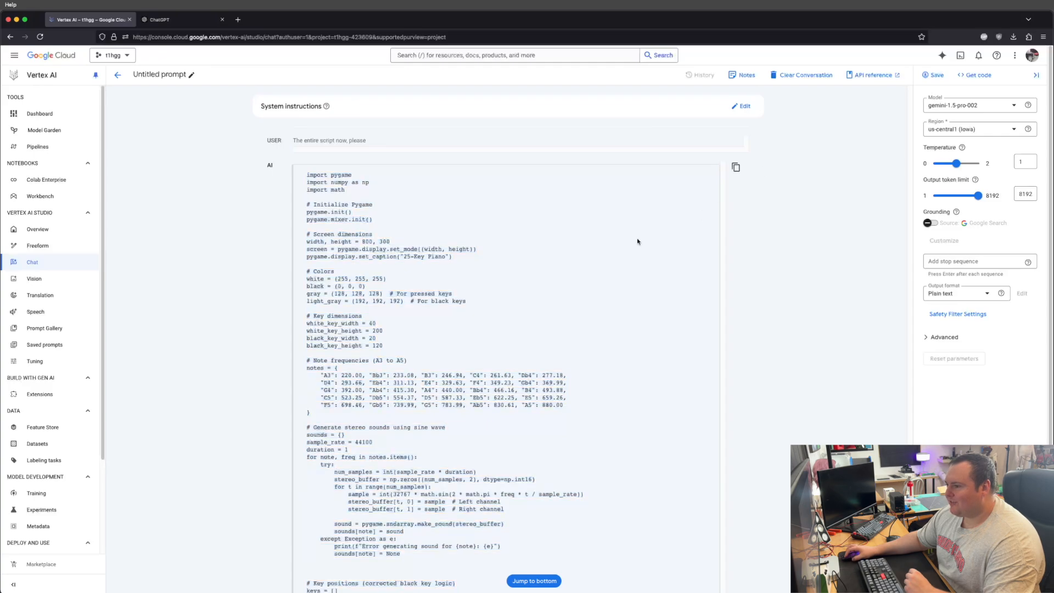
mouse_move(864, 145)
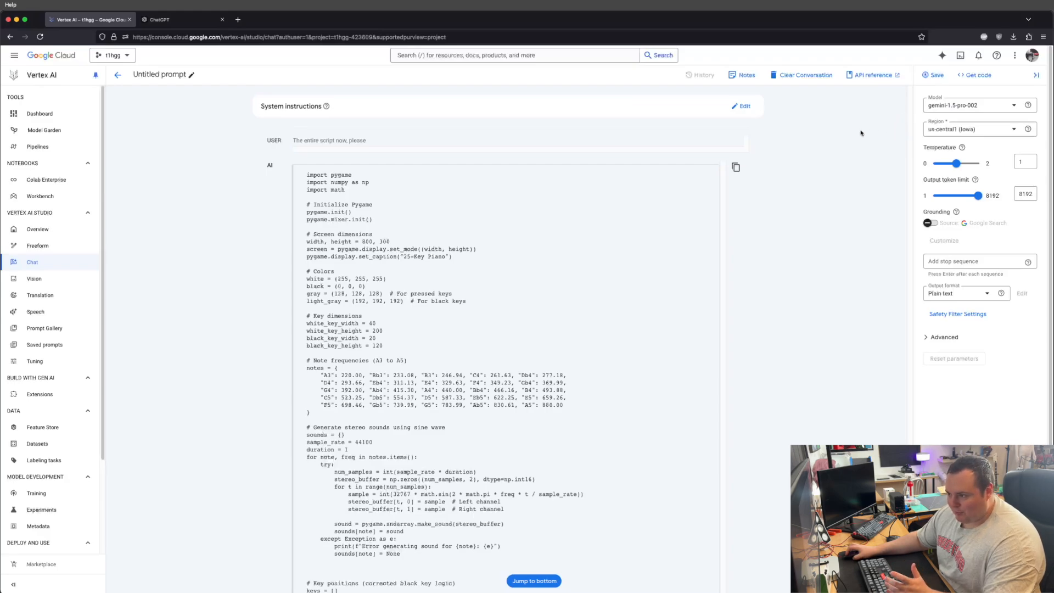
mouse_move(845, 144)
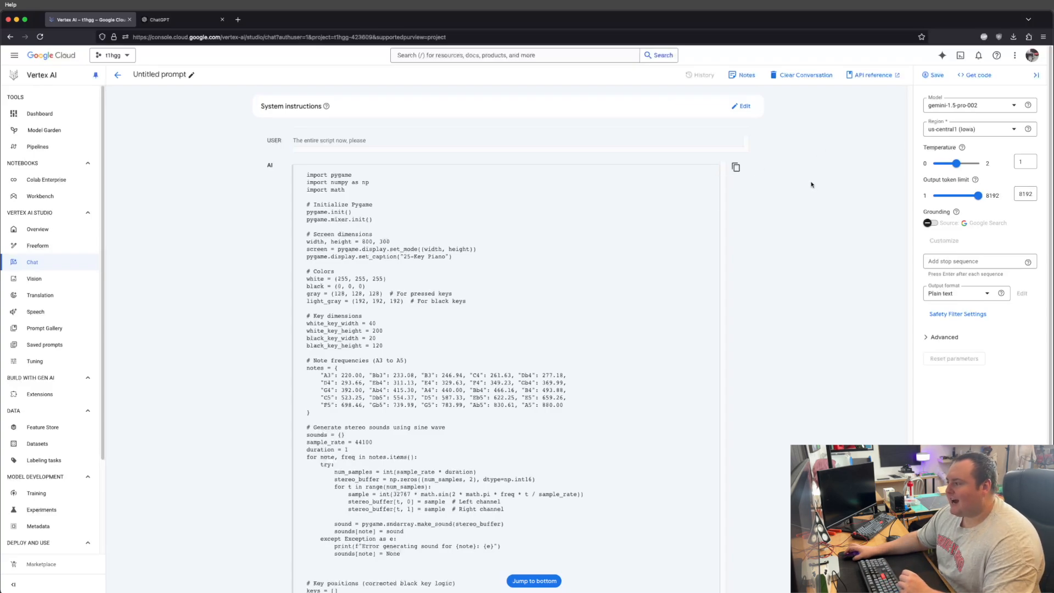
scroll("down", 3)
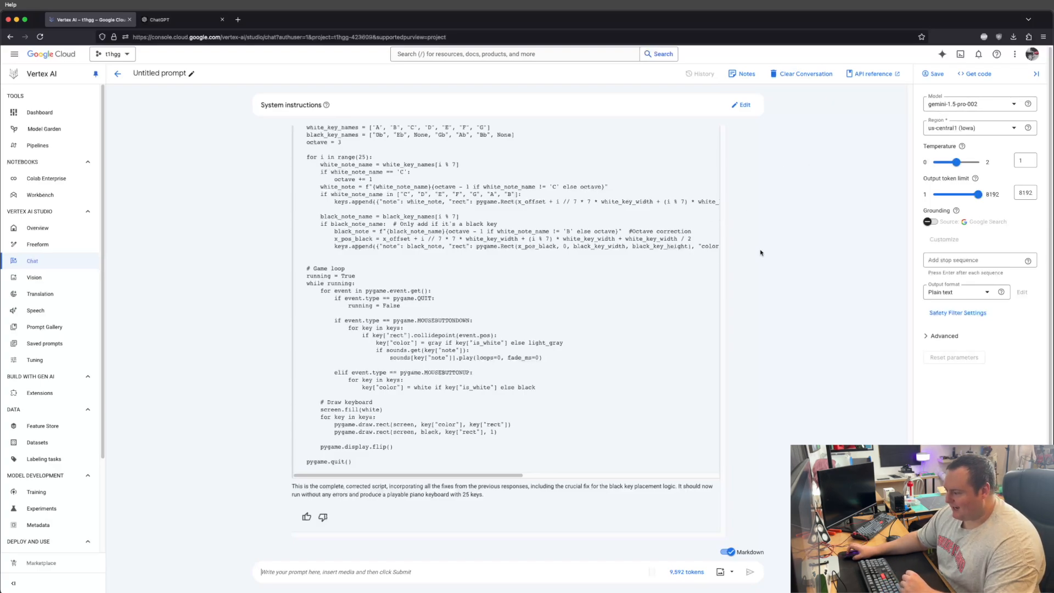
mouse_move(762, 254)
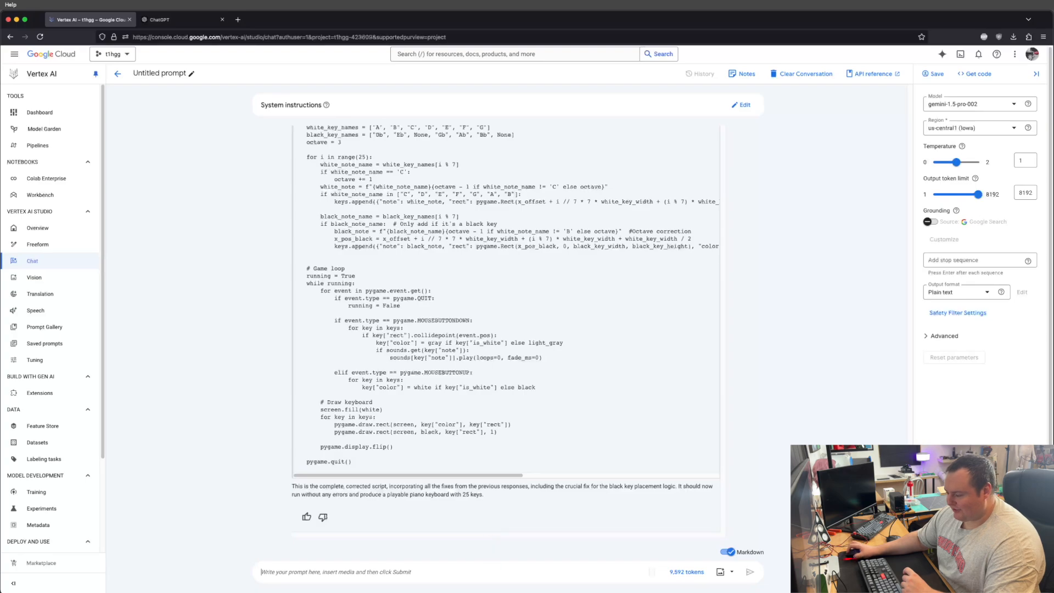